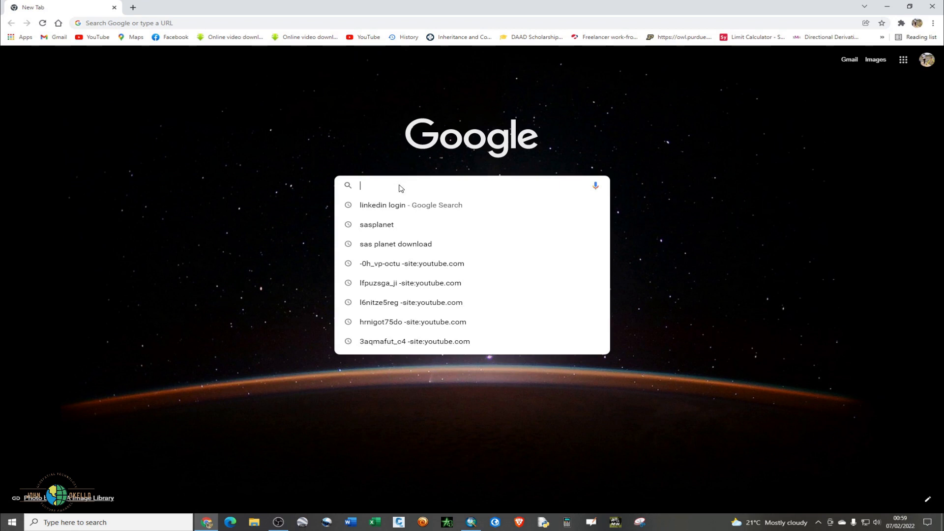
- Search Google for 'sasplanet' and scroll the results for SAS Planet download pages
text(a)
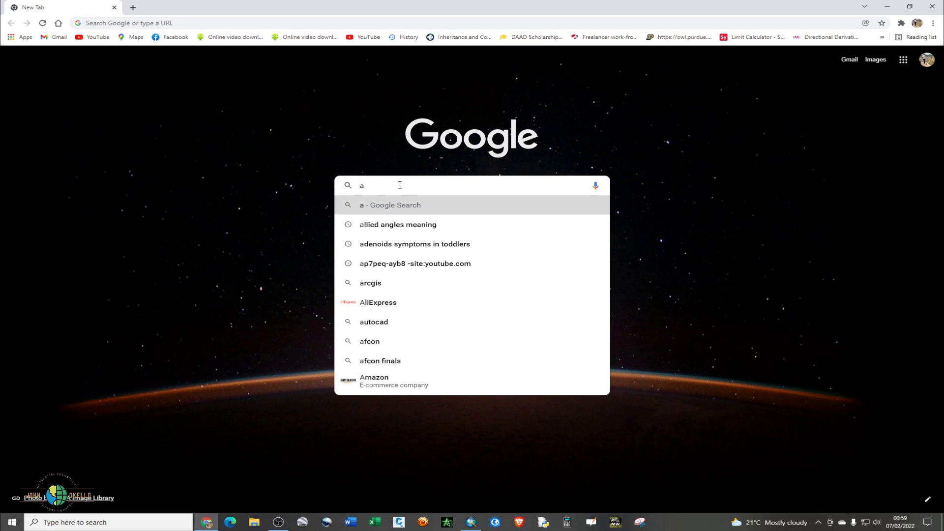
text(sasplanet)
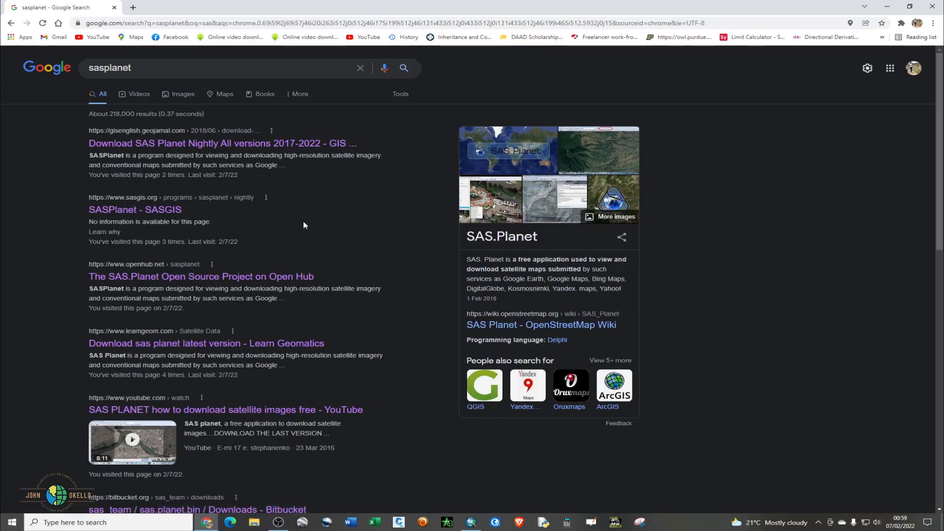
mouse_move(295, 227)
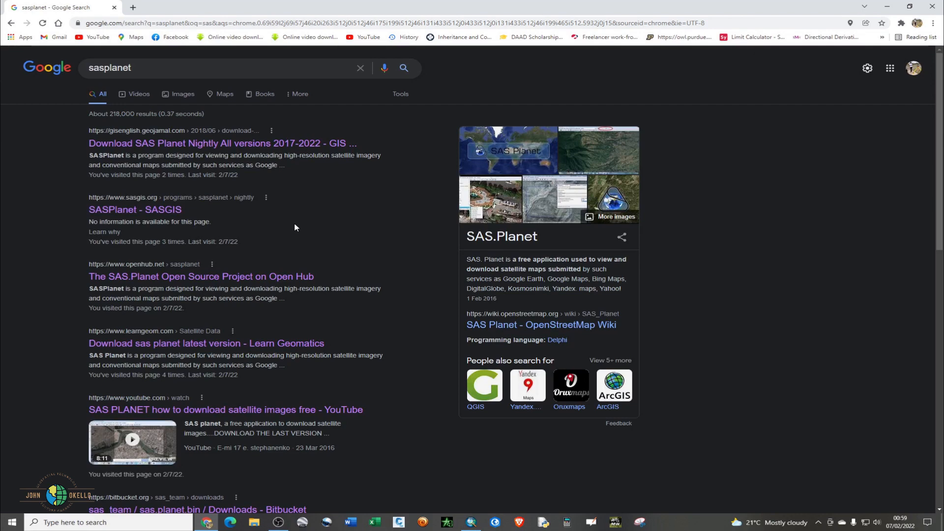
mouse_move(152, 209)
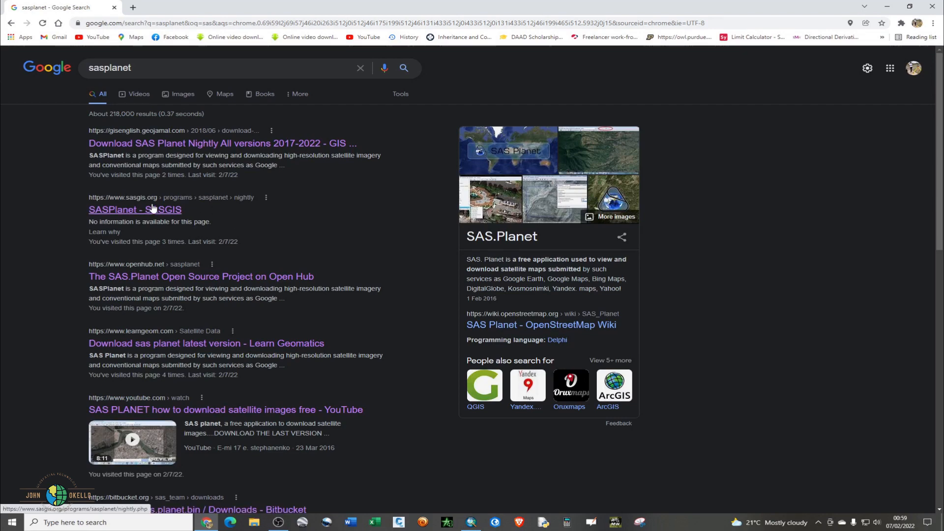
scroll(down, 3)
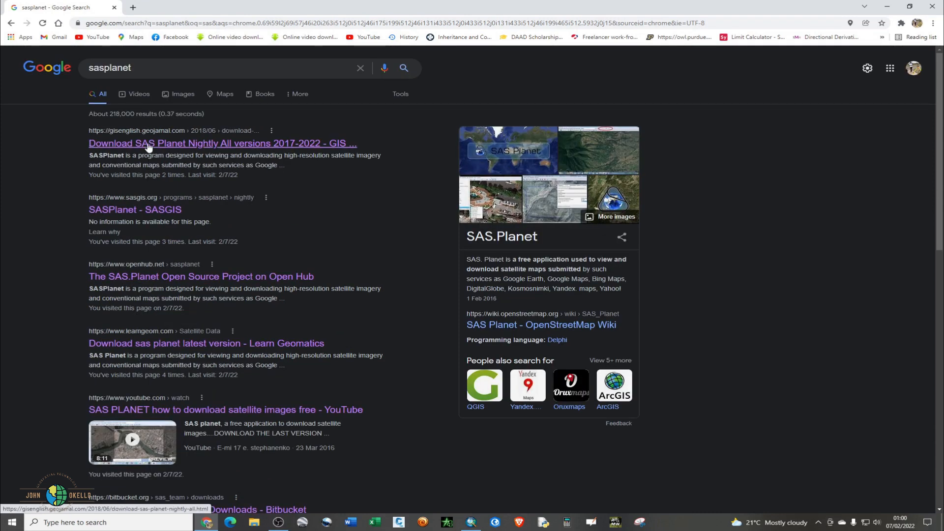
mouse_move(136, 349)
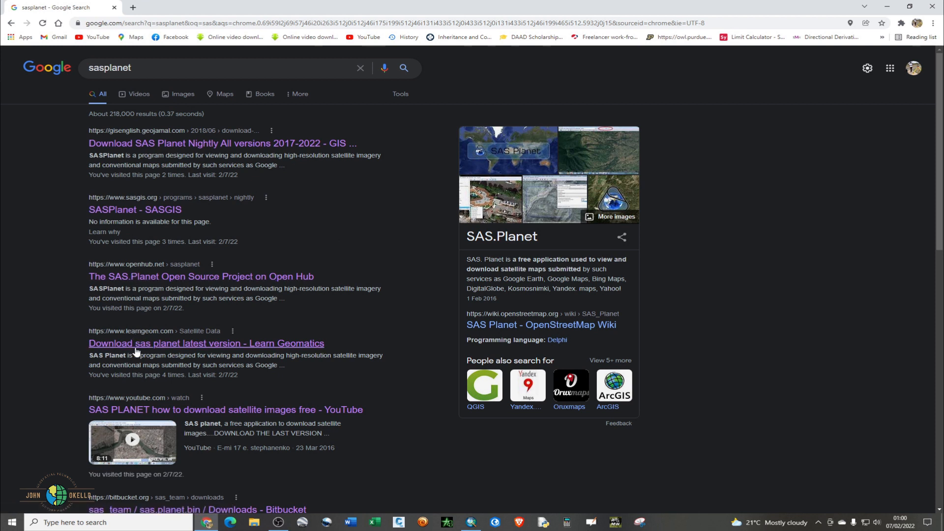
mouse_move(97, 343)
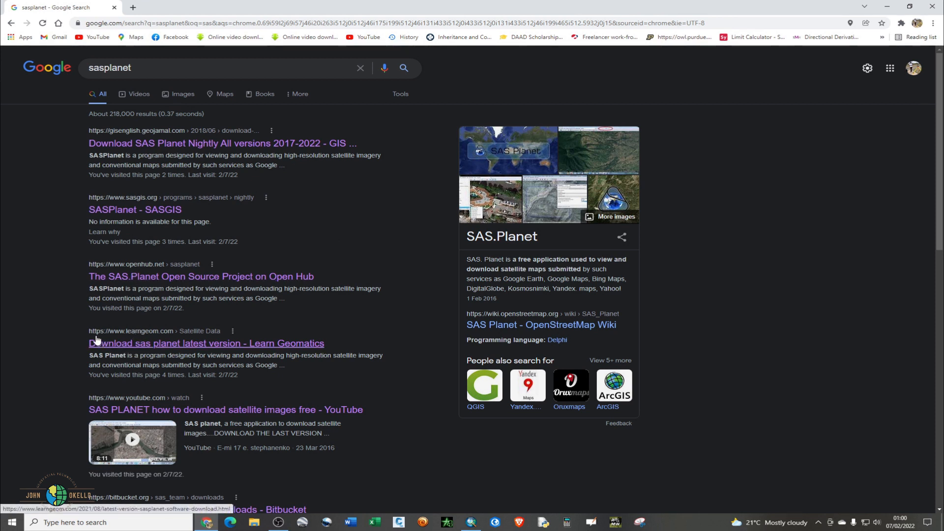
mouse_move(129, 345)
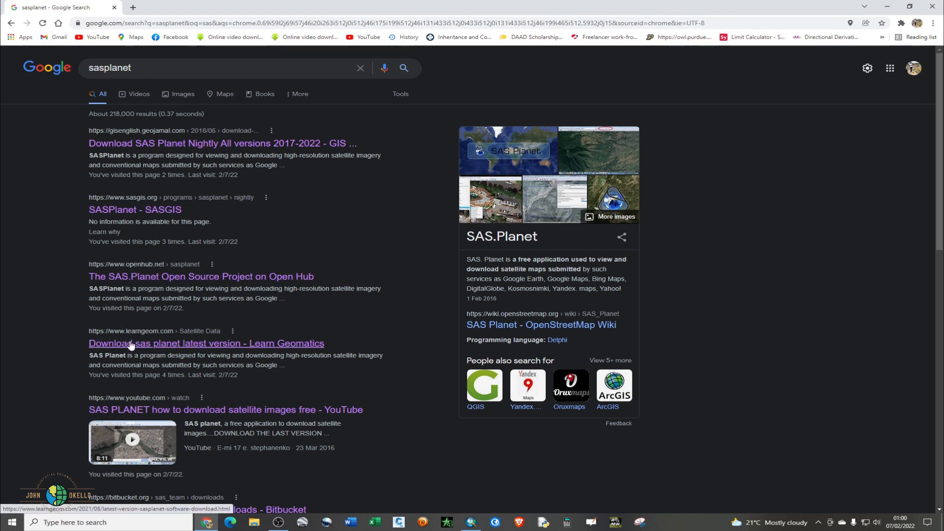
mouse_move(161, 336)
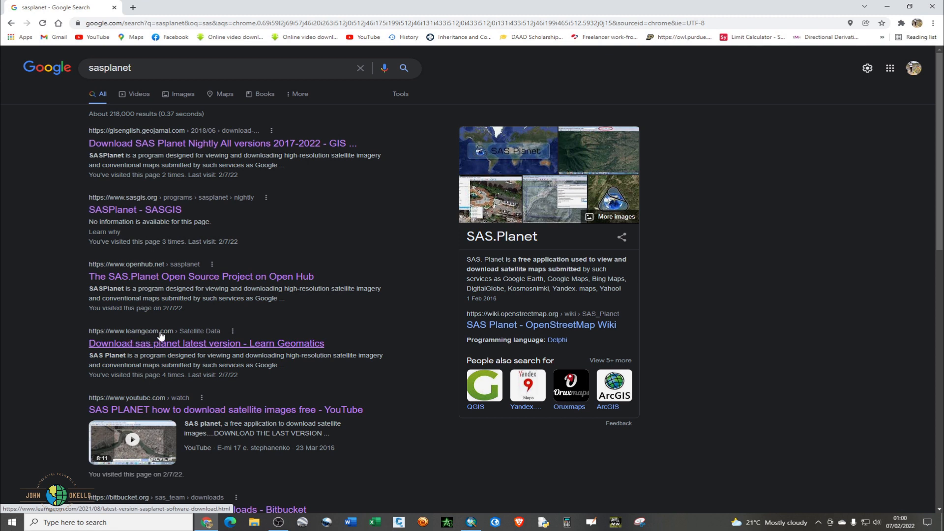
mouse_move(190, 350)
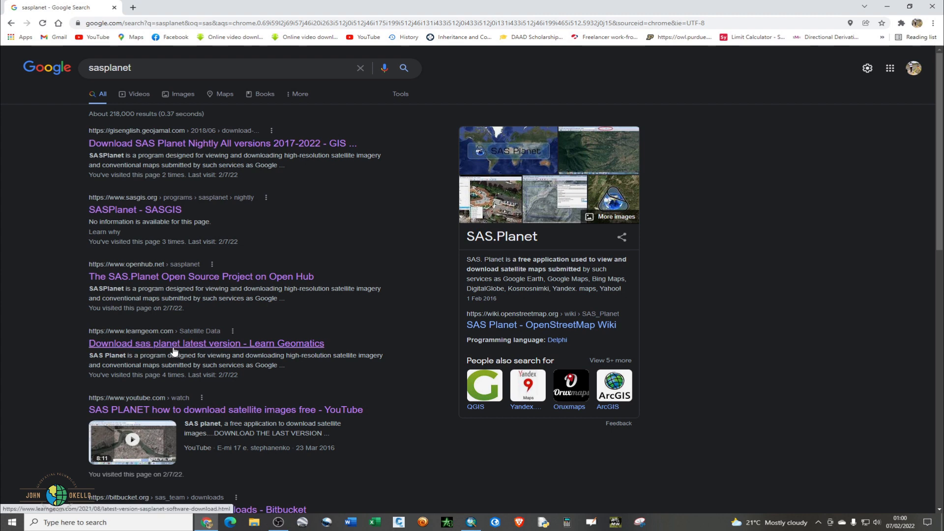
- Open the Learn Geomatics page and follow the SAS.Planet.Stable (12-2020) download link
click(206, 343)
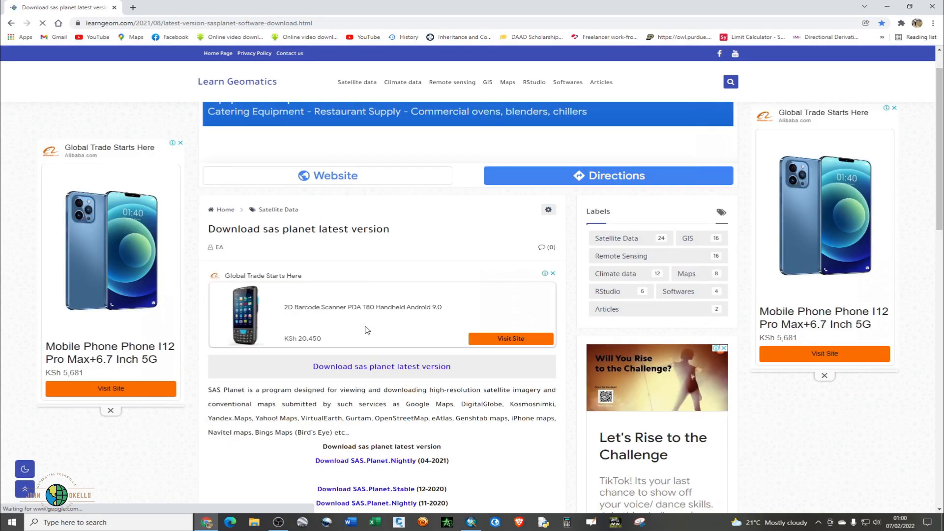
scroll(down, 3)
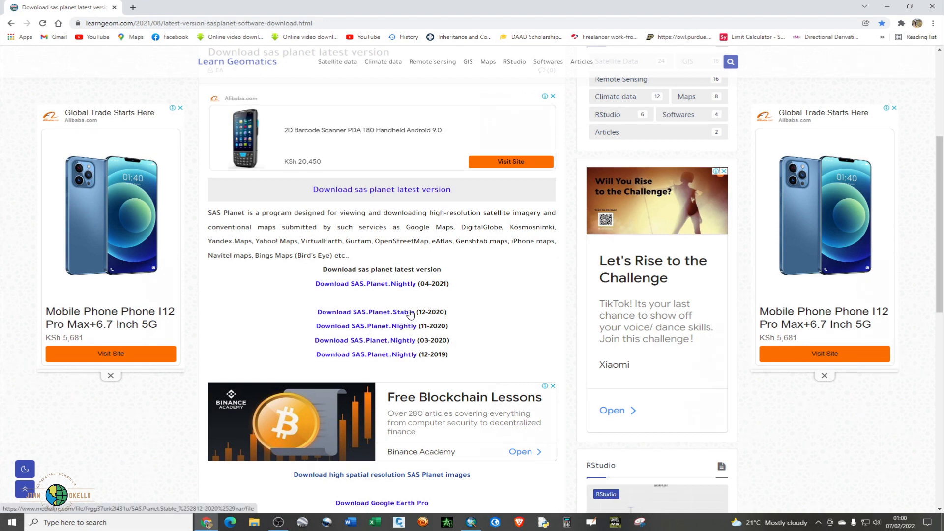
mouse_move(435, 317)
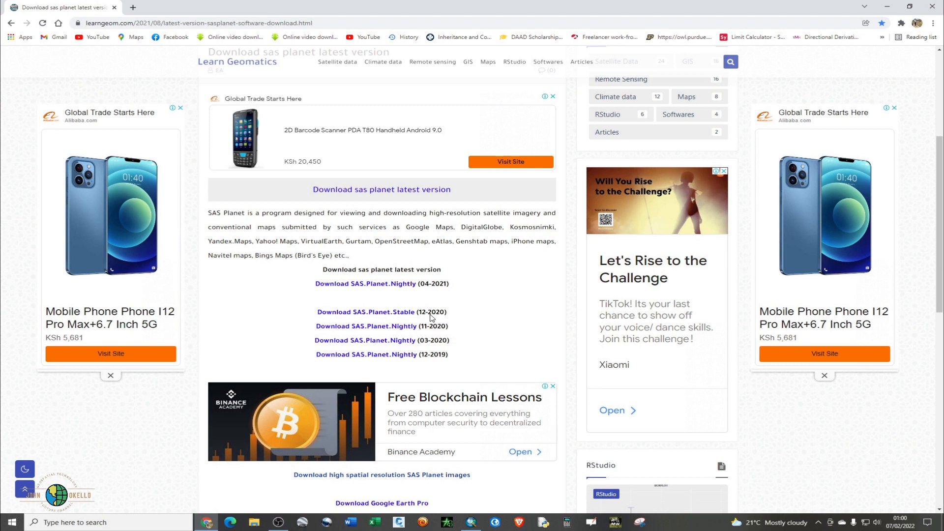
mouse_move(394, 317)
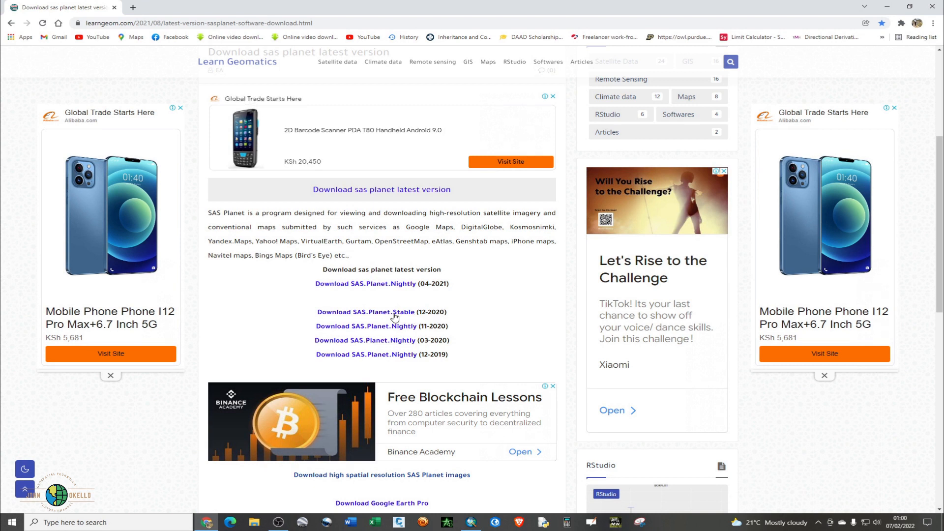
click(365, 312)
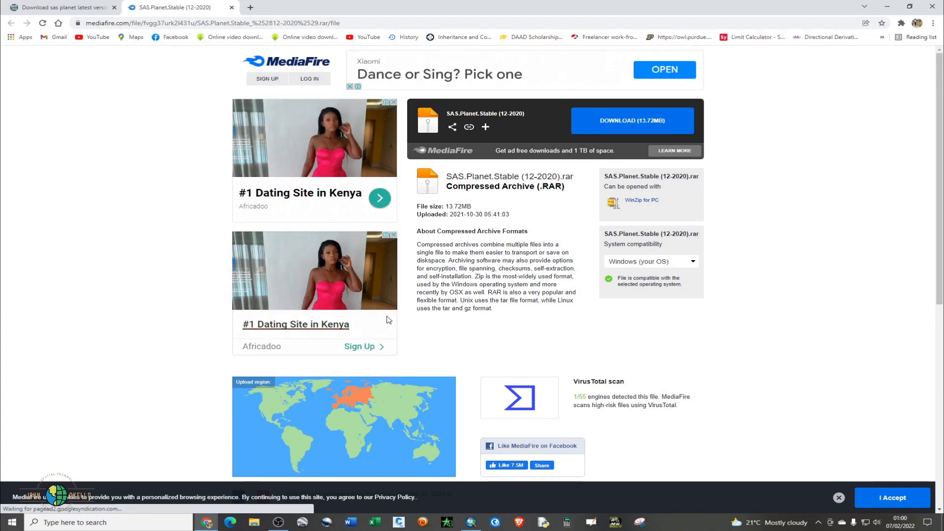
mouse_move(166, 236)
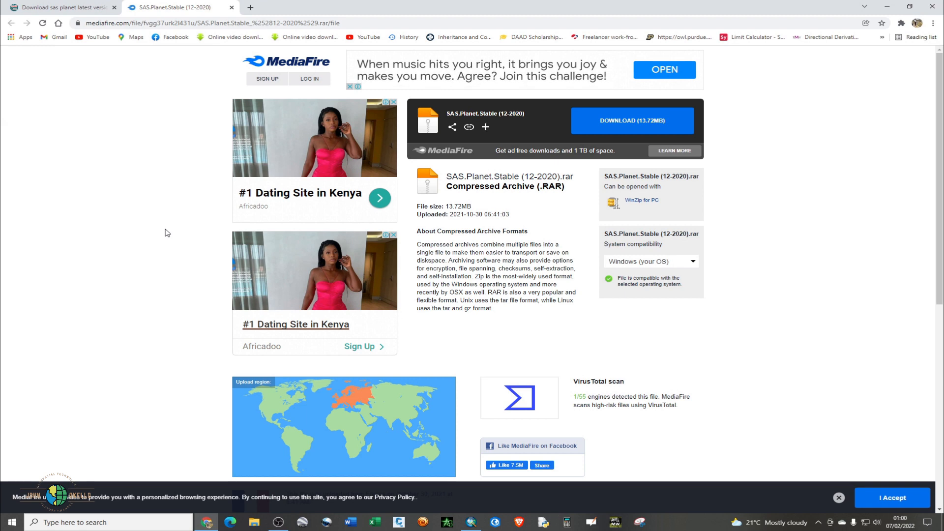
- Start the 13.72 MB SAS.Planet.Stable download on MediaFire and dismiss the pop-up ad
scroll(down, 3)
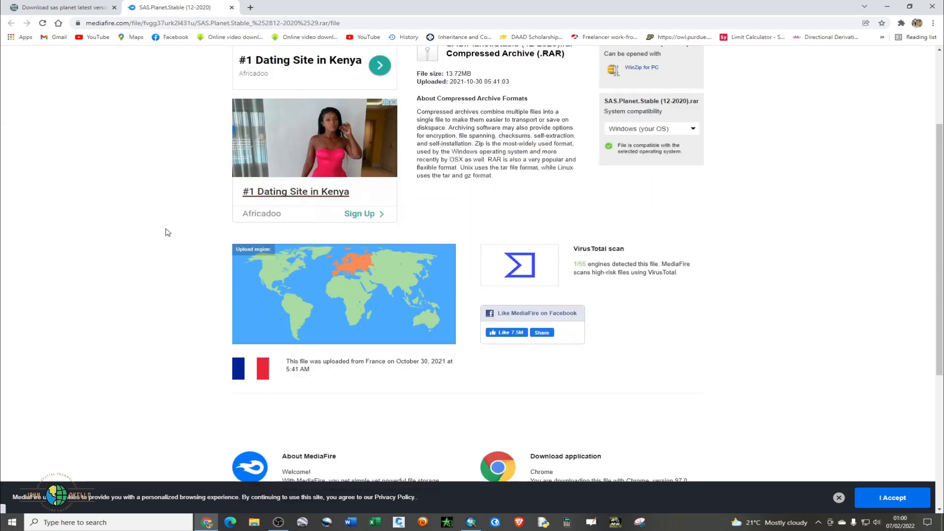
scroll(up, 3)
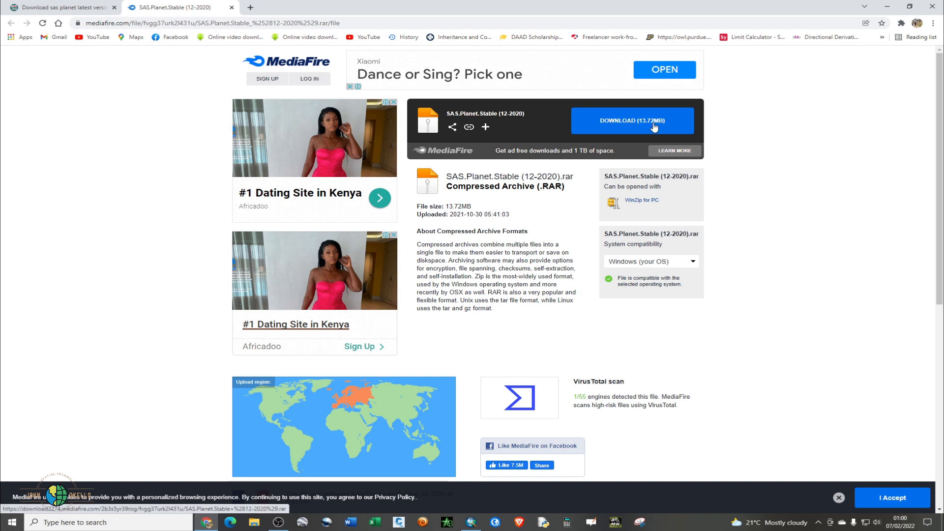
click(631, 120)
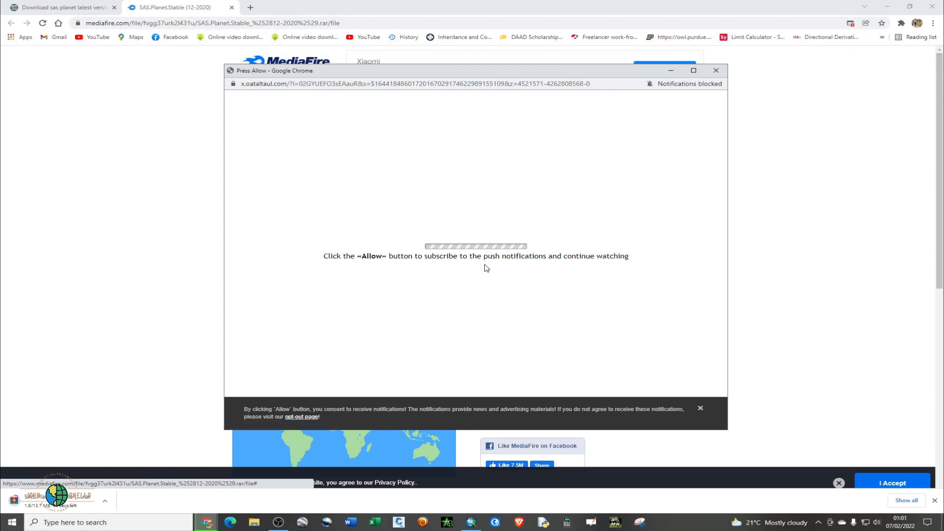
mouse_move(271, 132)
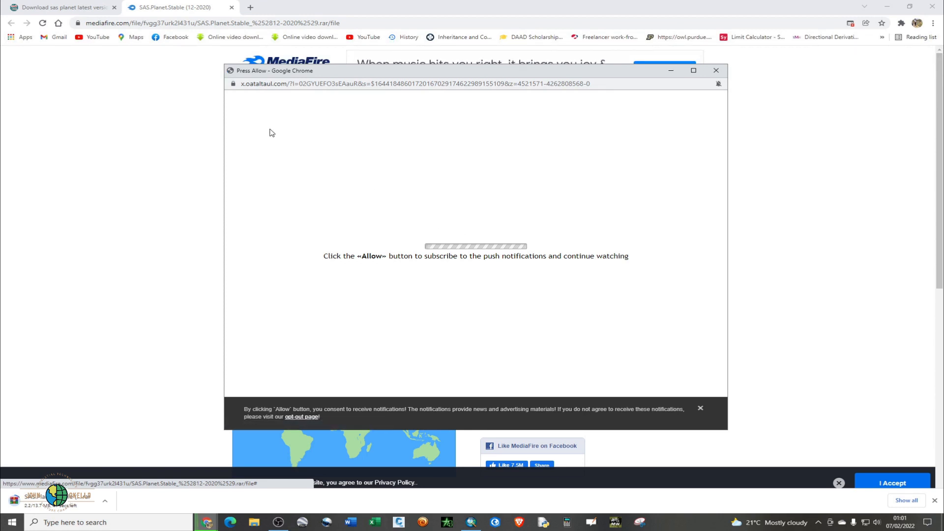
click(716, 71)
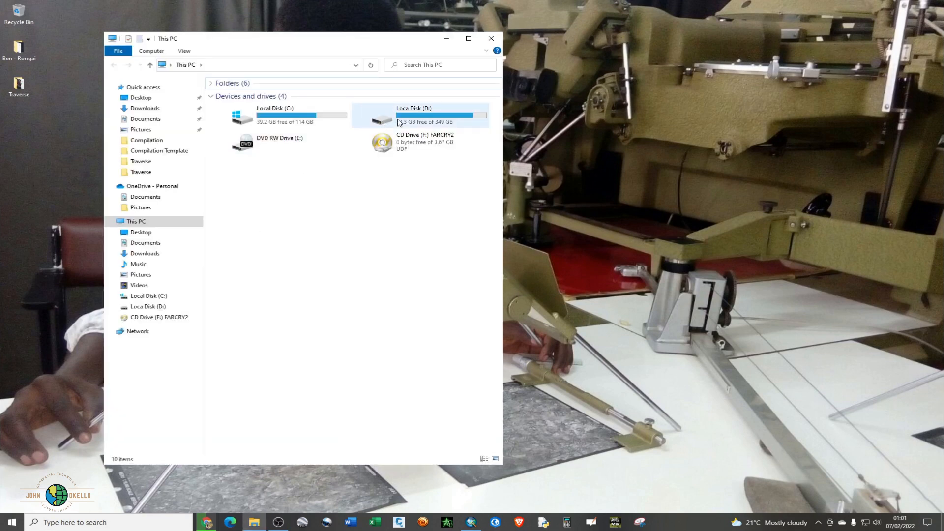
- Navigate on drive D through SOFTWARES and GIS SOFTWARES into the SASPLANET folder
double_click(414, 115)
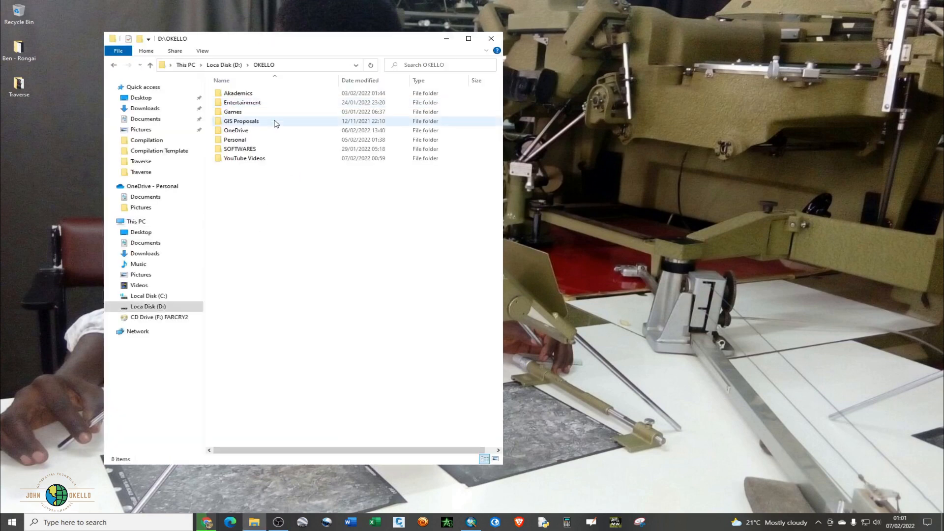
click(239, 148)
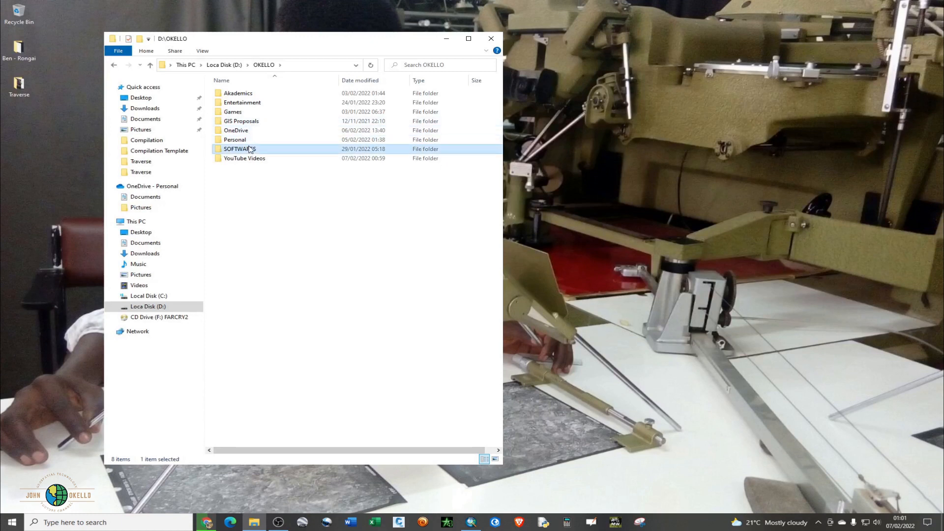
double_click(240, 149)
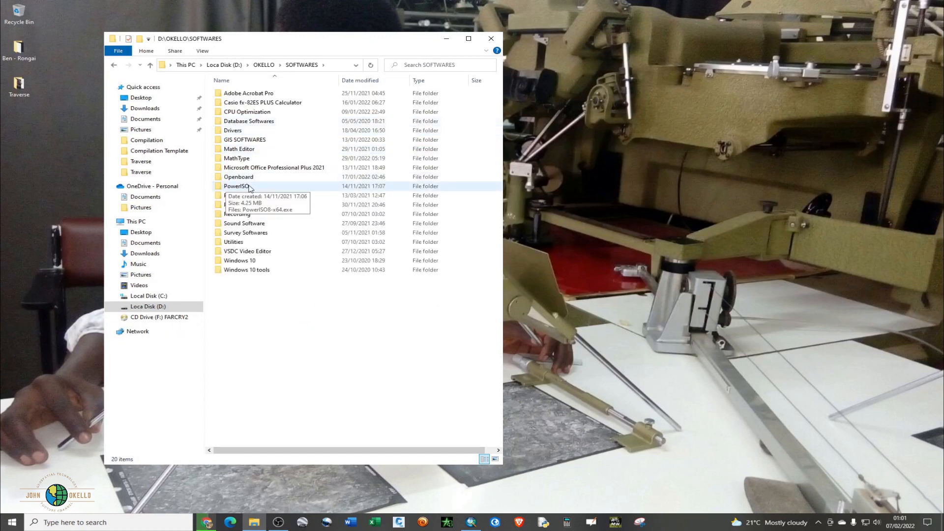
double_click(244, 139)
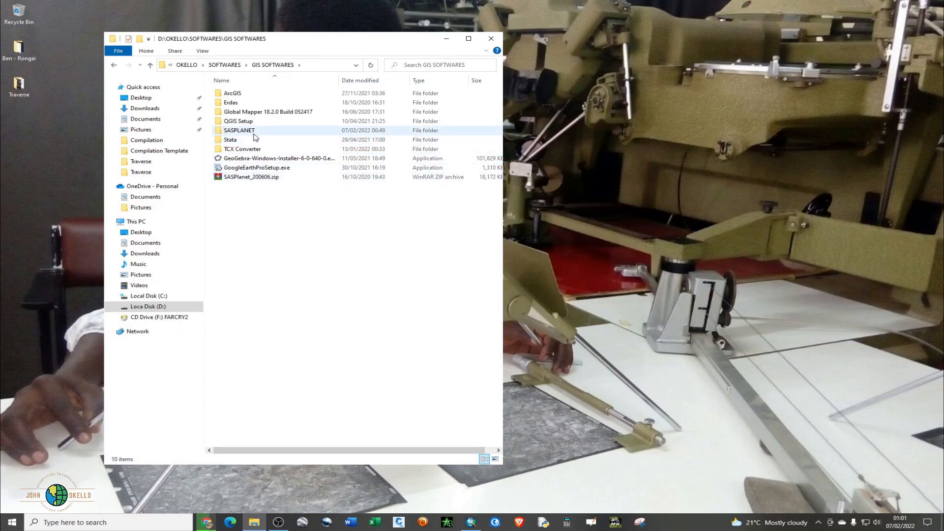
double_click(239, 130)
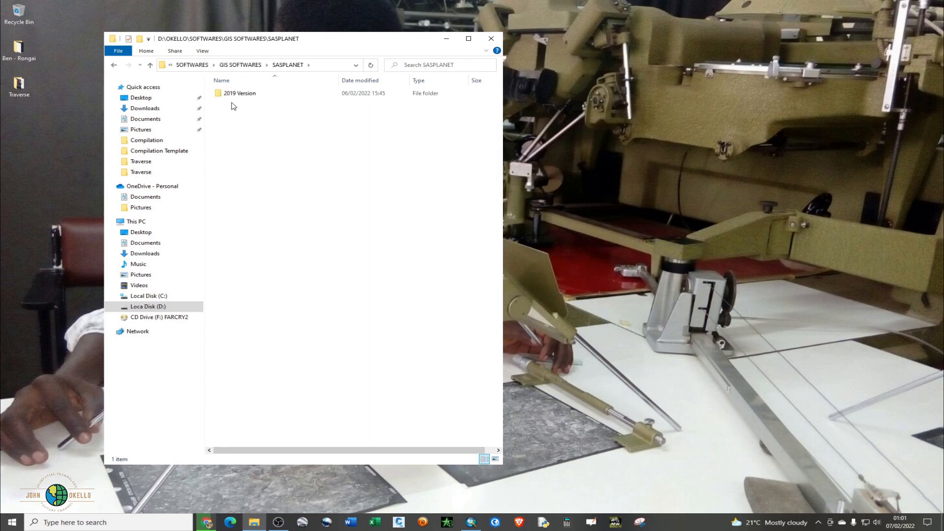
- Create a new folder named '2020 Version' inside SASPLANET
right_click(240, 108)
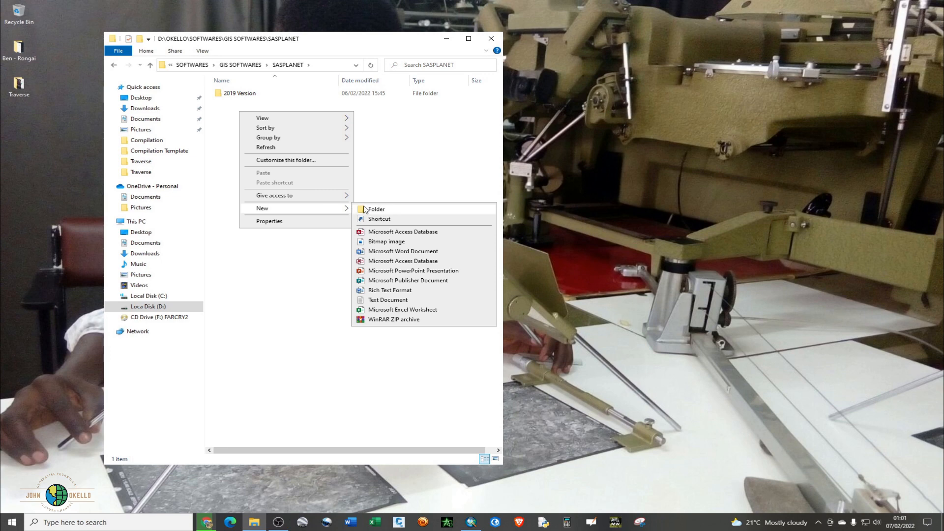
click(376, 209)
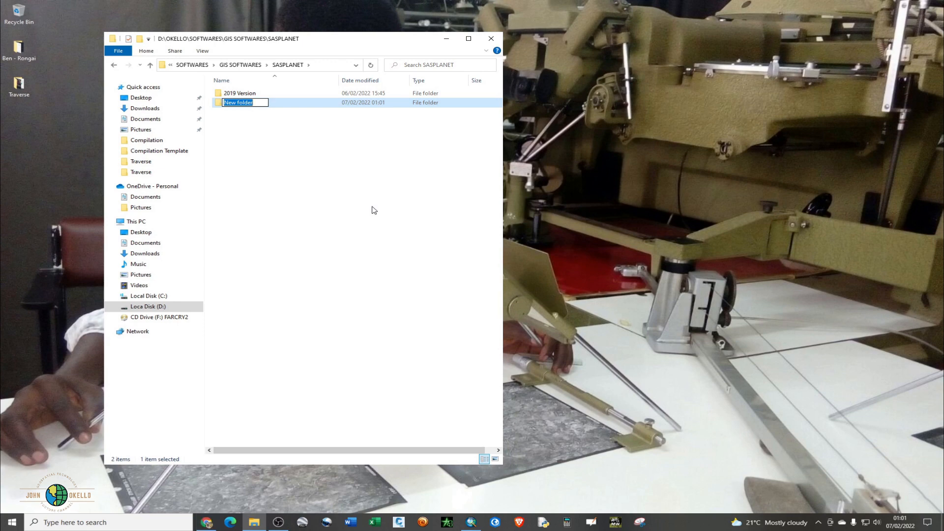
text(2022)
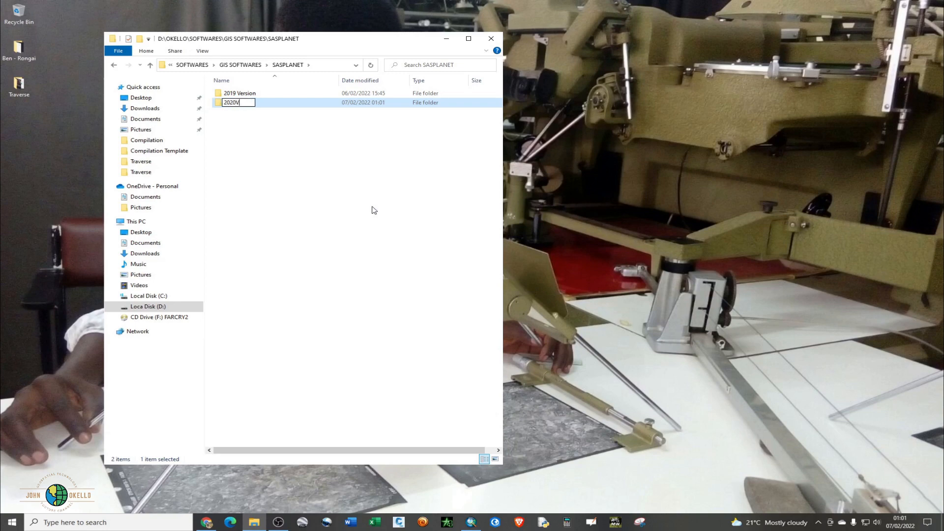
text(ersion)
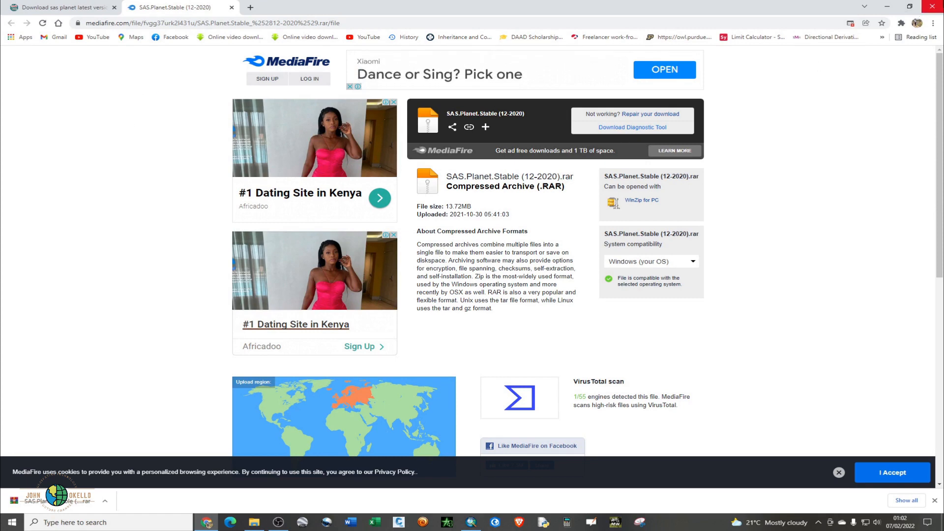
- Confirm the .rar download finished and switch back to File Explorer
click(254, 522)
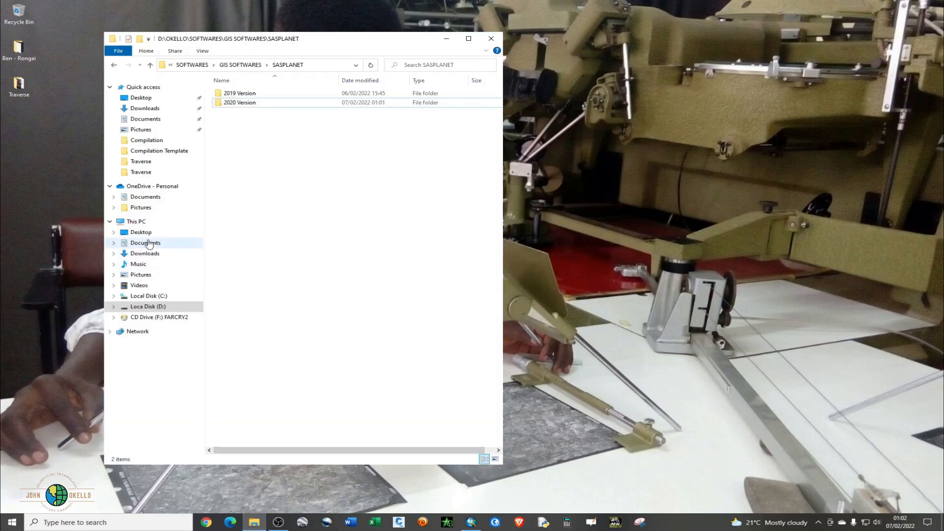
mouse_move(155, 381)
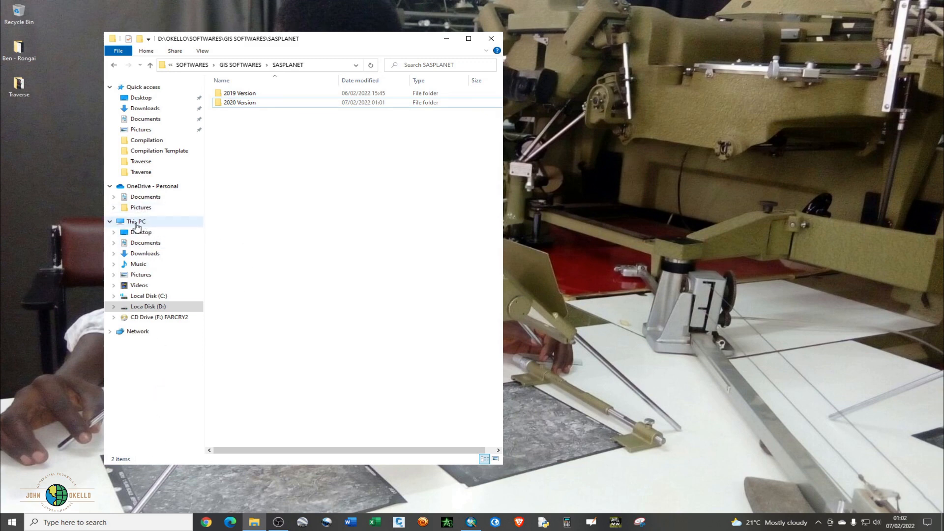
mouse_move(144, 253)
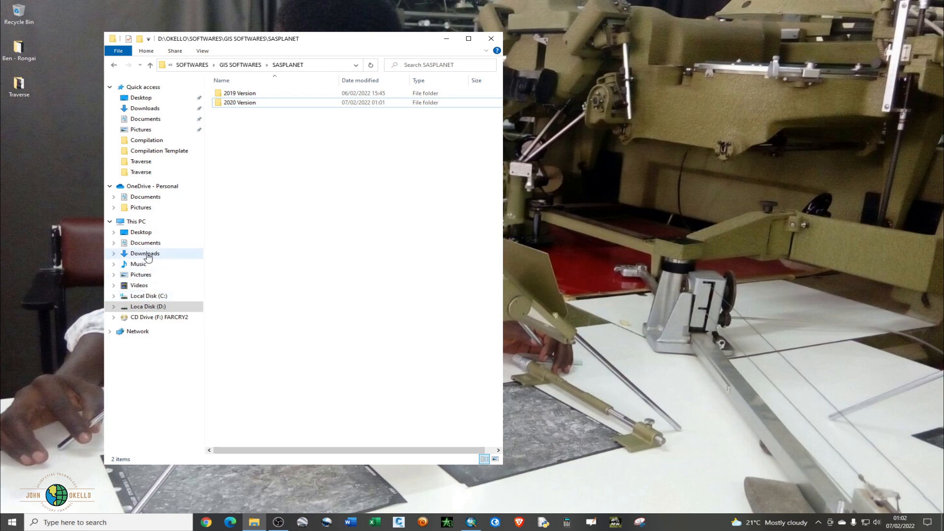
mouse_move(153, 257)
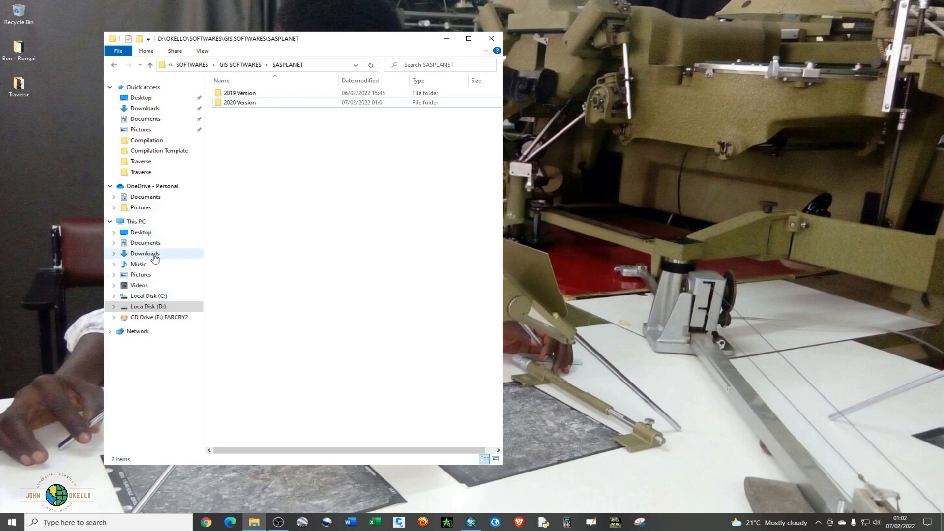
- Locate the archive in Downloads, maximize the window, and open Loca Disk (D:)
click(145, 253)
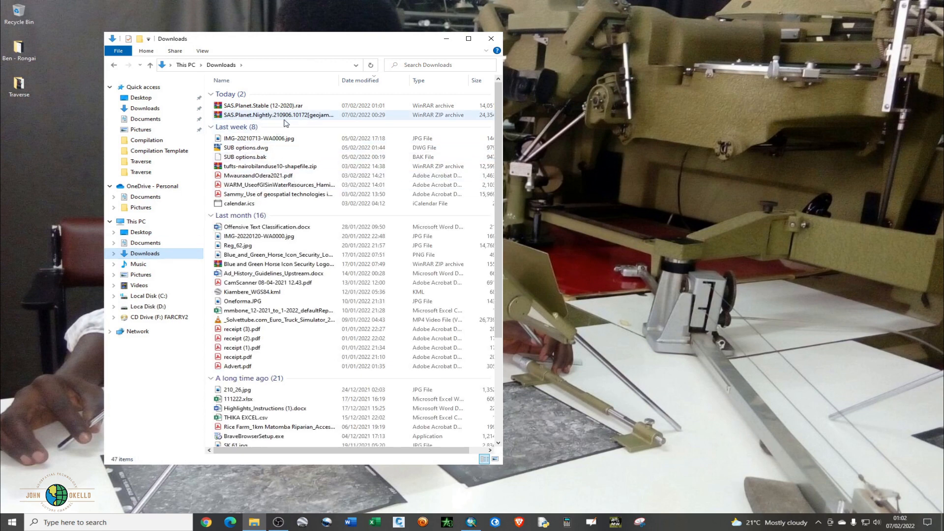
mouse_move(468, 39)
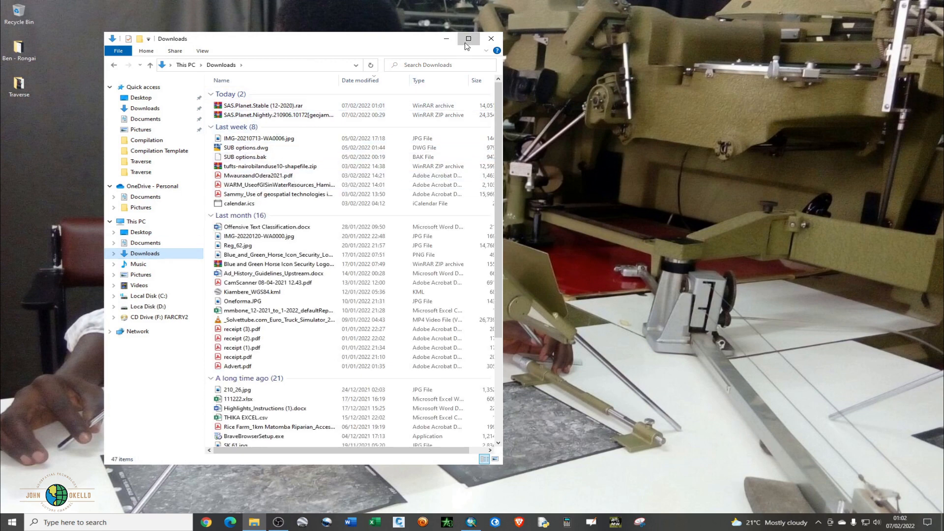
click(468, 38)
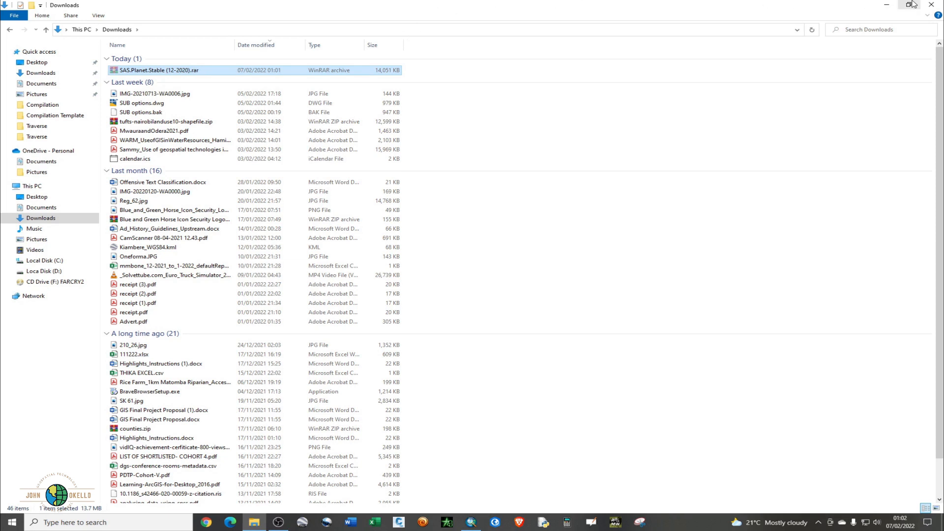
click(32, 185)
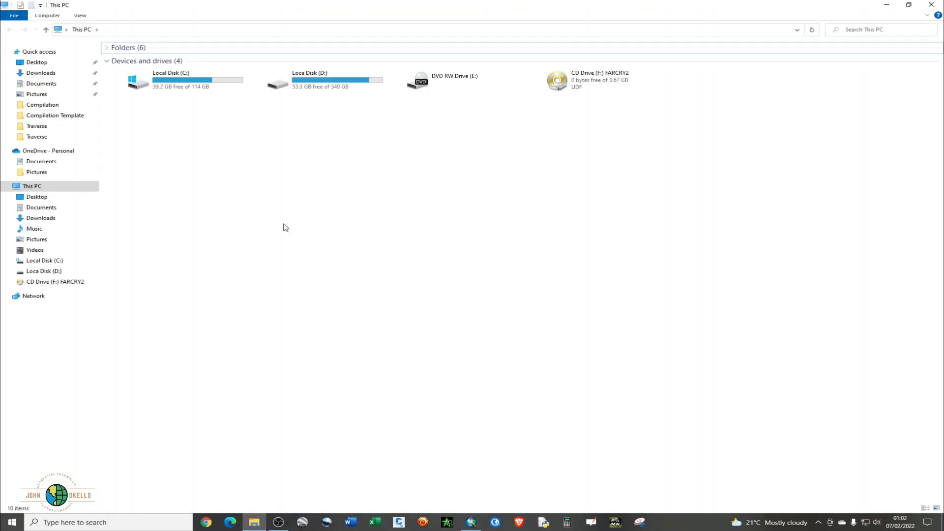
double_click(310, 80)
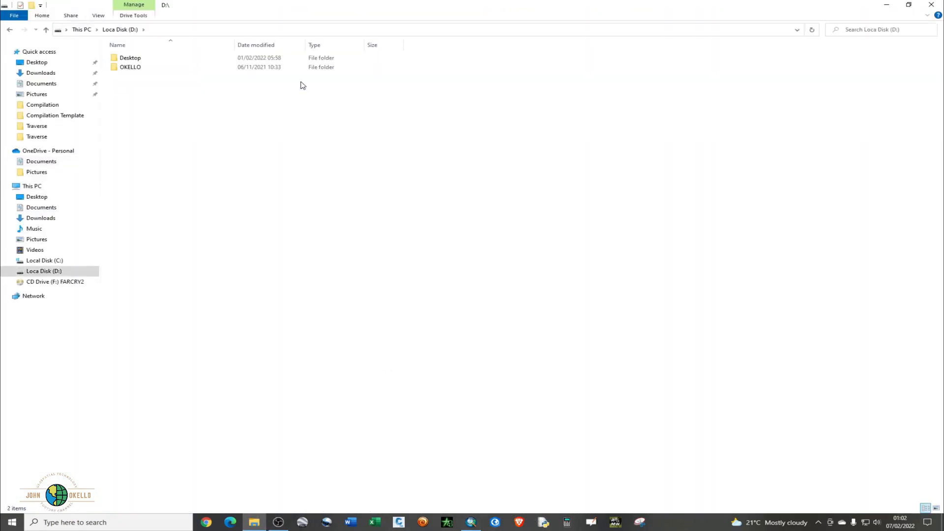
- Navigate through OKELLO, SOFTWARES and GIS SOFTWARES into the SASPLANET folder
click(130, 57)
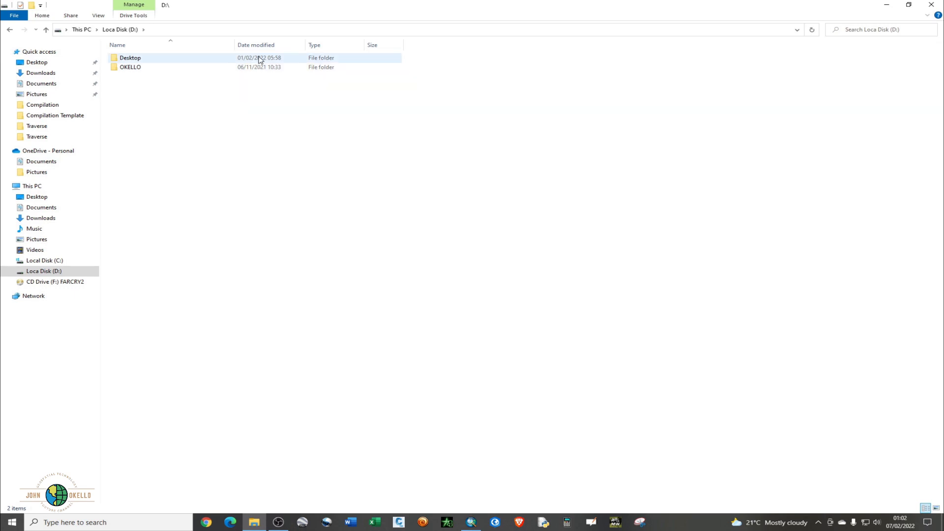
double_click(130, 67)
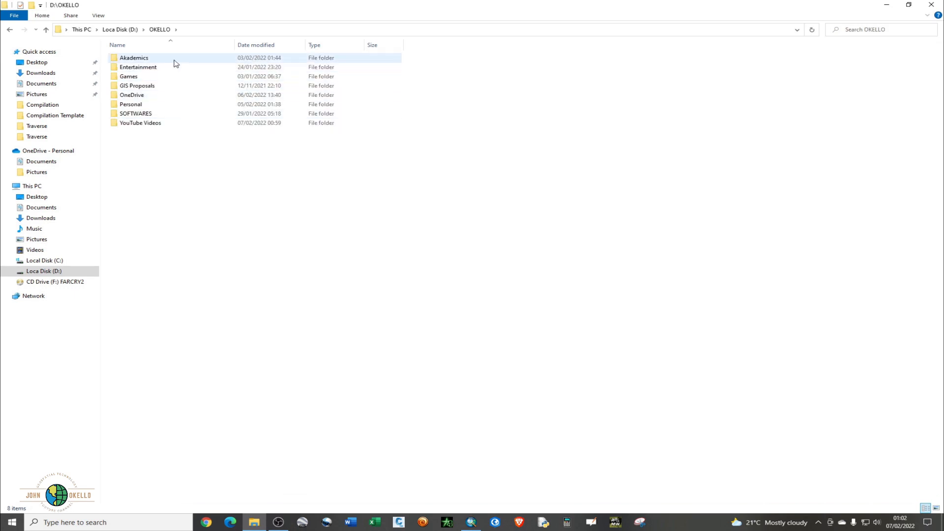
double_click(136, 113)
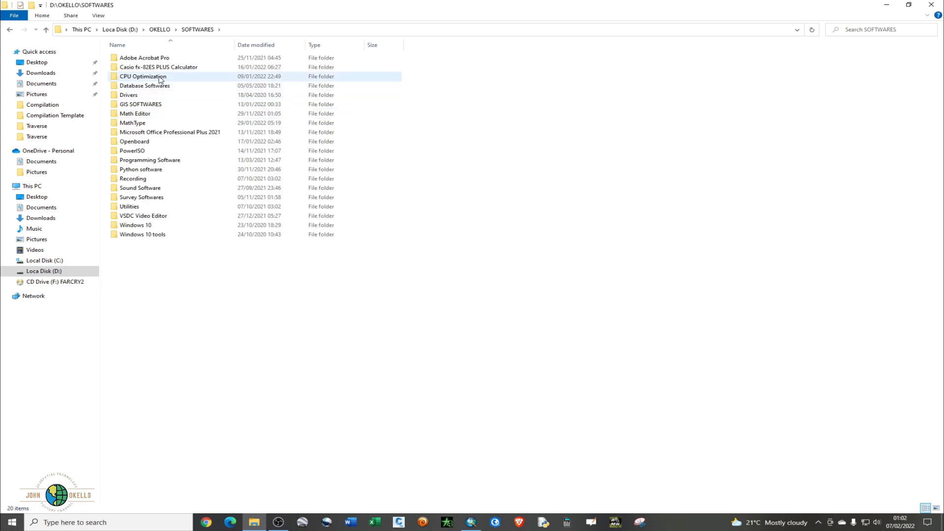
double_click(140, 104)
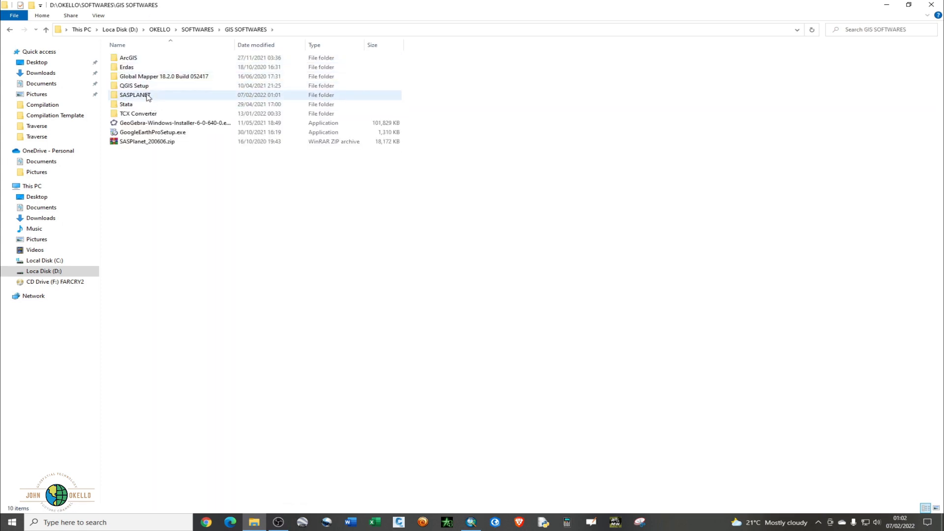
double_click(136, 95)
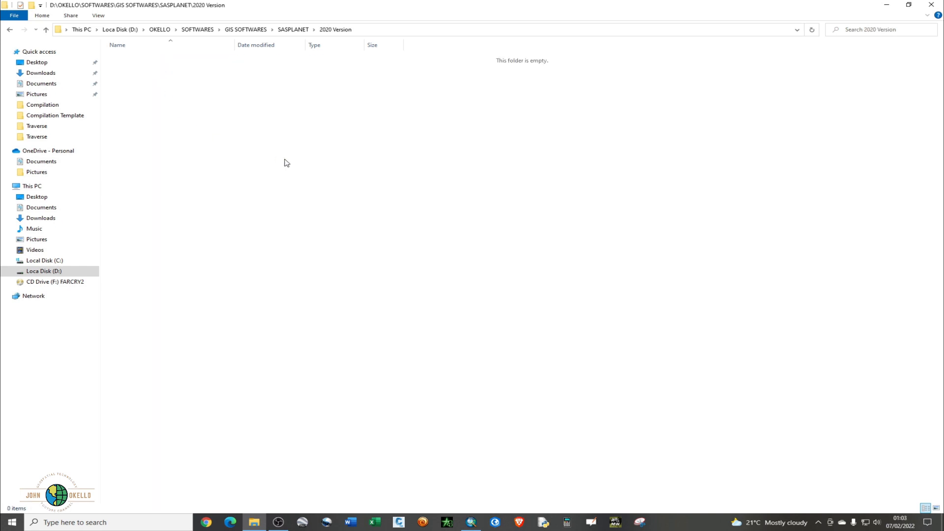
mouse_move(295, 161)
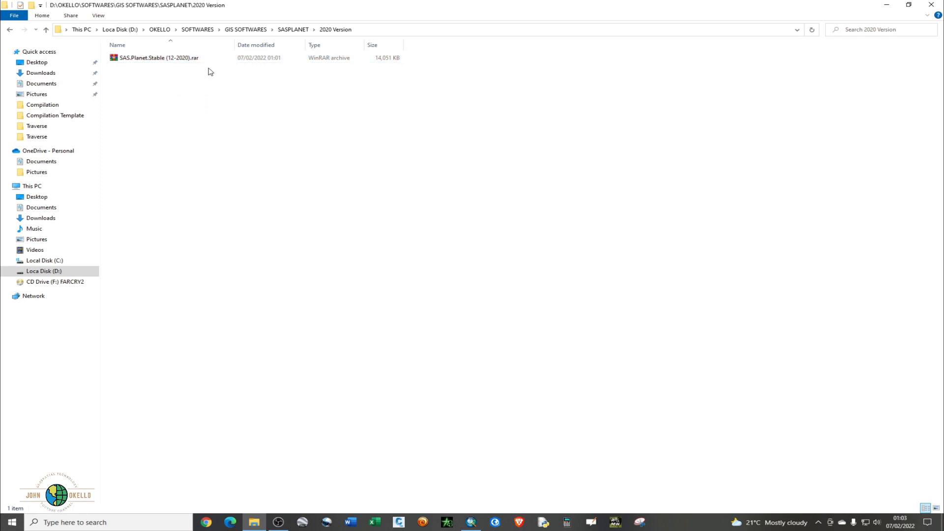
- Extract SAS.Planet.Stable (12-2020).rar into the 2020 Version folder
click(158, 57)
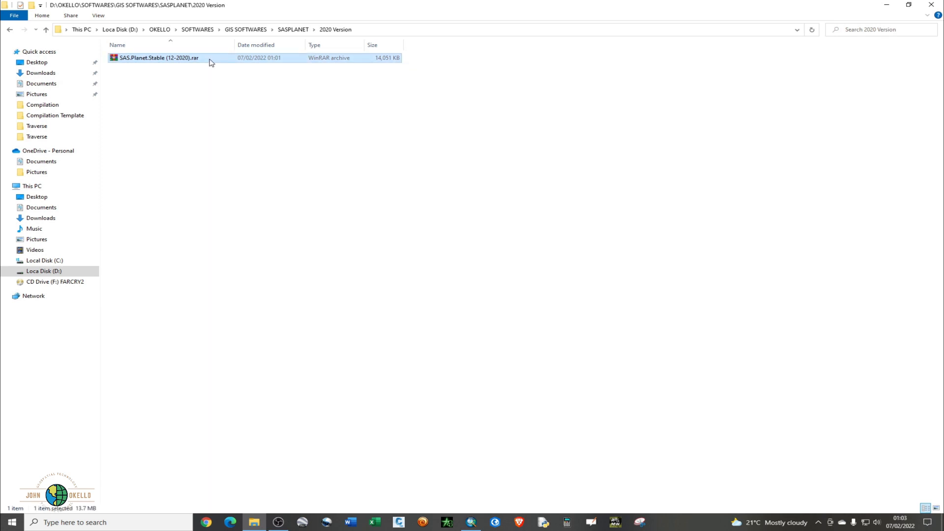
right_click(160, 57)
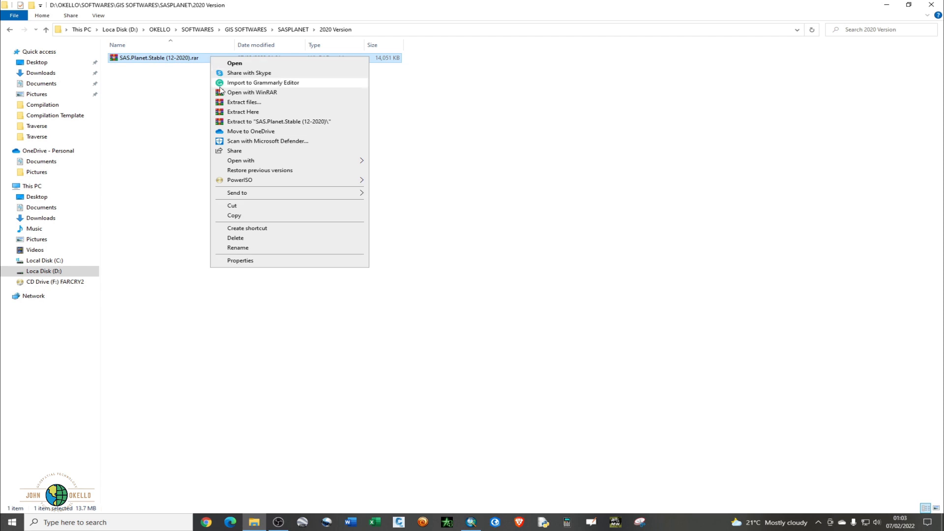
mouse_move(244, 101)
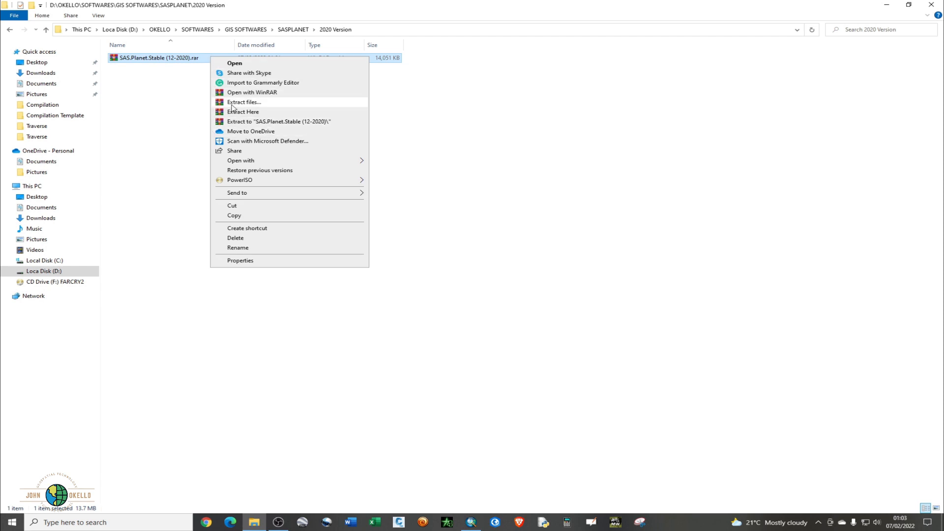
mouse_move(98, 68)
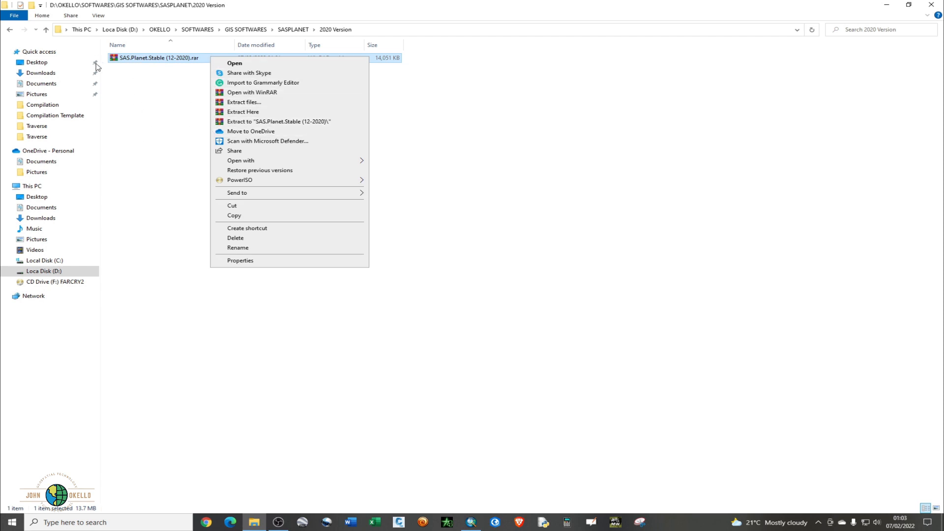
mouse_move(244, 112)
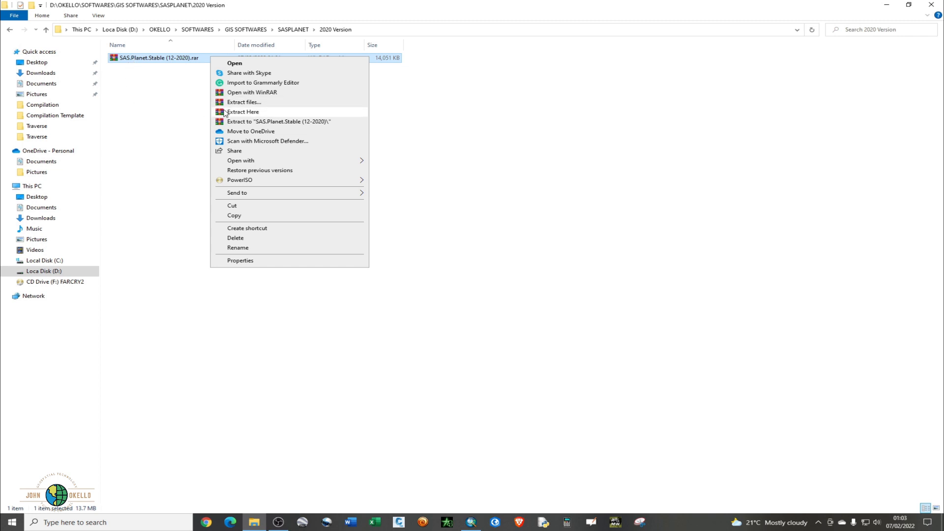
mouse_move(145, 66)
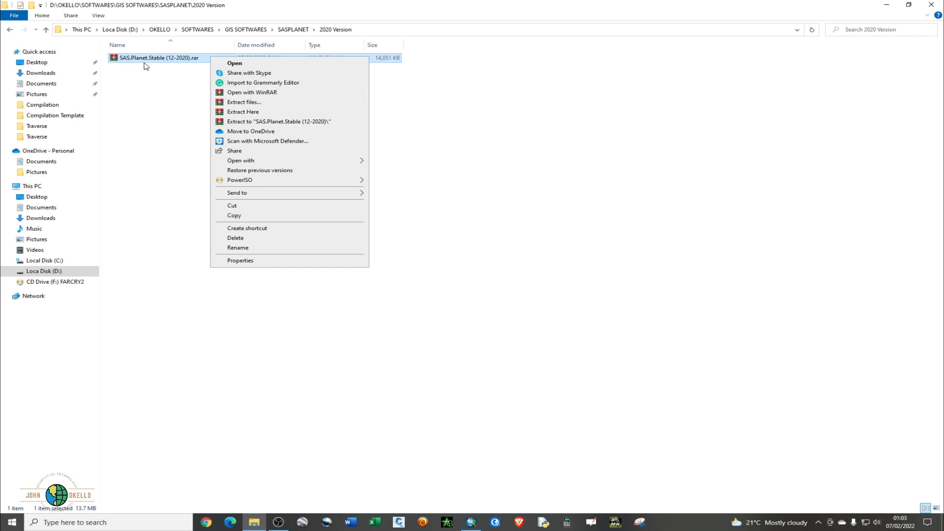
mouse_move(123, 121)
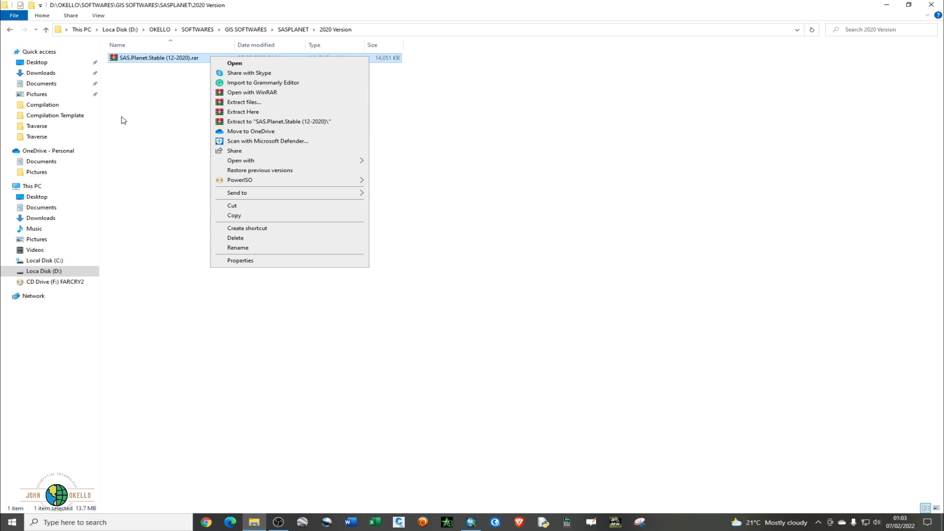
mouse_move(150, 83)
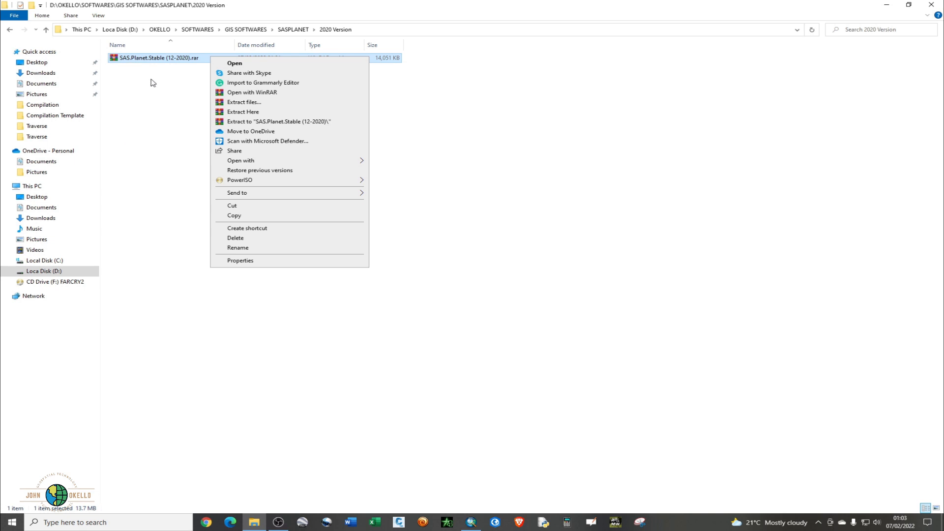
mouse_move(249, 112)
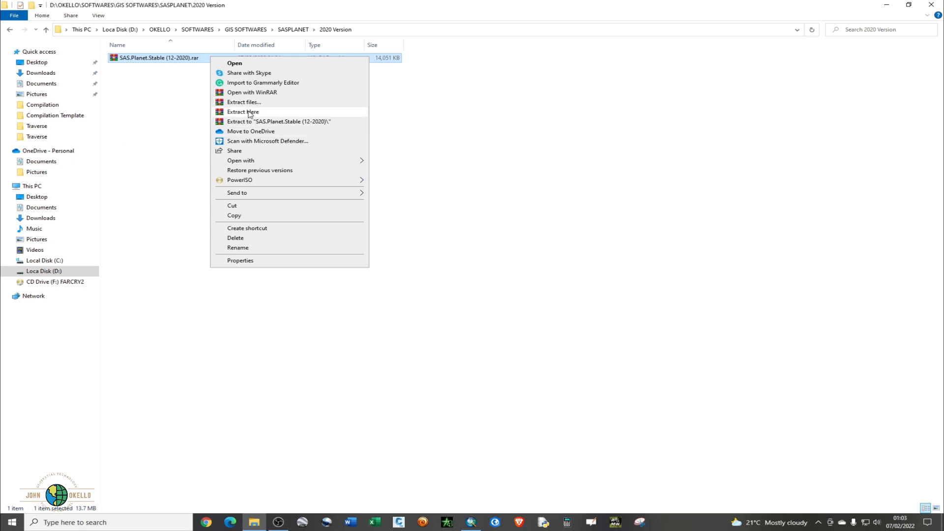
click(244, 112)
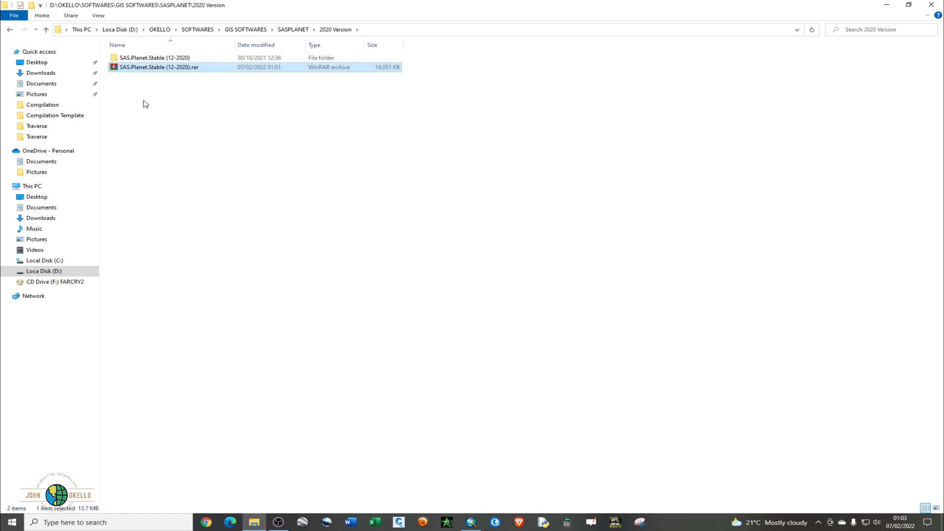
mouse_move(154, 57)
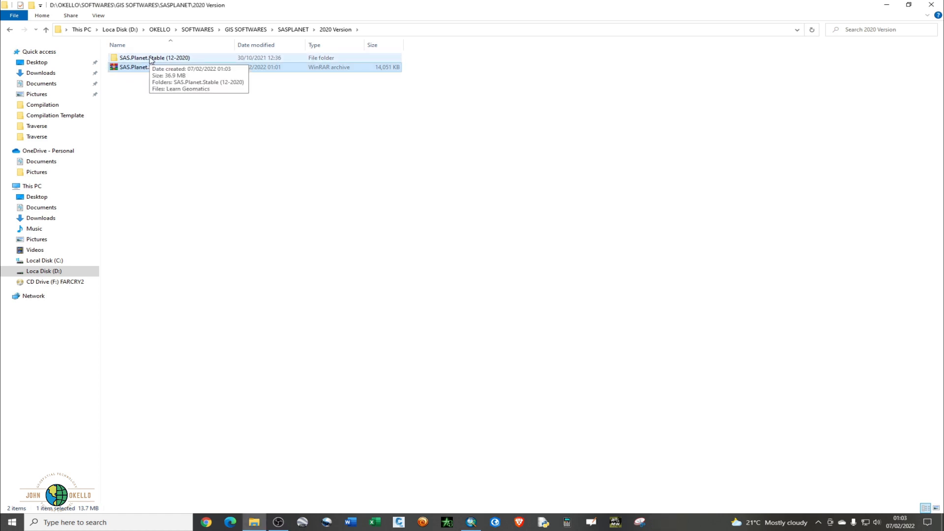
- Open both nested SAS.Planet.Stable (12-2020) folders and select SASPlanet.exe
double_click(155, 57)
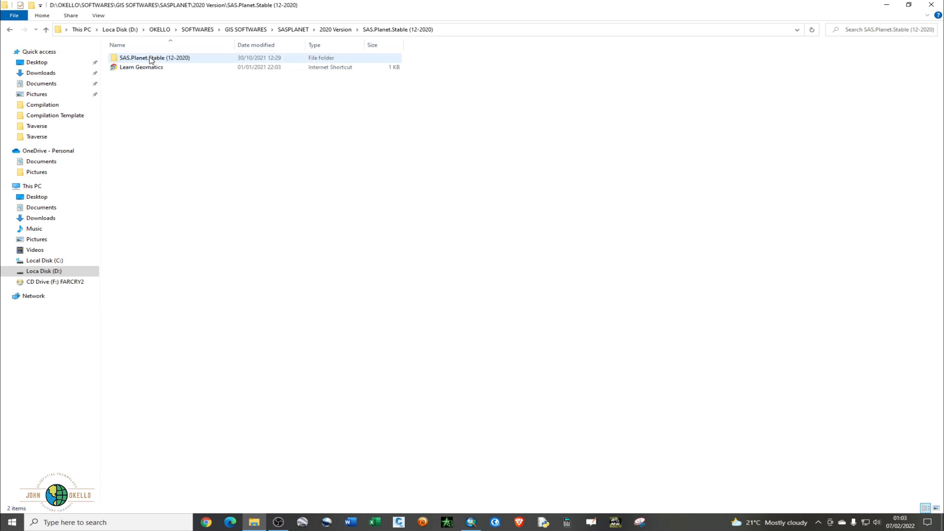
click(155, 82)
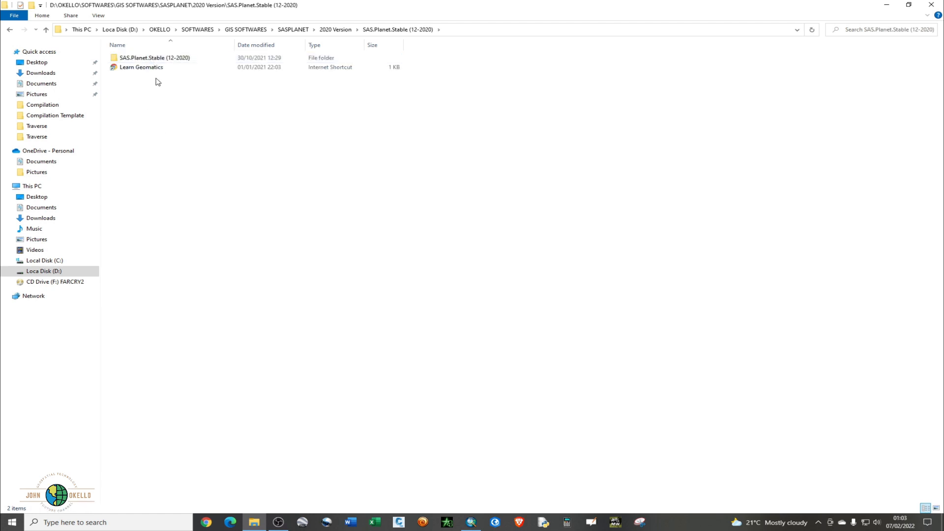
double_click(154, 57)
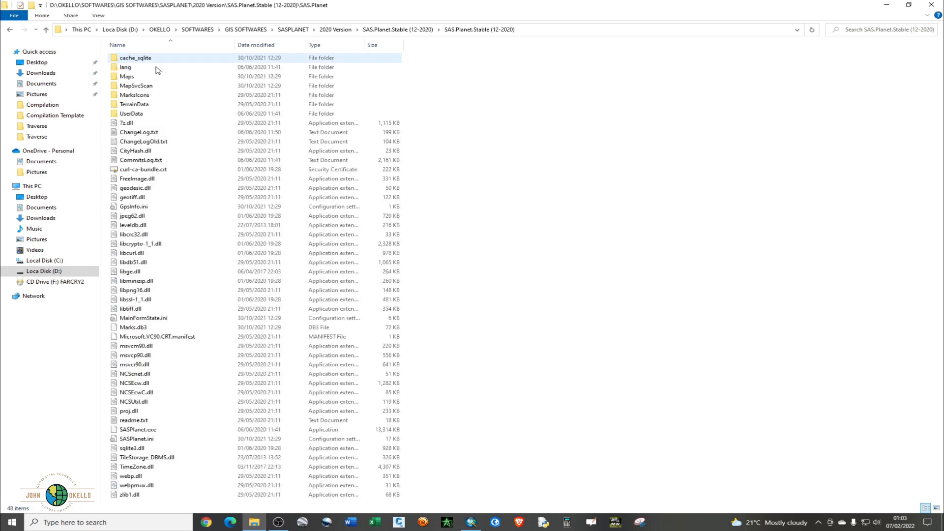
click(132, 448)
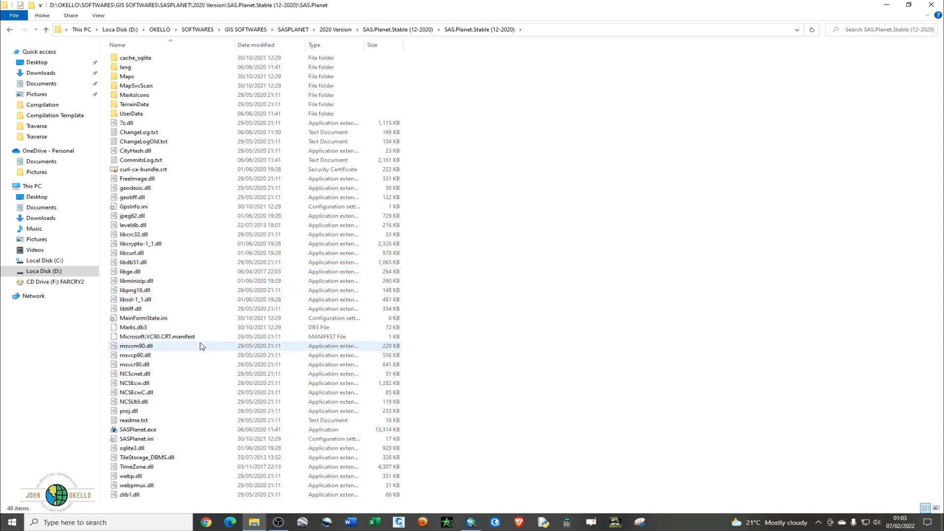
click(139, 430)
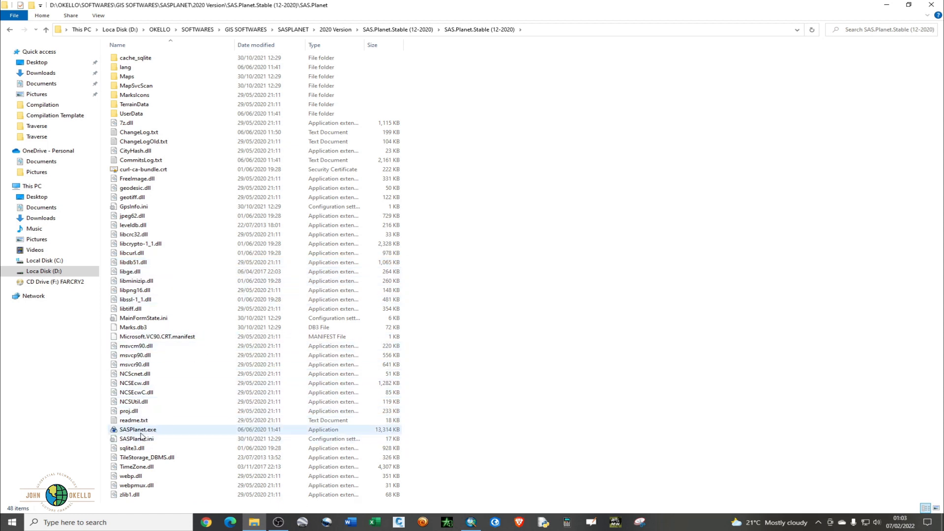
mouse_move(163, 435)
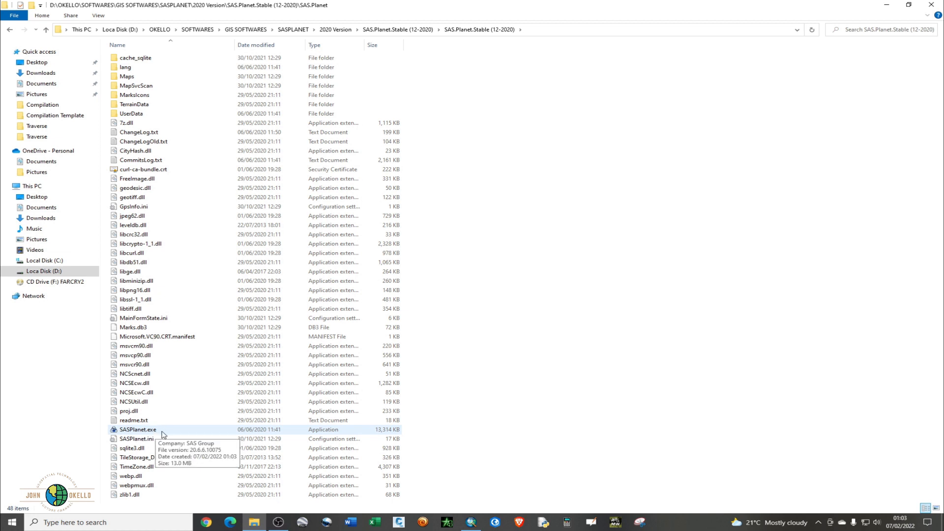
mouse_move(131, 435)
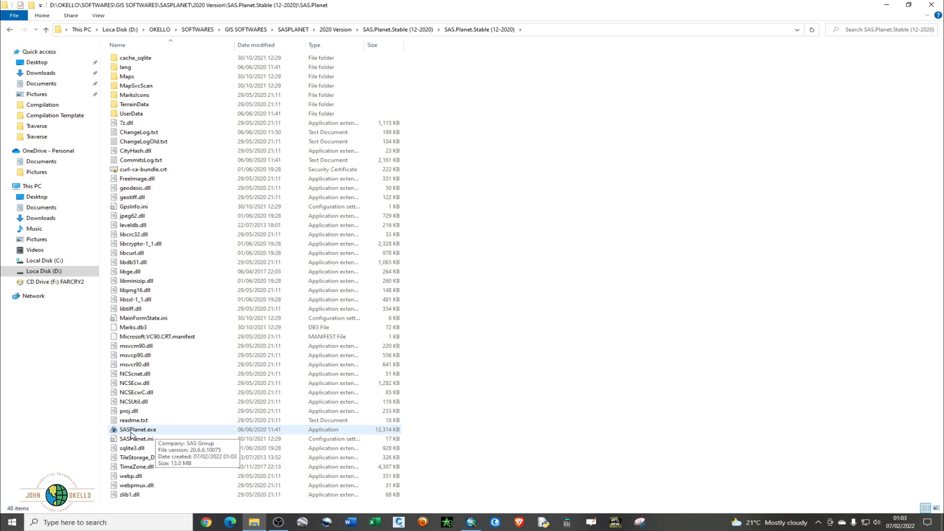
mouse_move(150, 434)
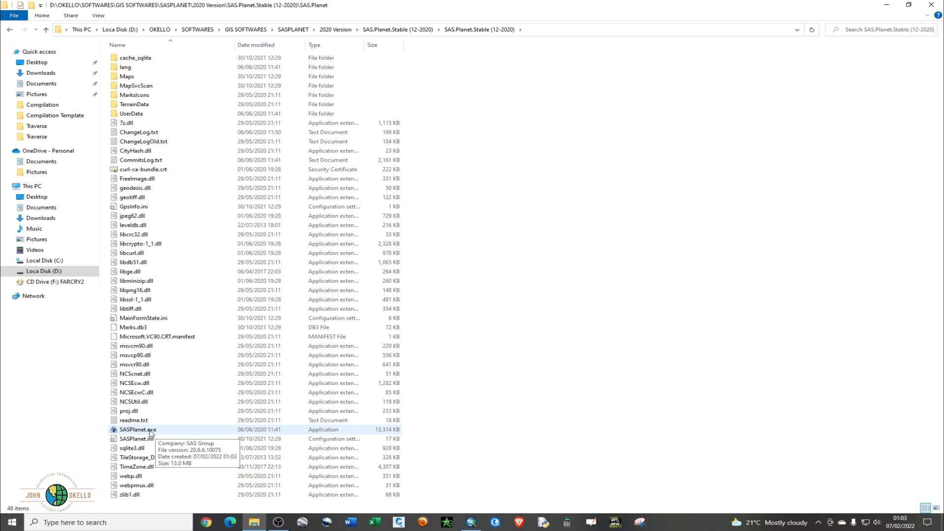
- Pin SASPlanet.exe to the taskbar and verify 'Unpin from taskbar' now appears
click(138, 430)
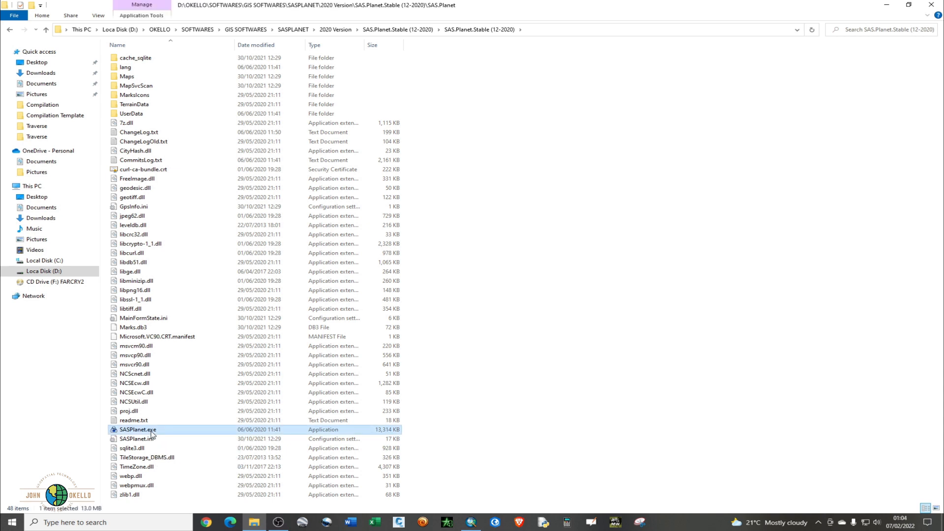
right_click(137, 429)
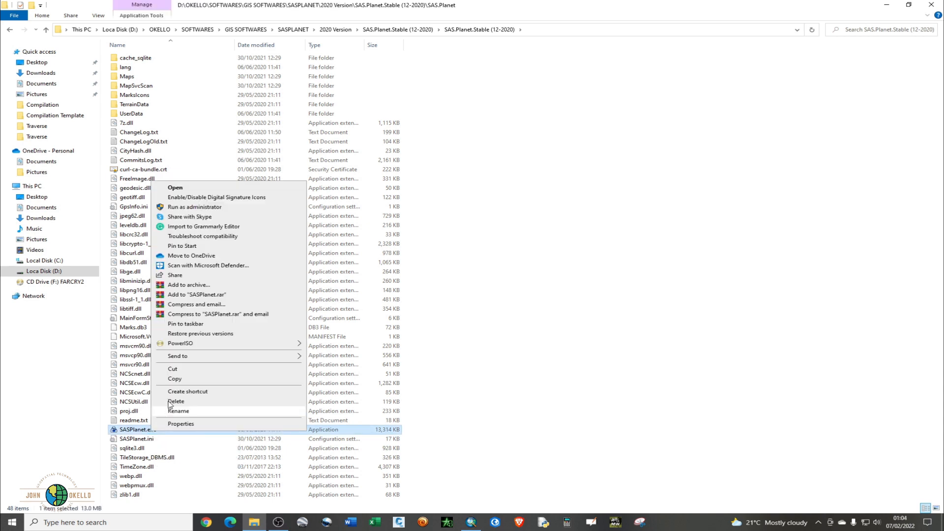
mouse_move(220, 297)
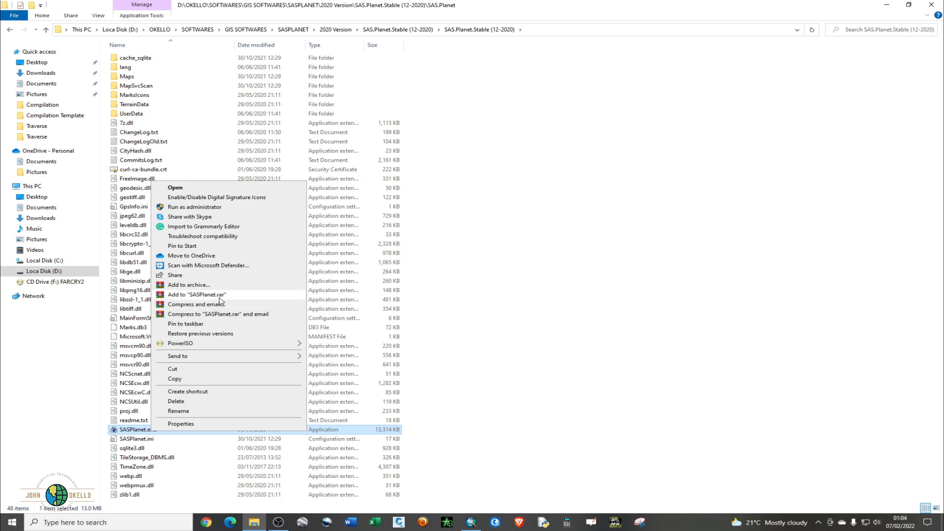
mouse_move(193, 329)
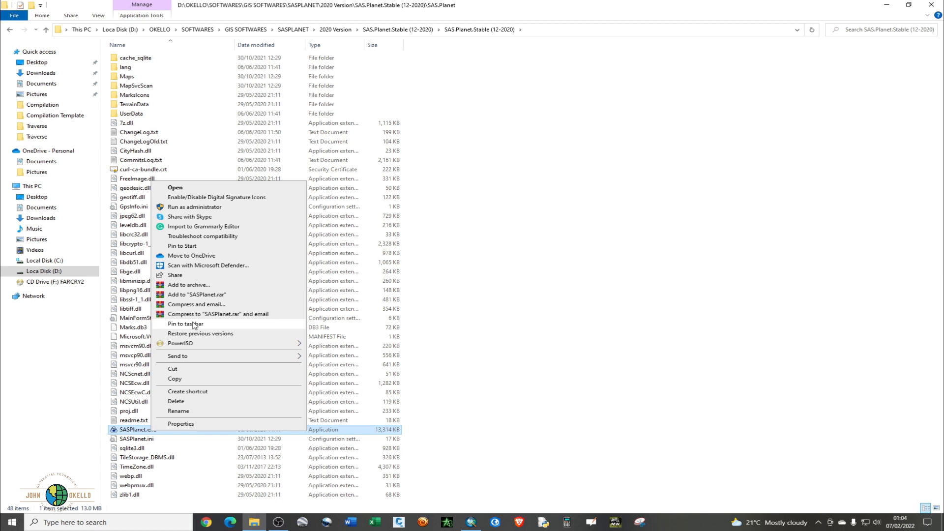
mouse_move(376, 408)
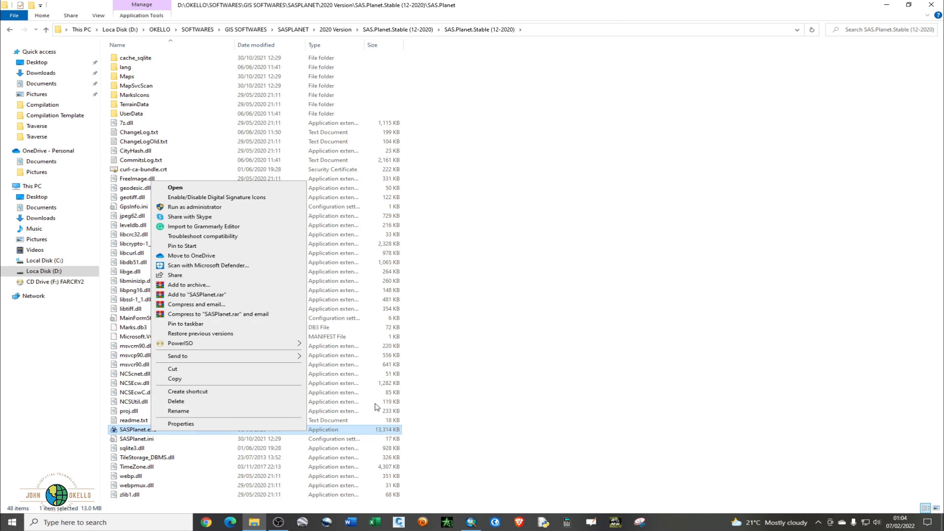
mouse_move(185, 324)
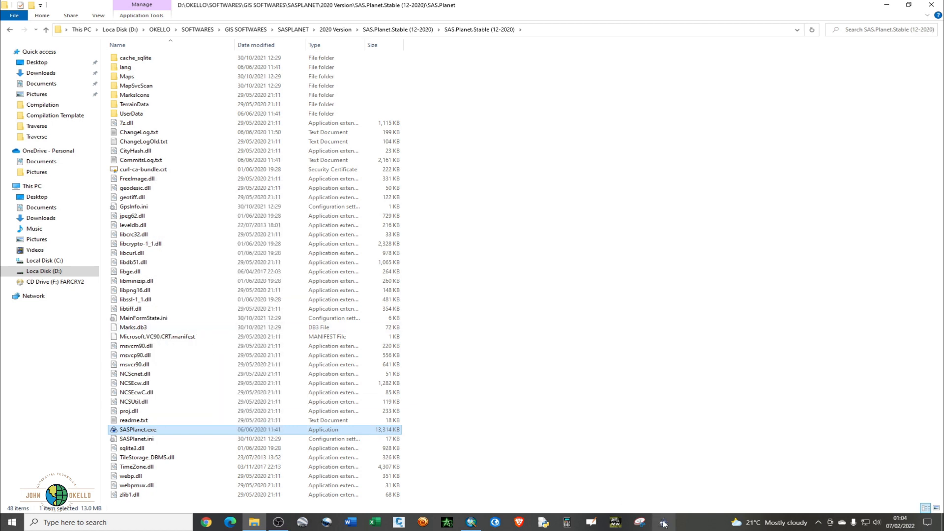
mouse_move(679, 523)
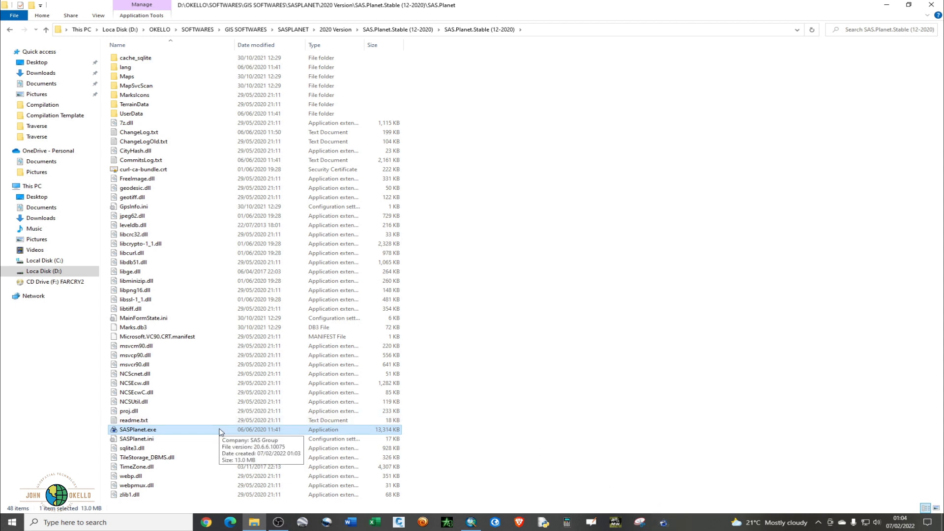
right_click(137, 429)
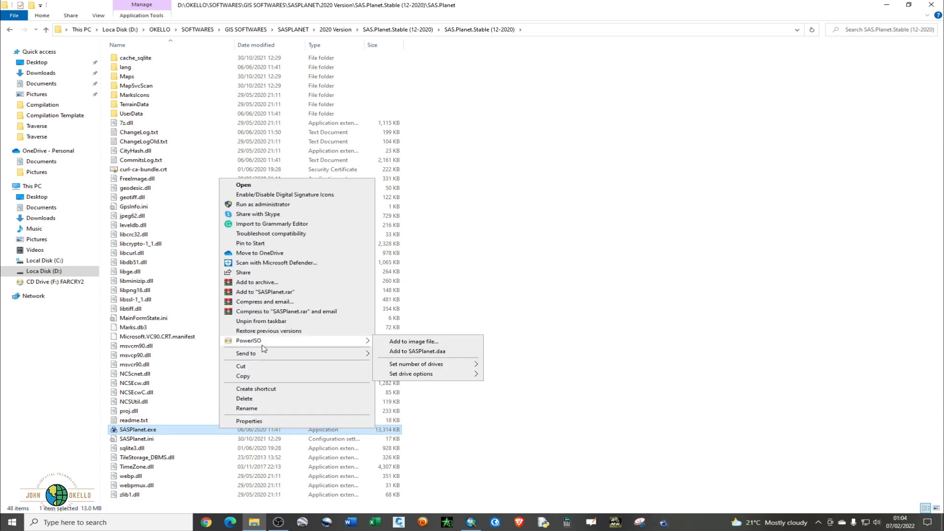
mouse_move(296, 277)
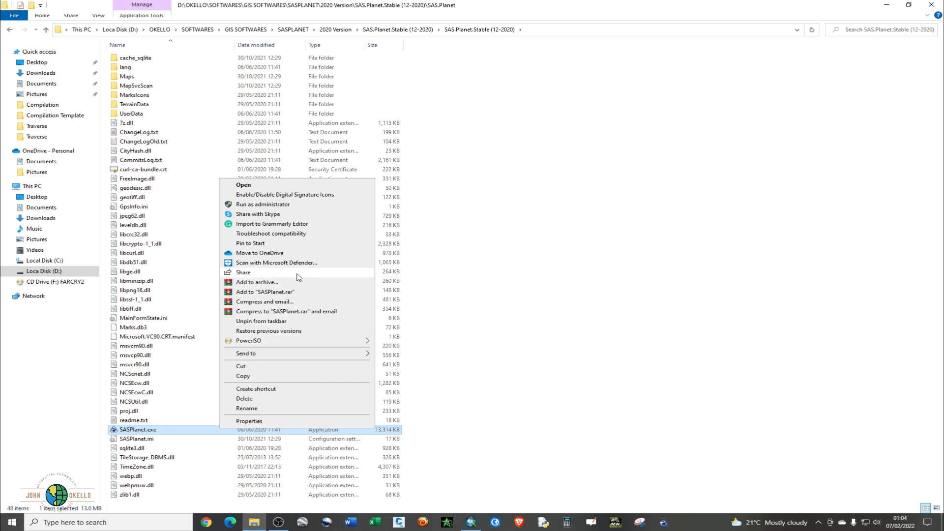
mouse_move(283, 412)
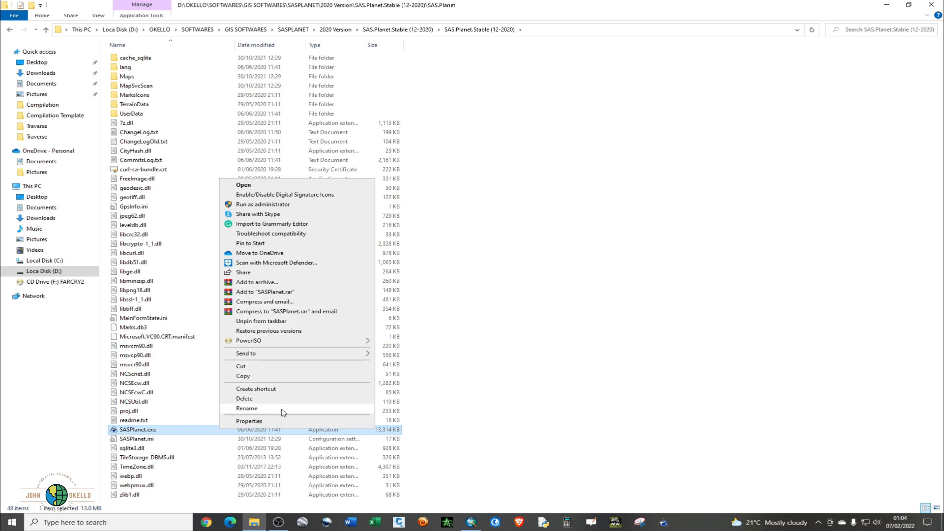
mouse_move(617, 270)
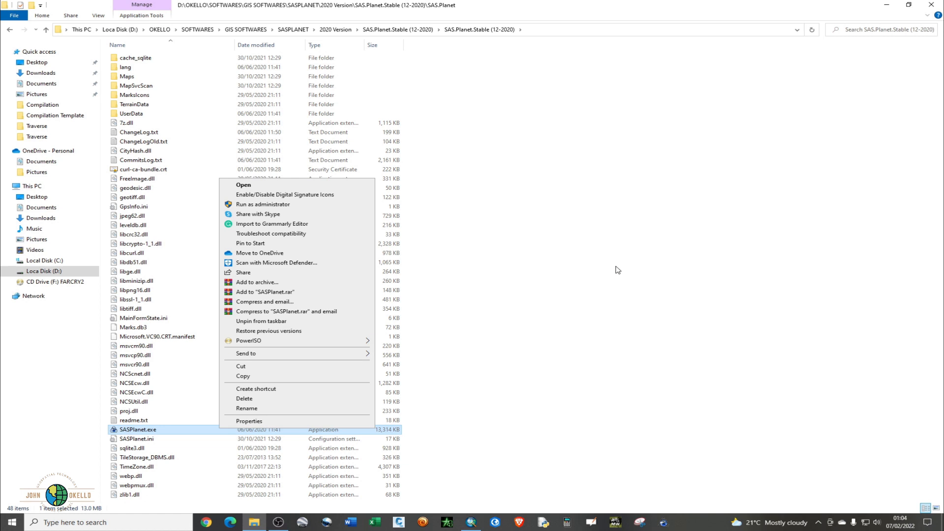
mouse_move(885, 5)
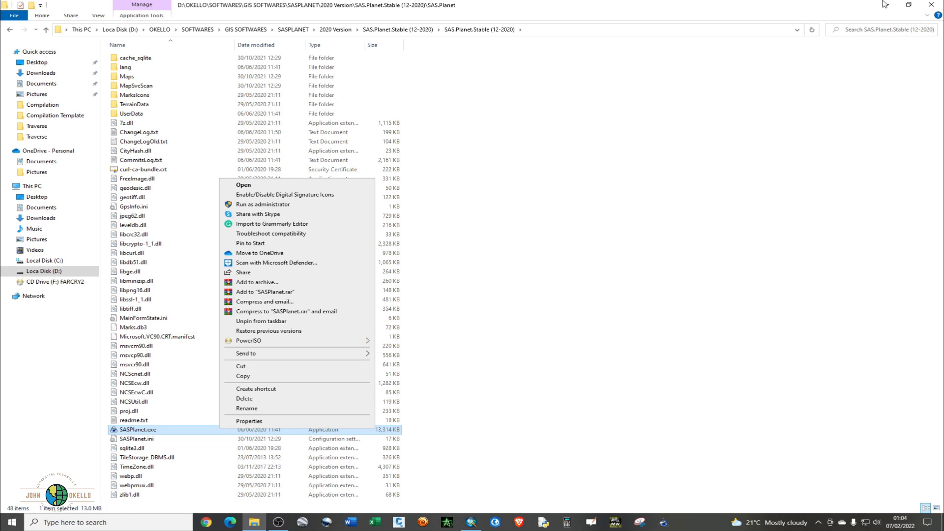
- Browse OKELLO > SOFTWARES > GIS SOFTWARES > 2020 Version > SAS.Planet.Stable (12-2020)
click(32, 185)
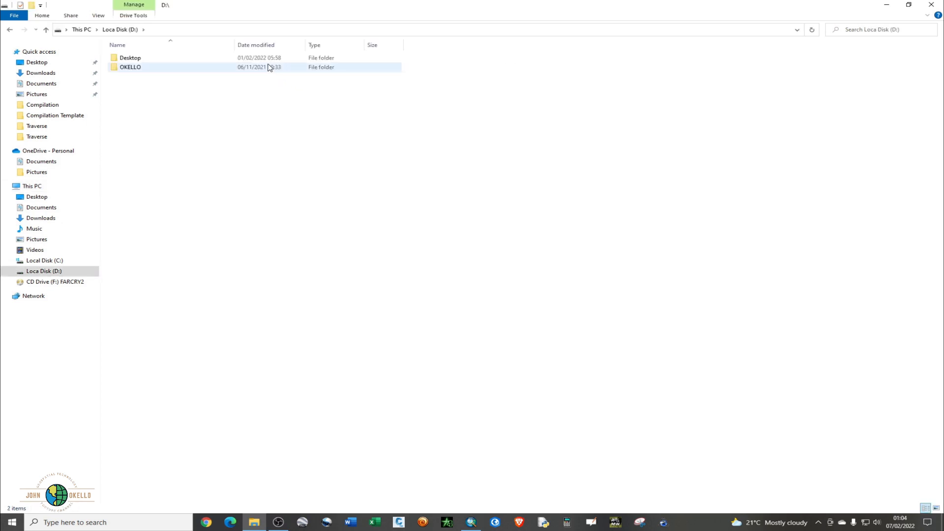
double_click(129, 67)
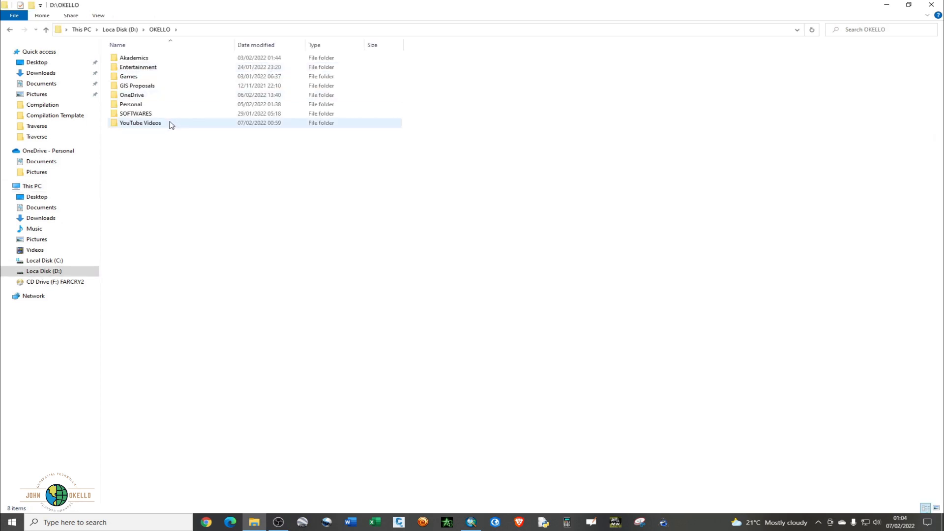
click(136, 113)
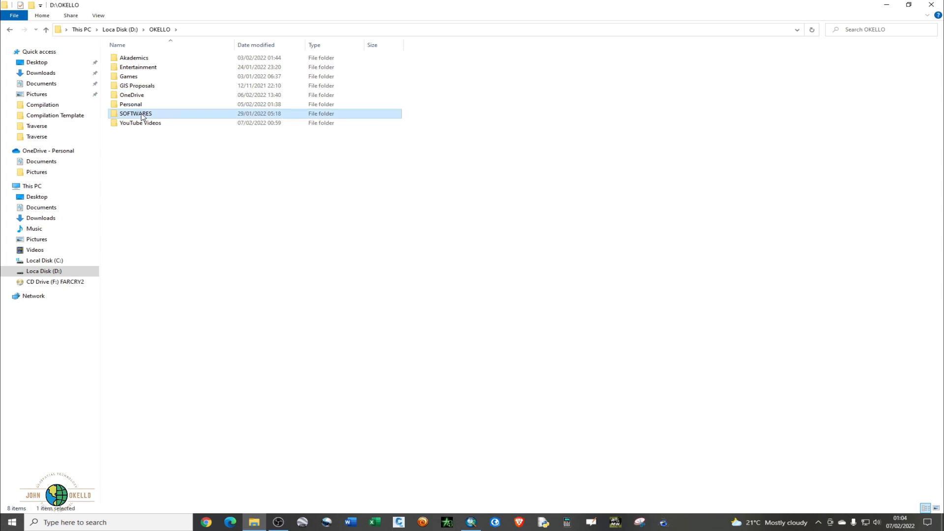
double_click(135, 114)
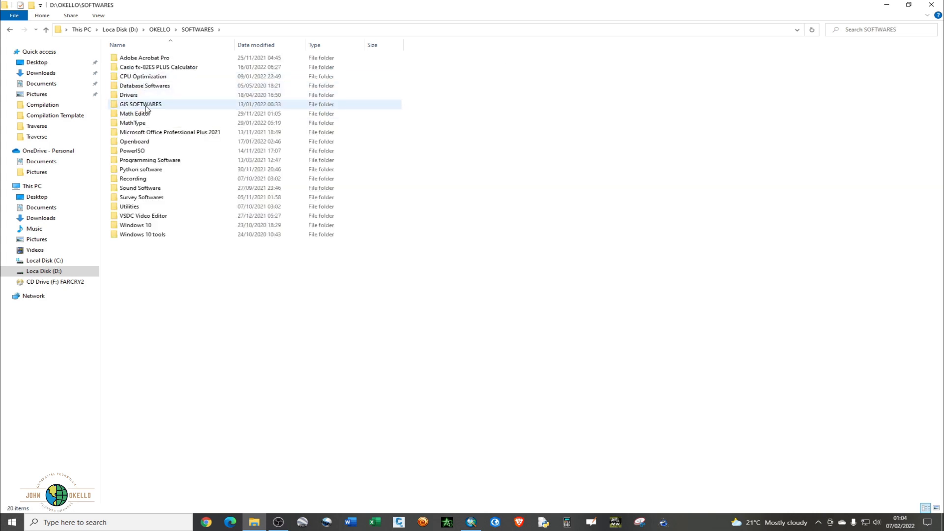
double_click(141, 104)
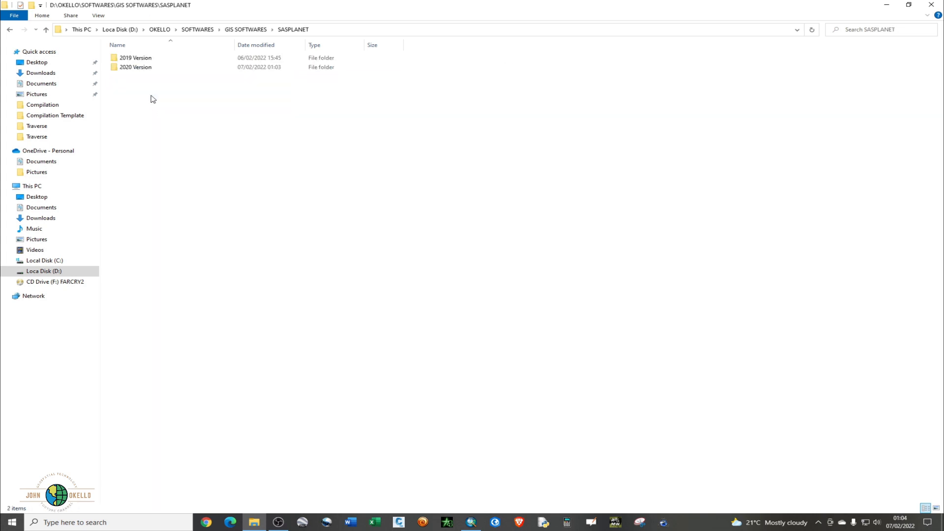
double_click(135, 66)
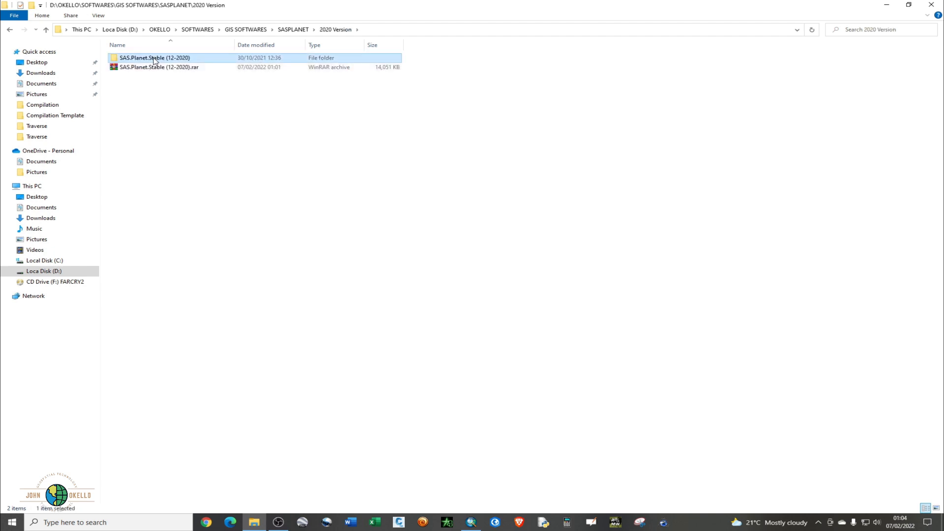
double_click(154, 57)
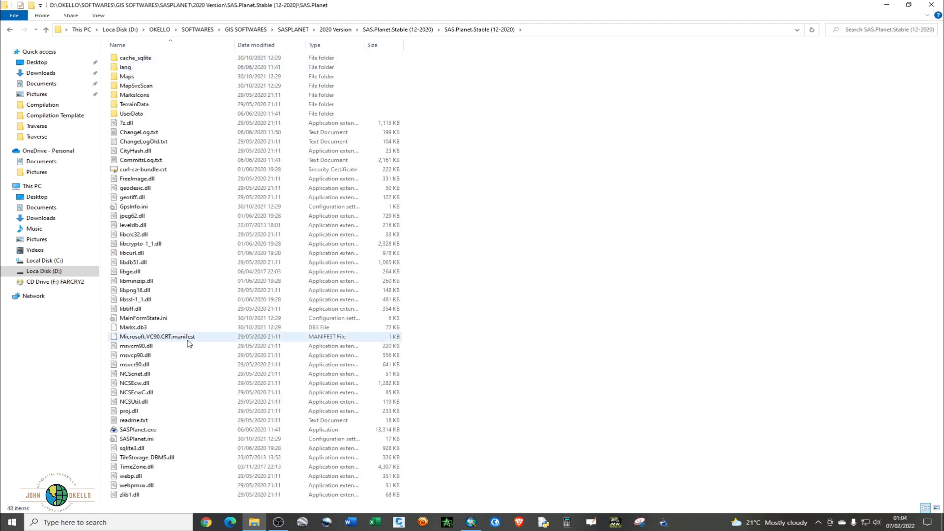
- Select the SASPlanet application file
click(138, 429)
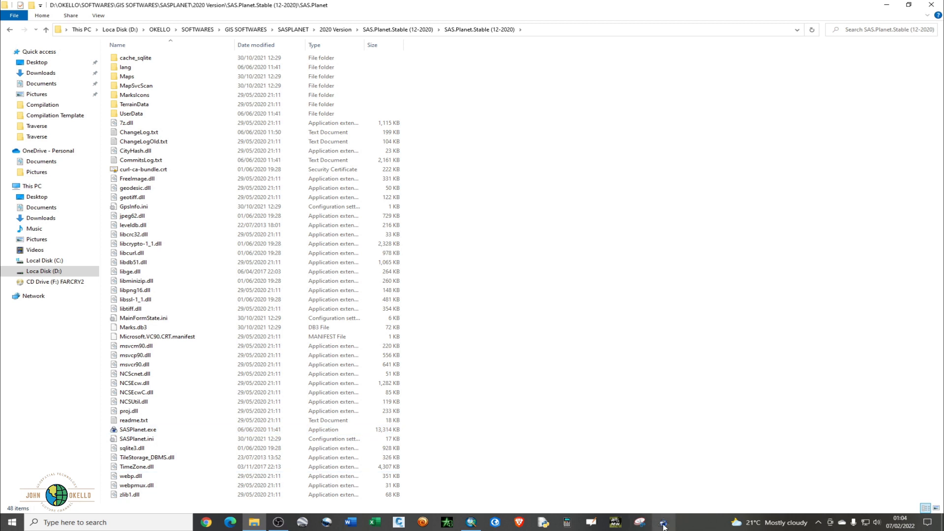
mouse_move(662, 523)
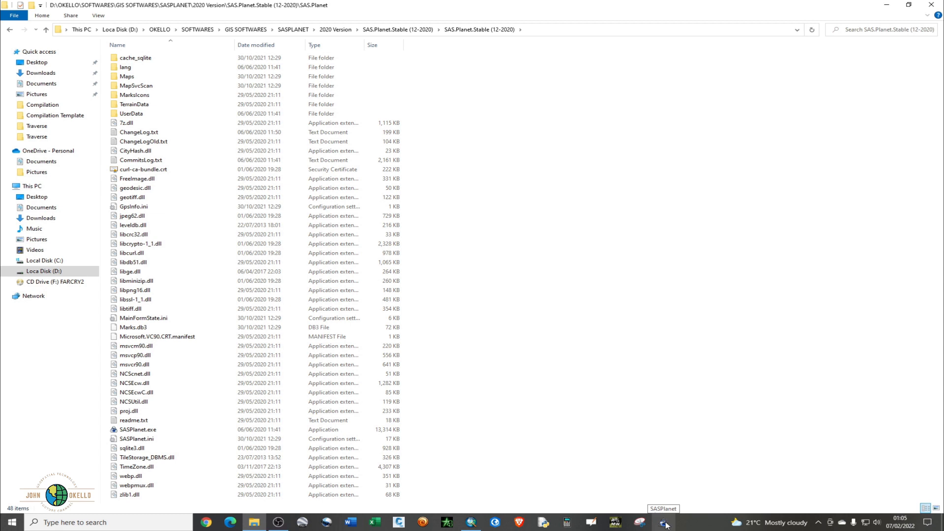
click(137, 429)
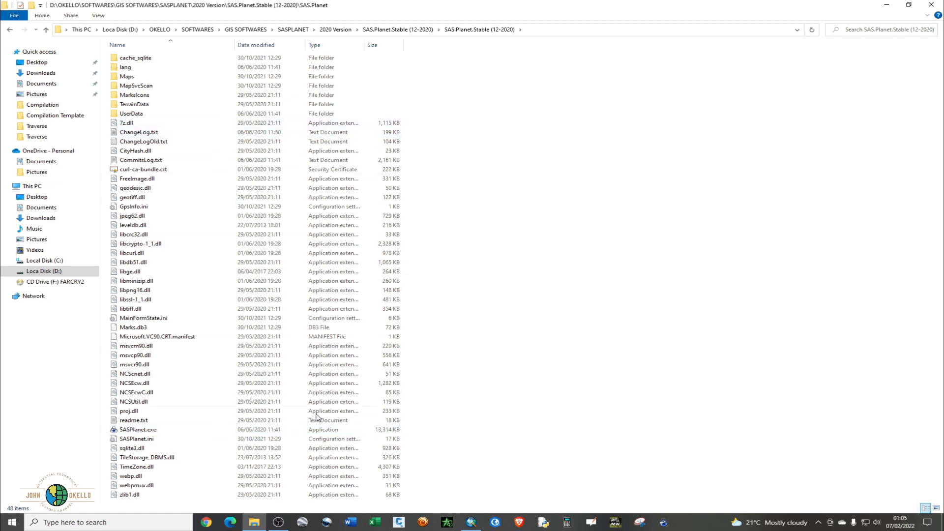
click(138, 429)
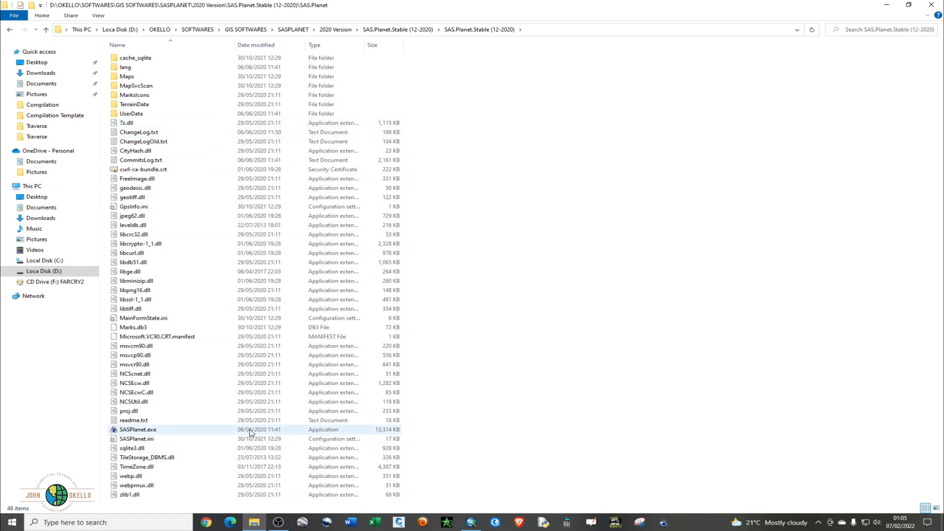
click(137, 429)
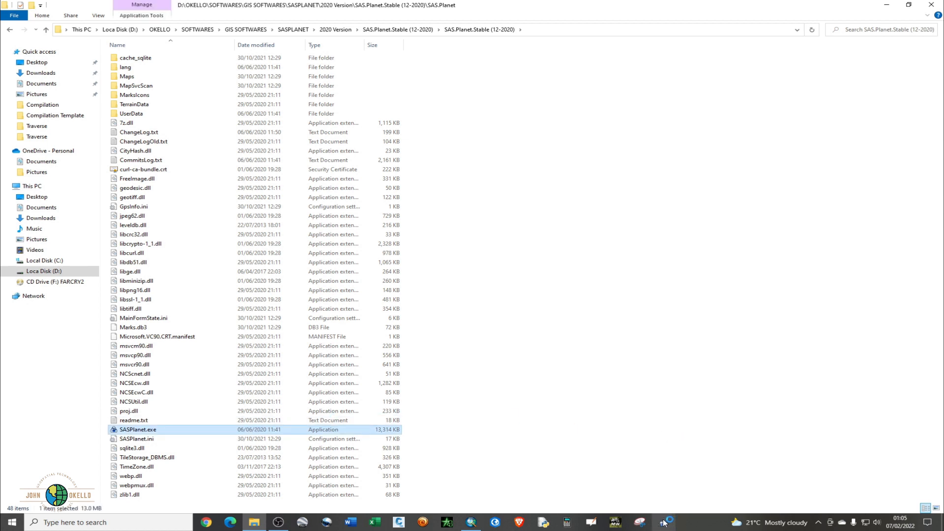
mouse_move(679, 522)
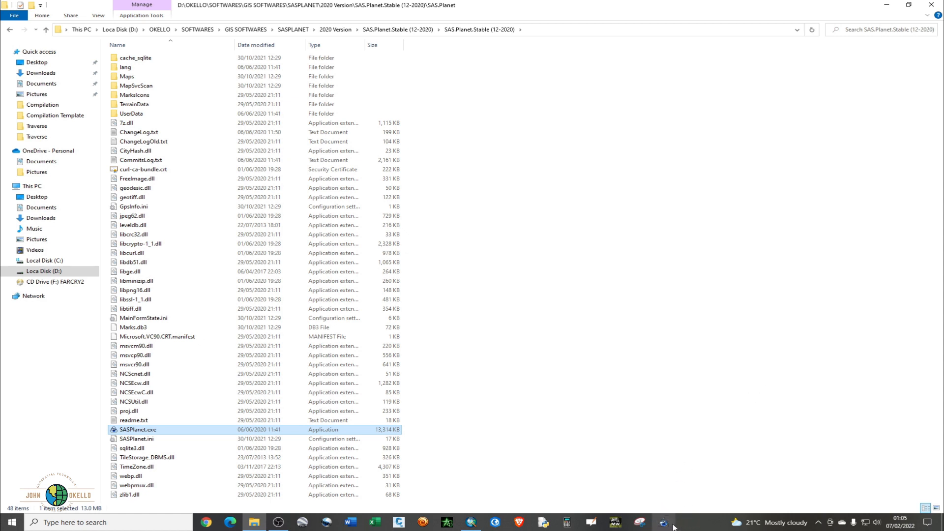
- Launch SASPlanet.exe and maximize its window to full screen
double_click(137, 430)
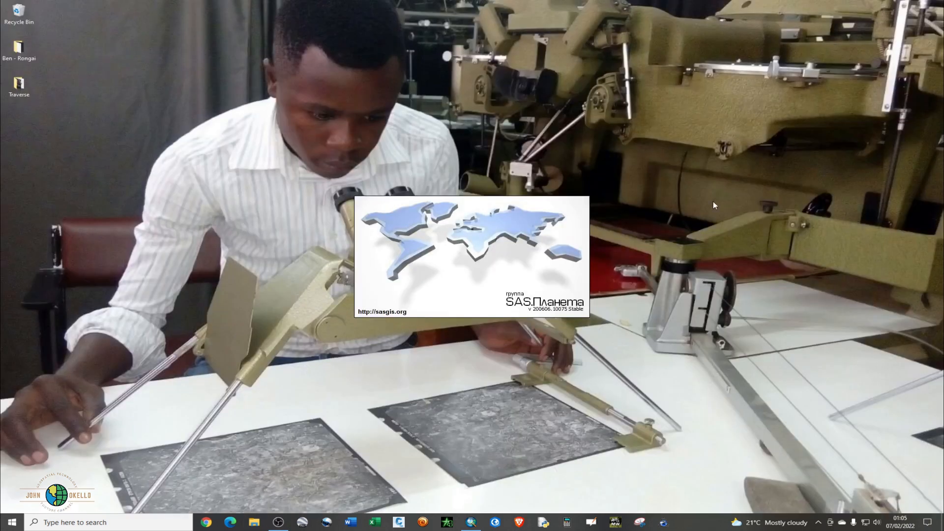
mouse_move(505, 327)
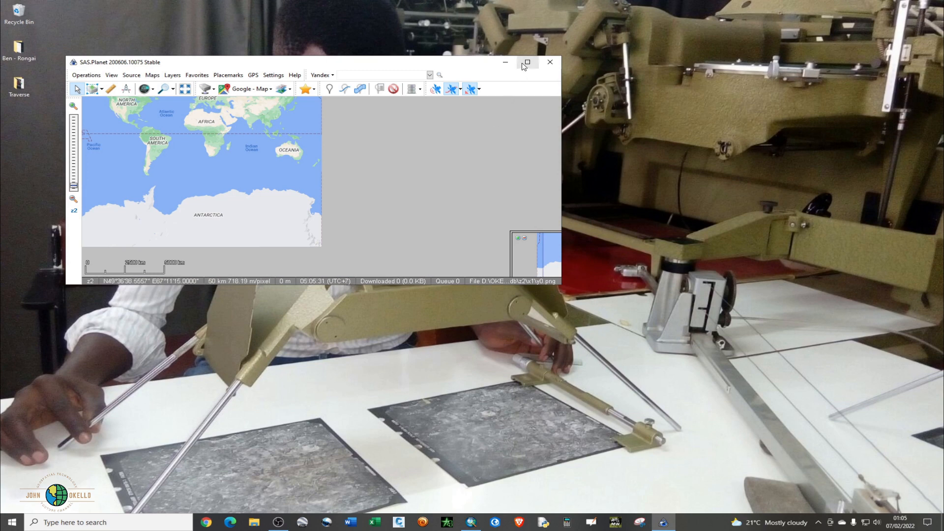
click(525, 62)
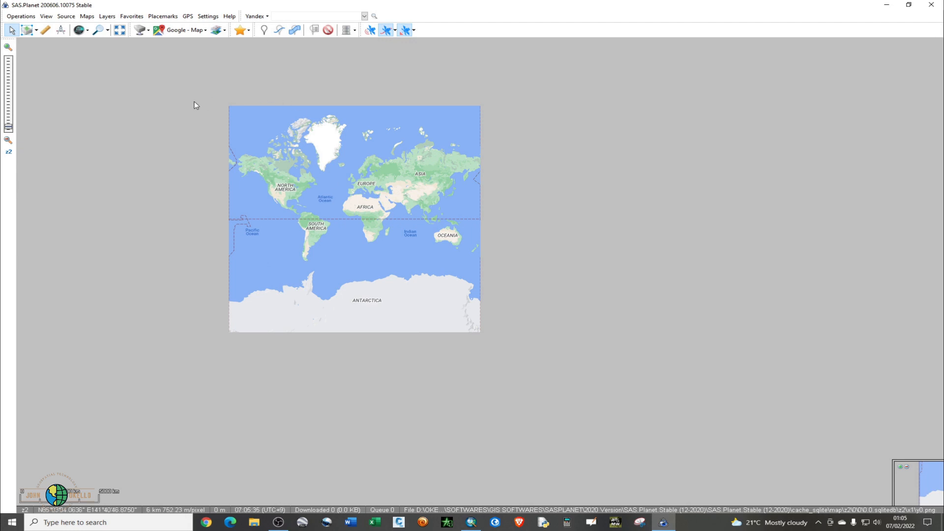
mouse_move(356, 115)
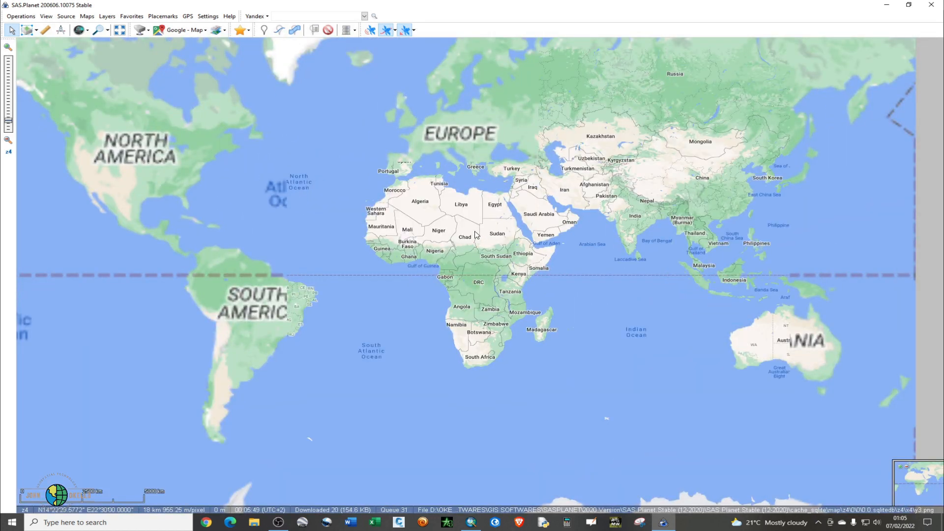
- Scroll-zoom the world map toward East Africa
scroll(down, 3)
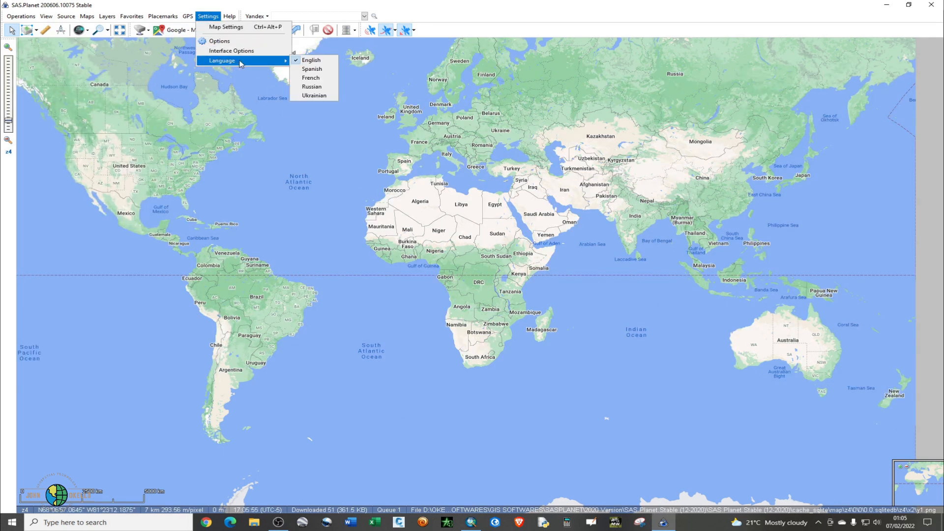
mouse_move(311, 59)
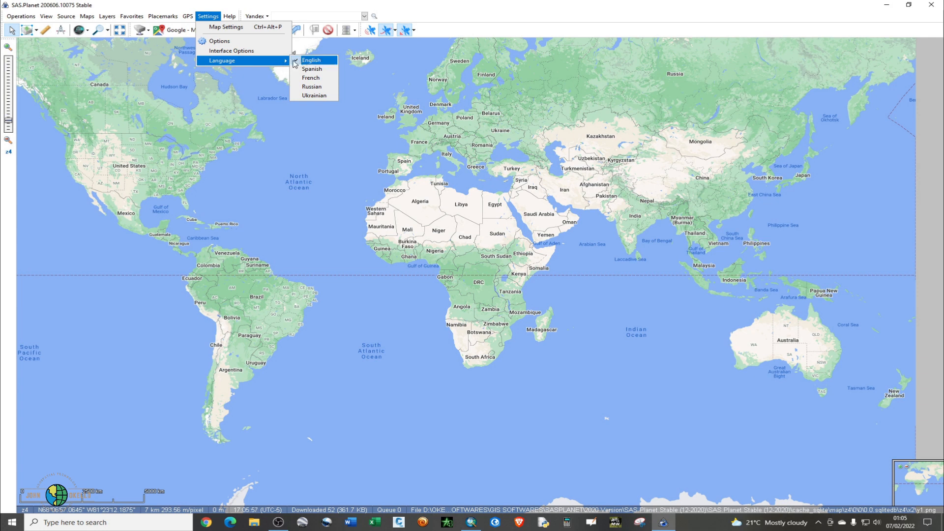
mouse_move(284, 65)
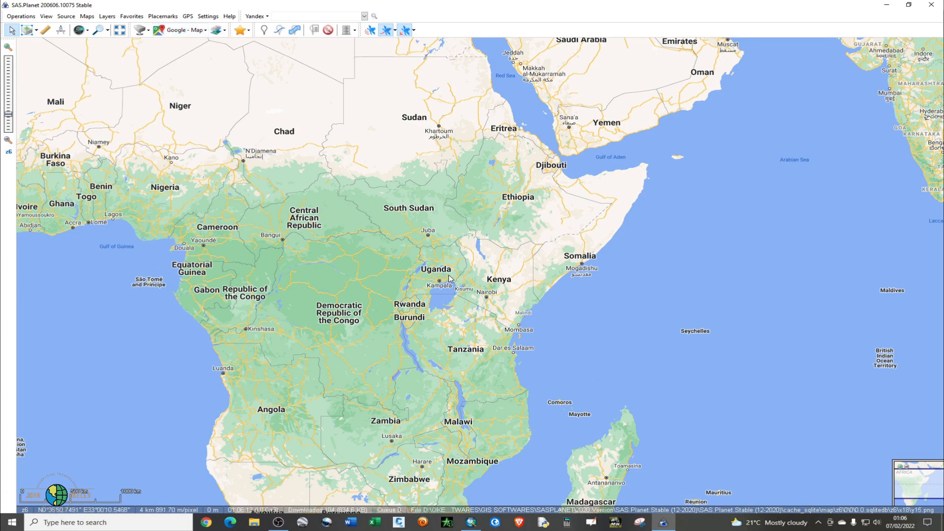
- Zoom to Kenya and switch the basemap to Google Hybrid RU HD satellite imagery
scroll(up, 3)
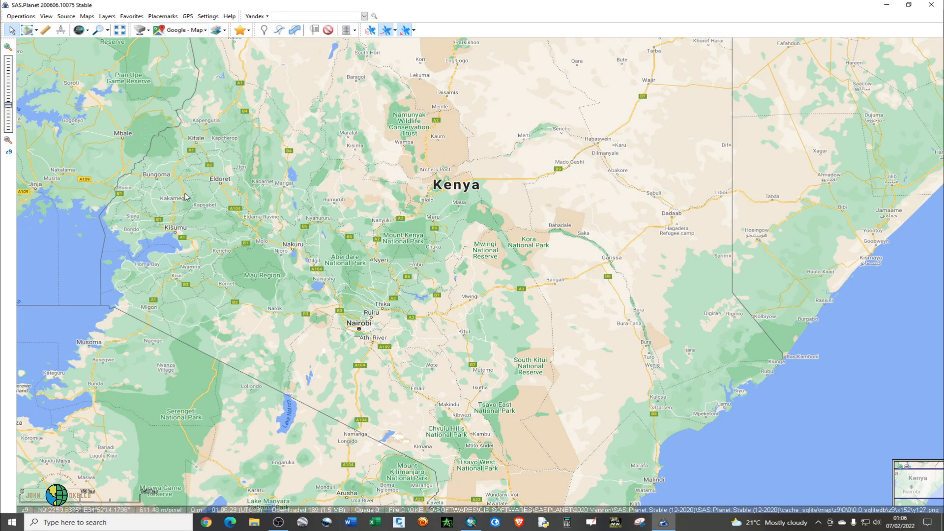
mouse_move(190, 30)
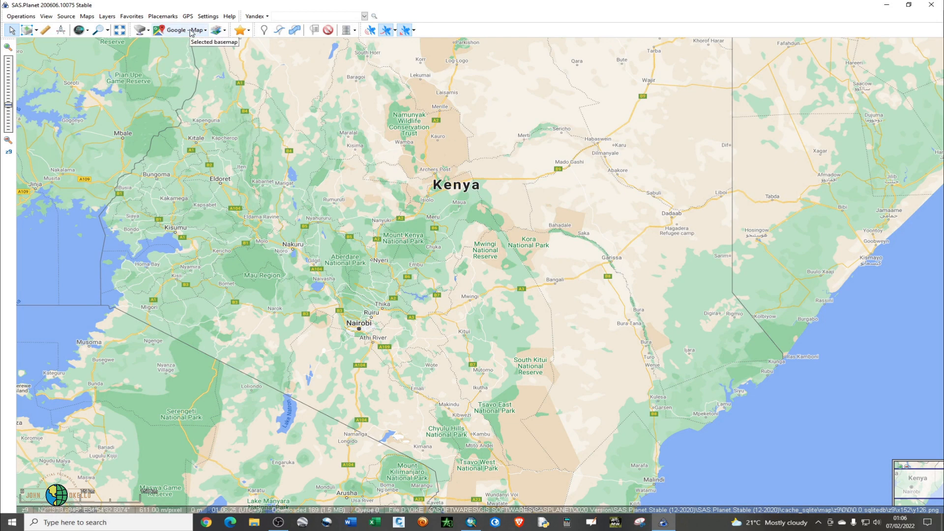
mouse_move(200, 31)
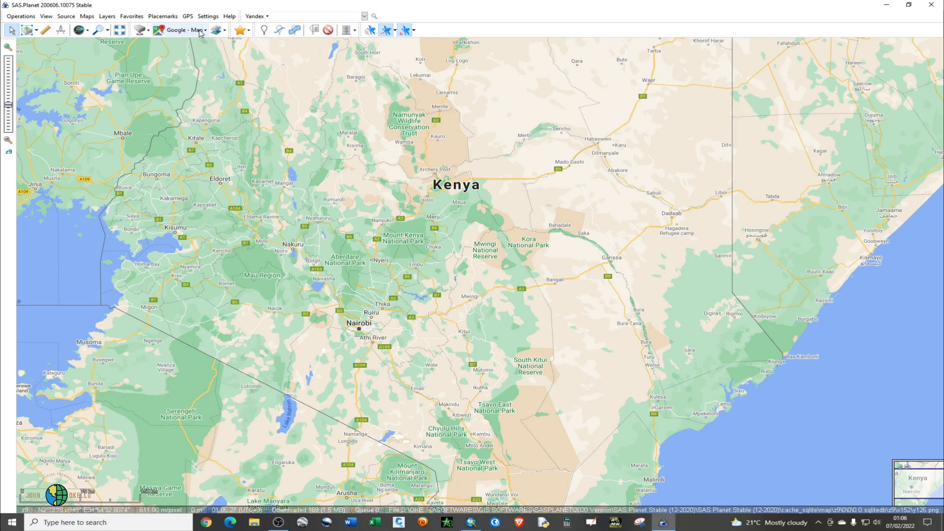
click(182, 30)
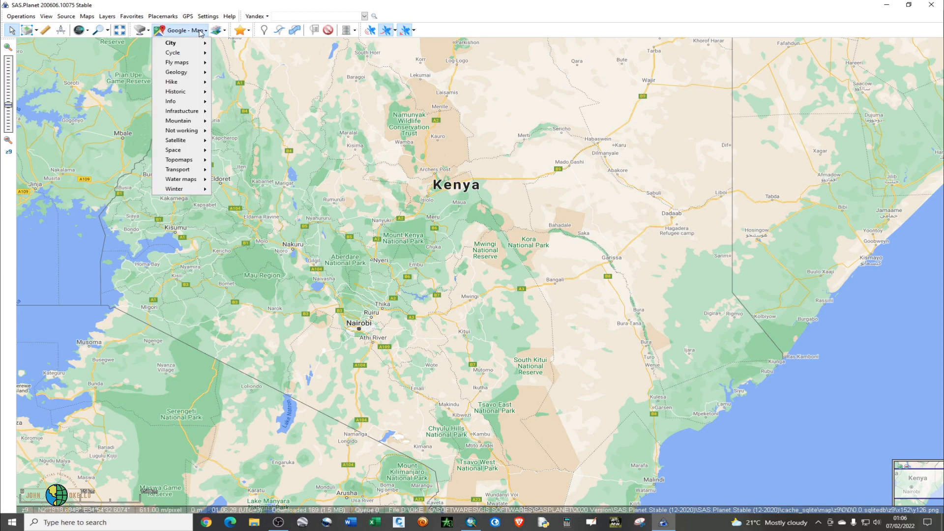
mouse_move(182, 81)
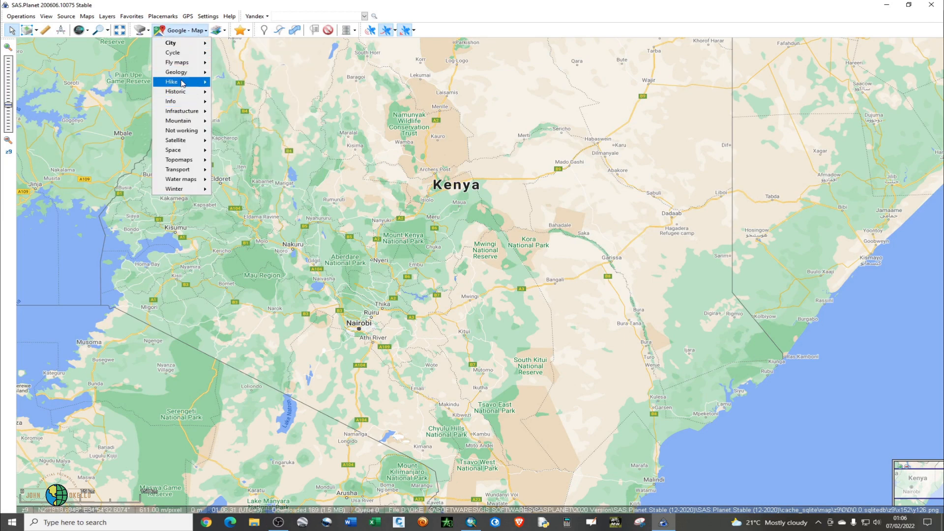
mouse_move(172, 43)
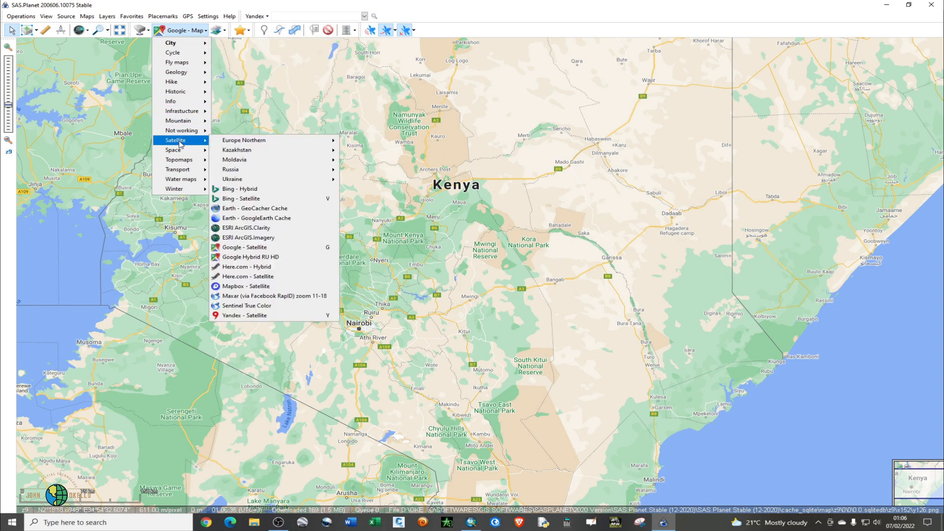
mouse_move(244, 140)
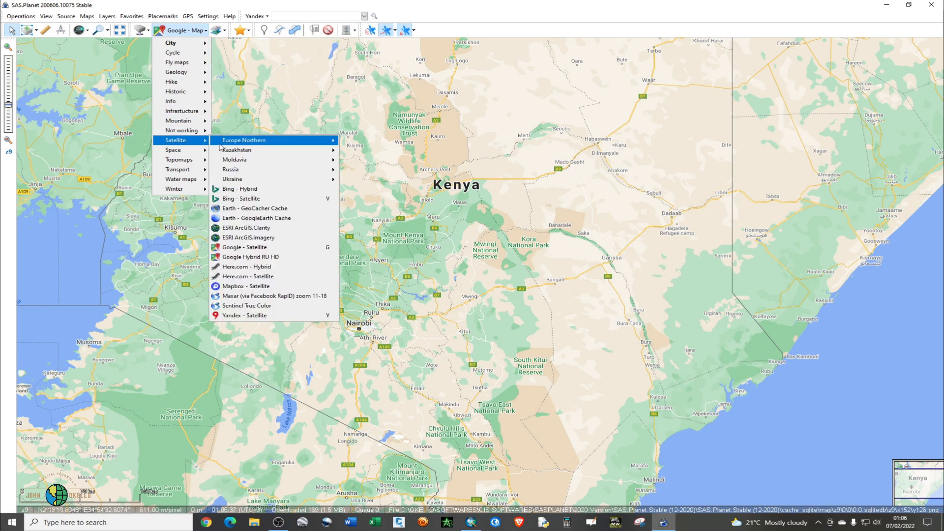
mouse_move(262, 247)
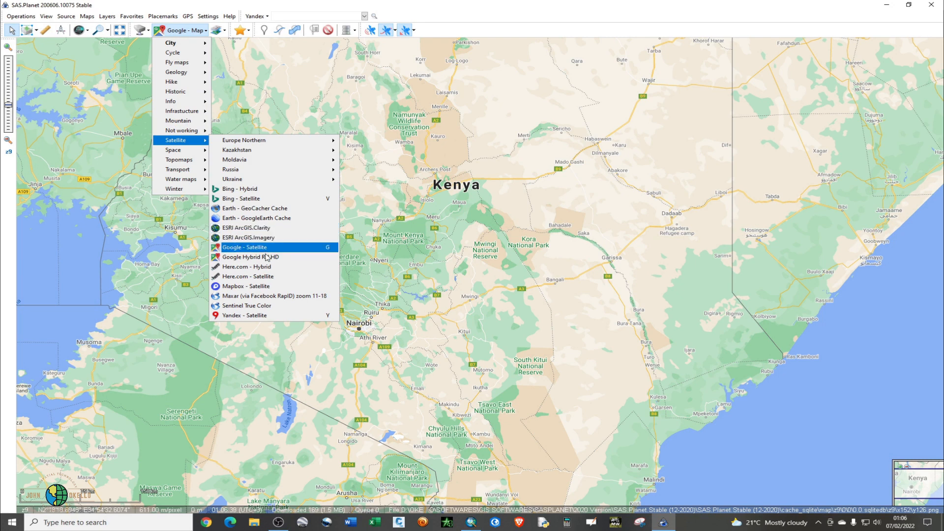
mouse_move(265, 260)
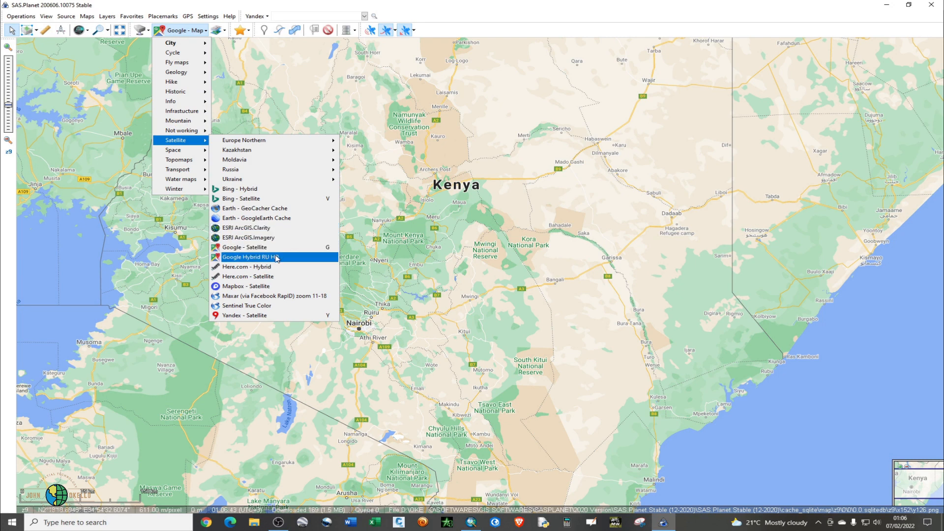
click(248, 257)
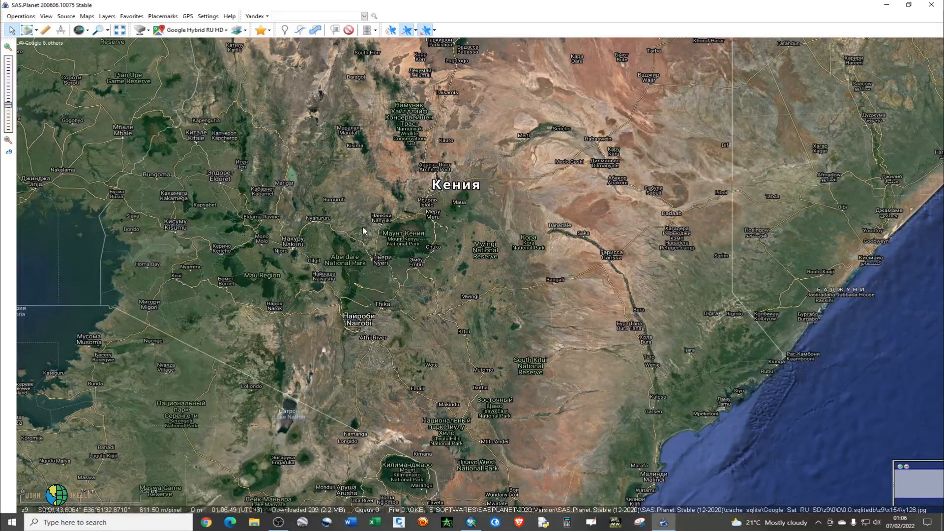
mouse_move(300, 123)
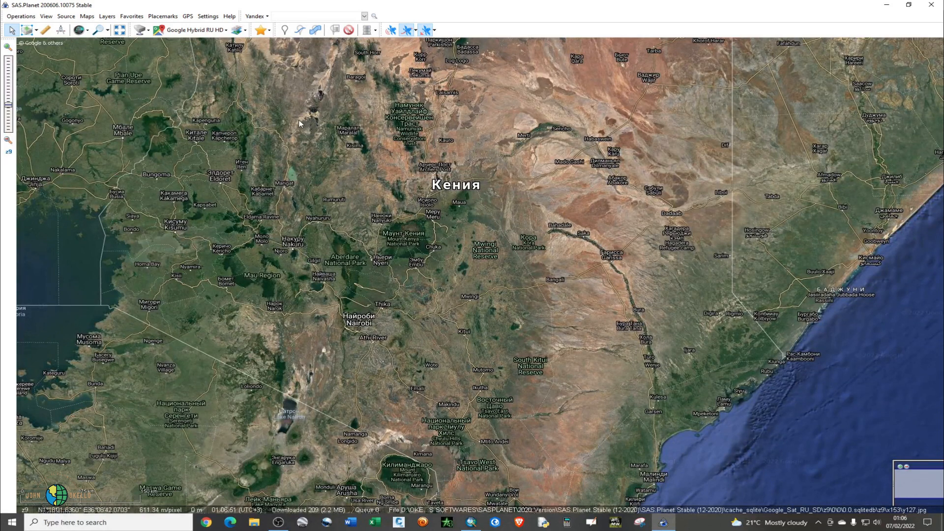
mouse_move(204, 131)
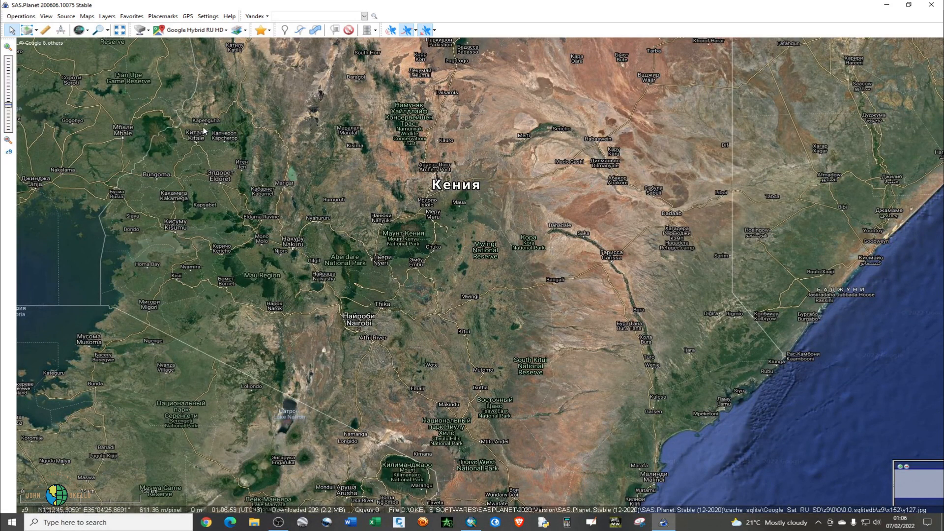
mouse_move(97, 30)
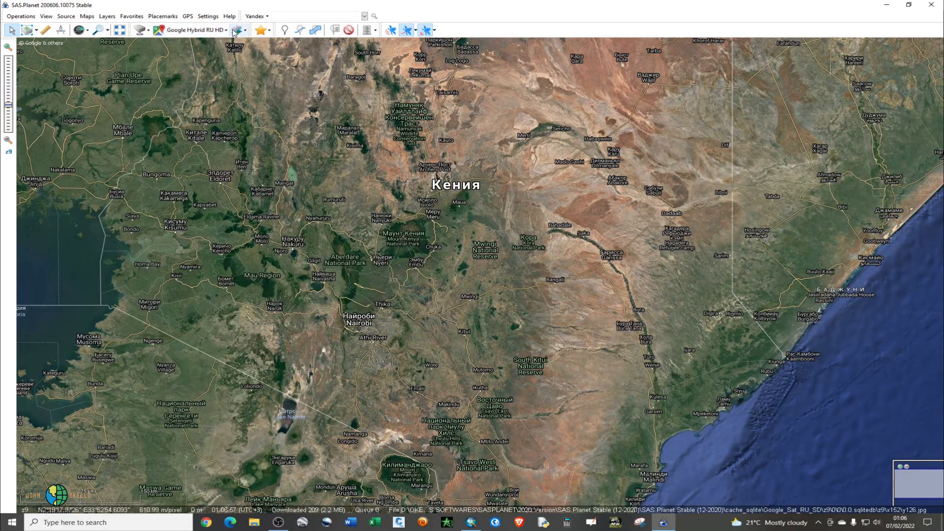
mouse_move(236, 31)
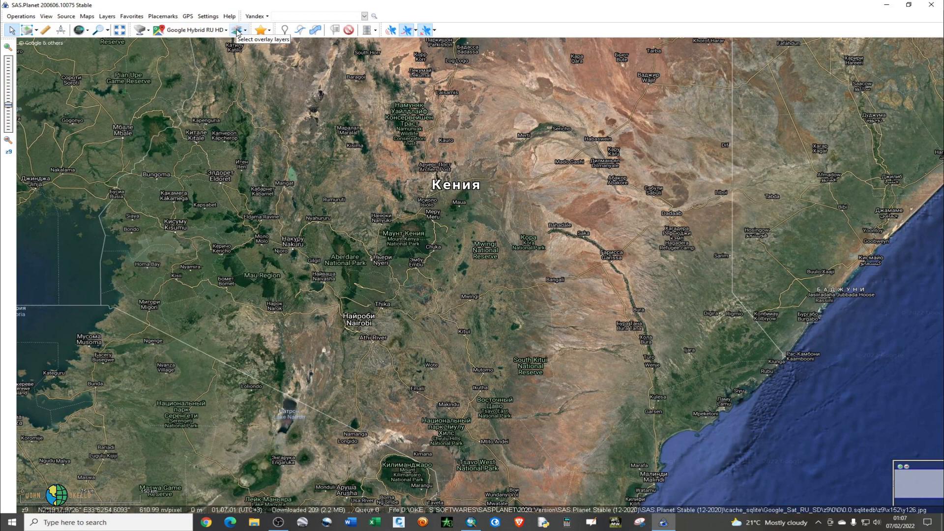
- Add the ESRI - ArcGIS online Hybrid labels-and-borders layer
click(241, 30)
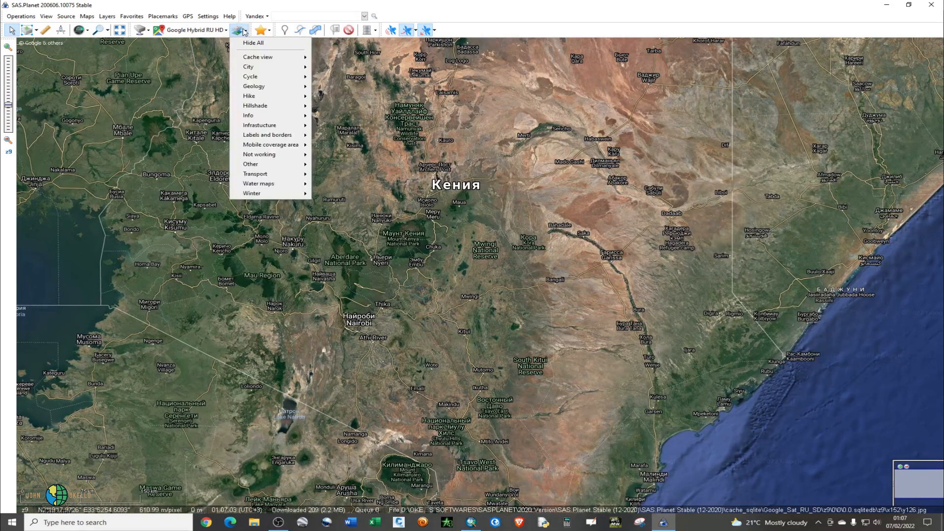
mouse_move(270, 144)
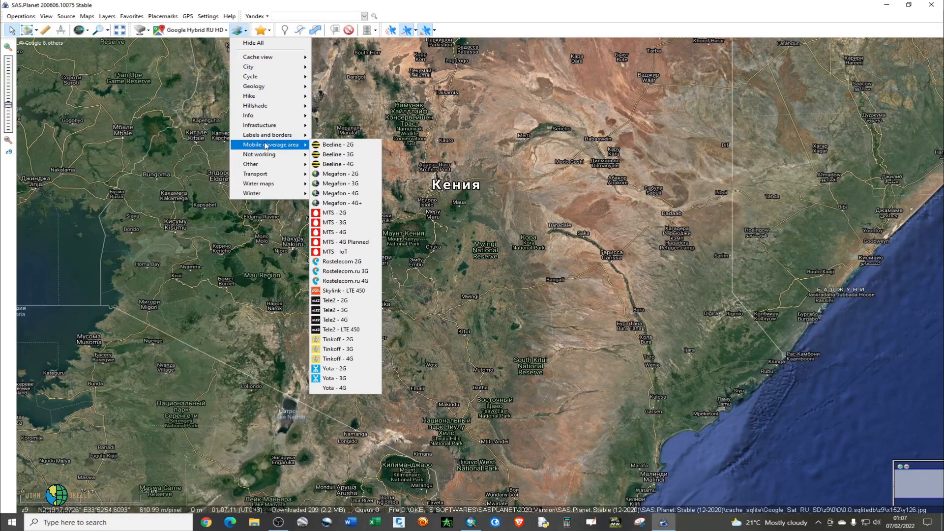
mouse_move(266, 134)
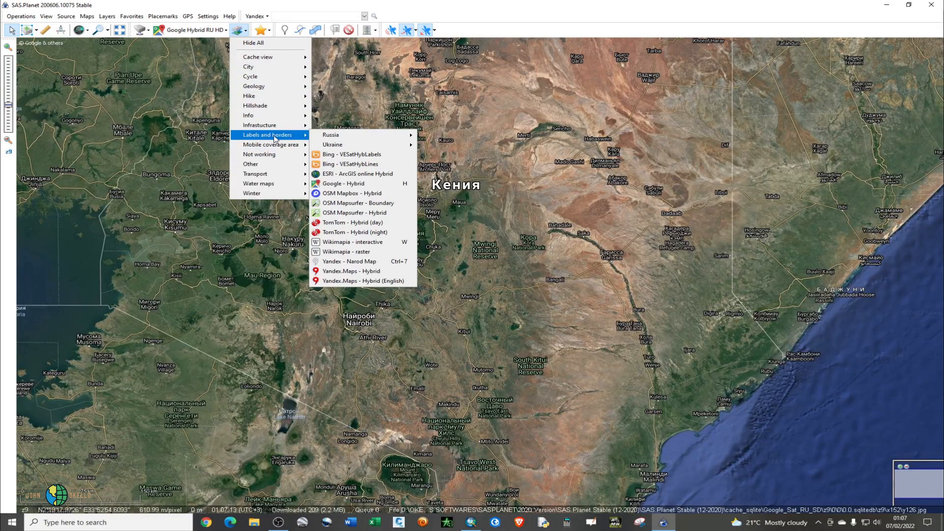
mouse_move(354, 203)
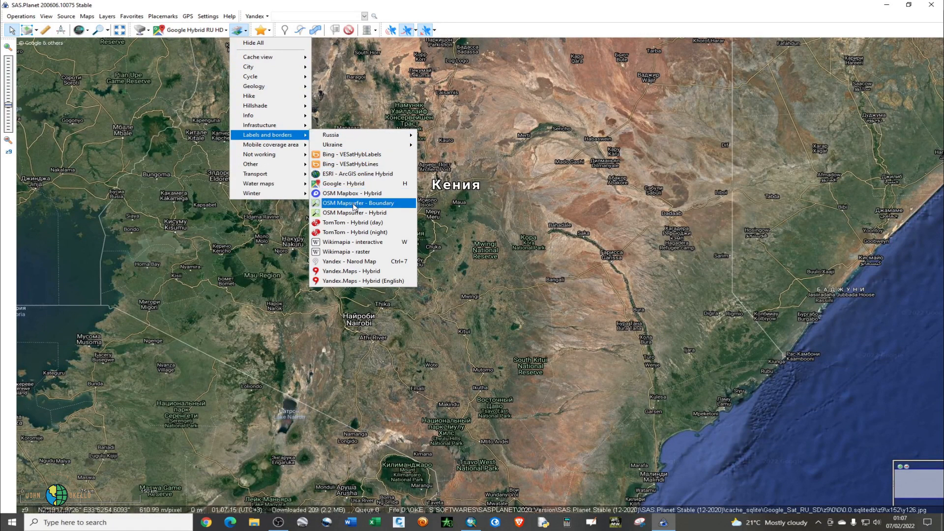
mouse_move(362, 233)
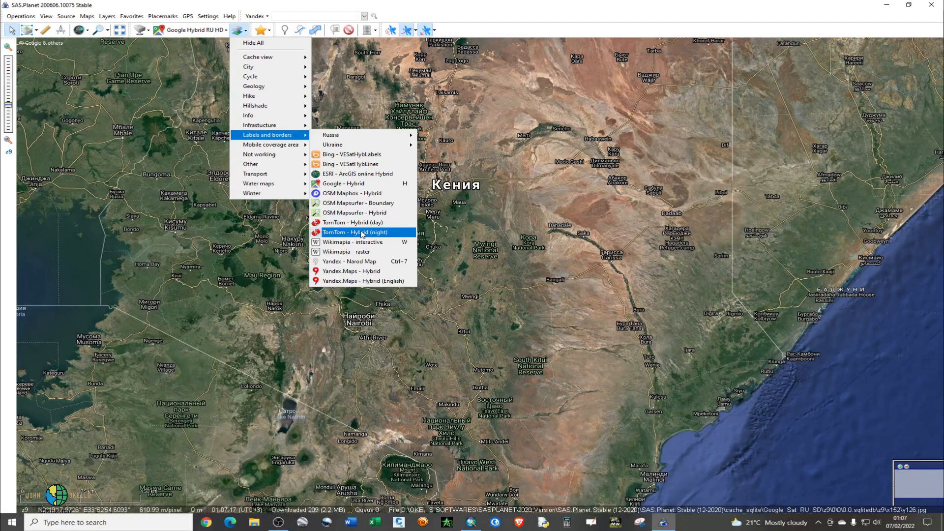
mouse_move(361, 184)
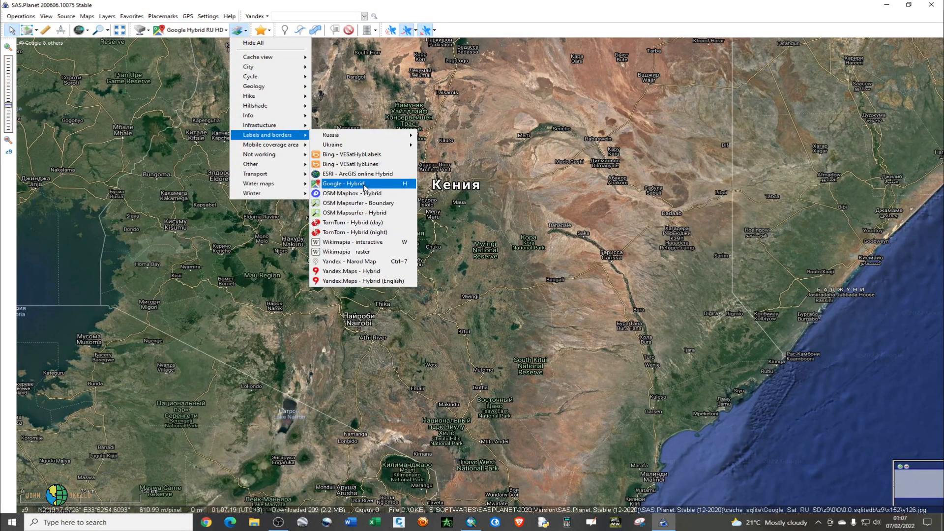
mouse_move(359, 174)
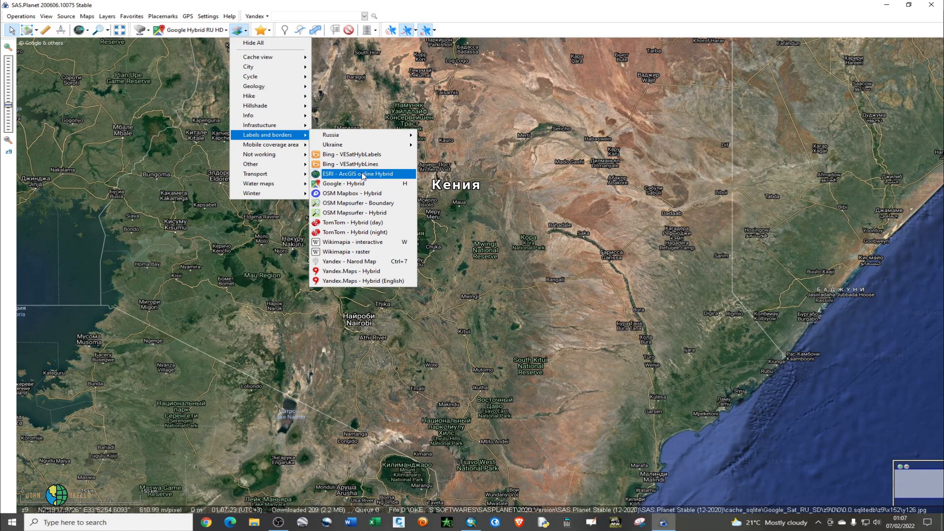
click(357, 174)
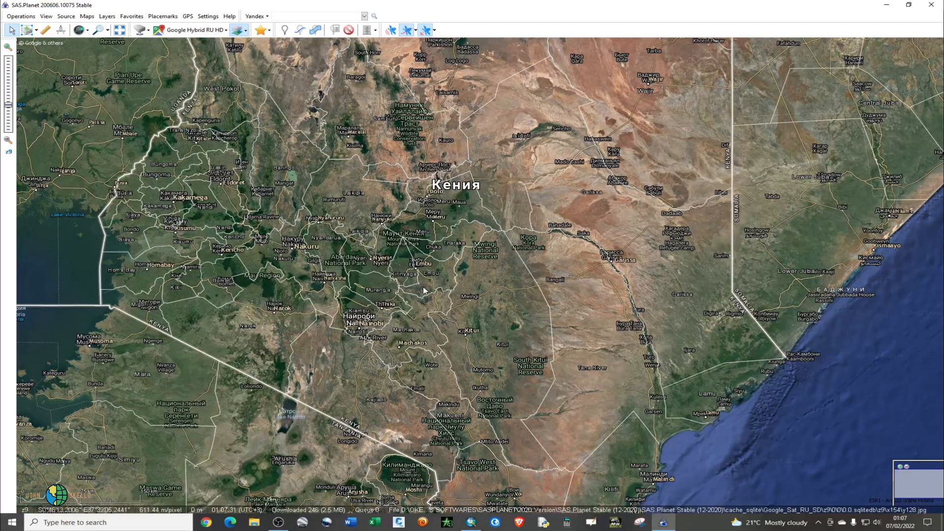
mouse_move(190, 105)
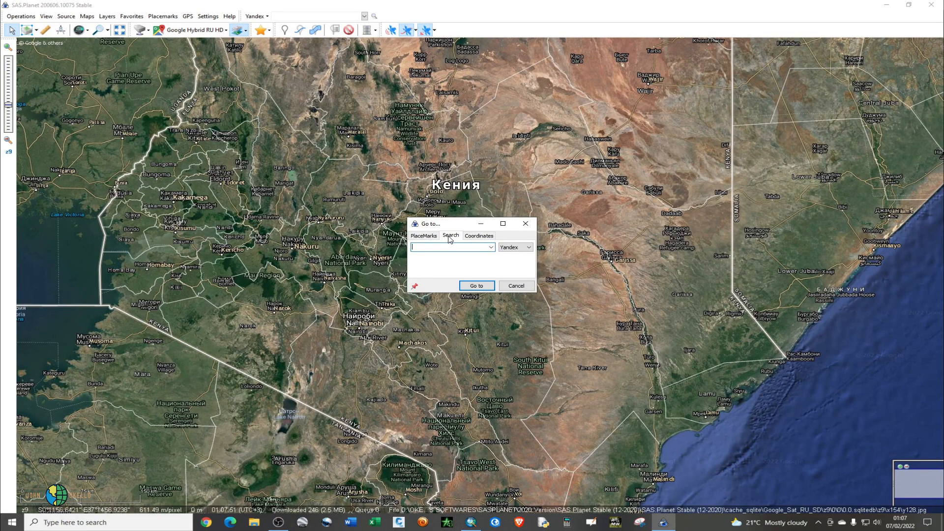
- Enter 'nyayo estate embakasi' in the Go to search and set OSM as provider
text(nyayo est)
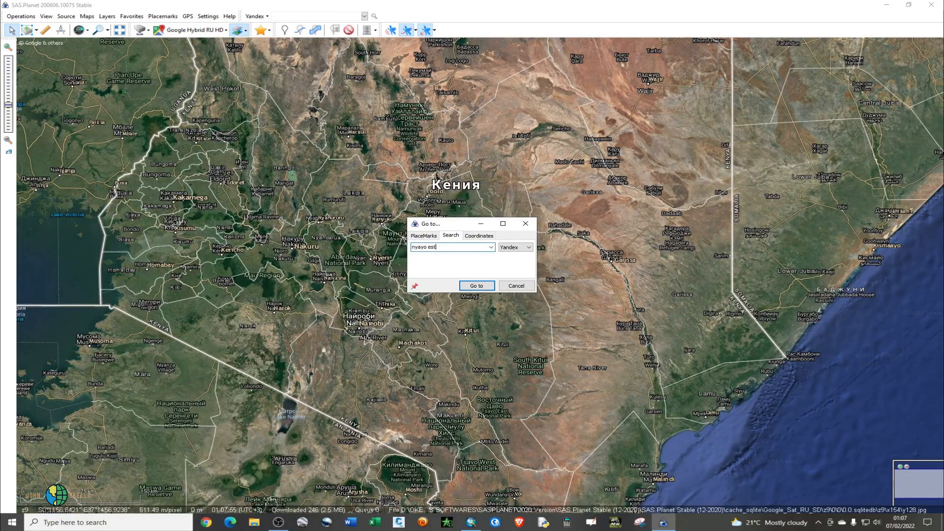
text(ate)
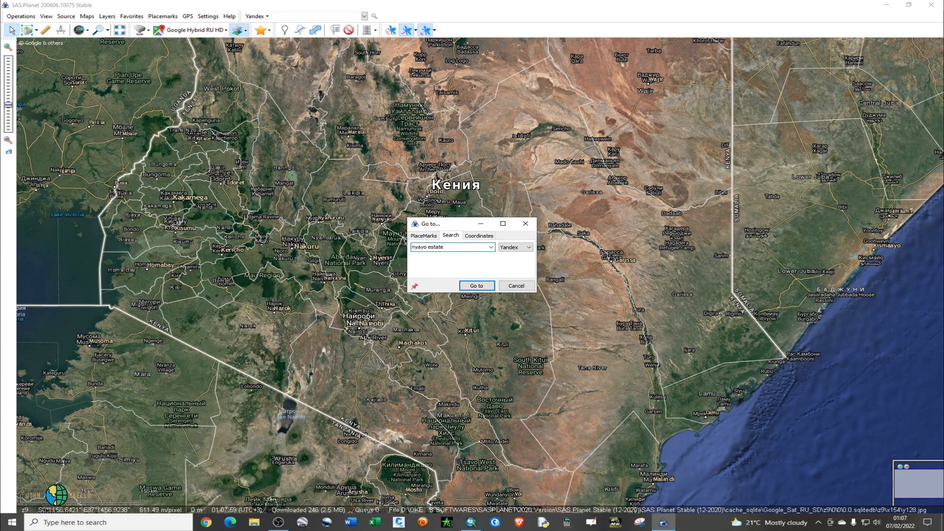
text(embakasi)
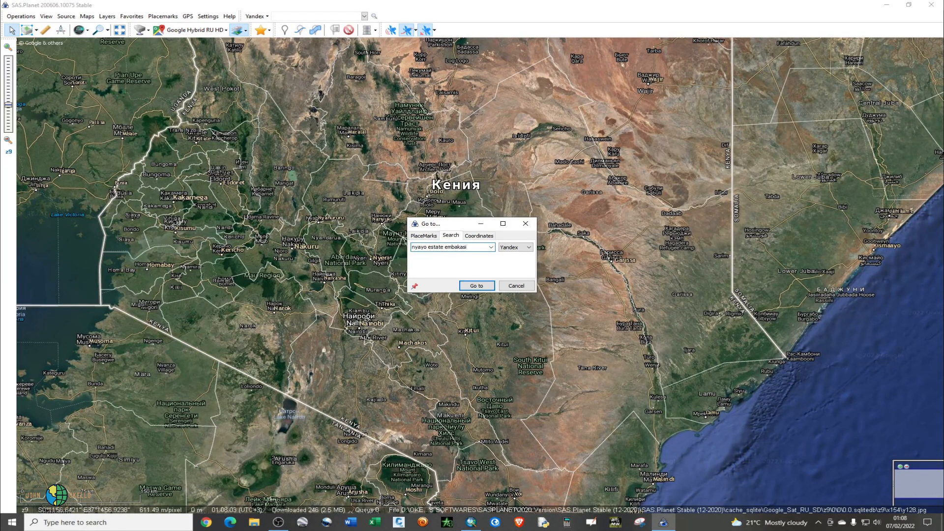
click(448, 247)
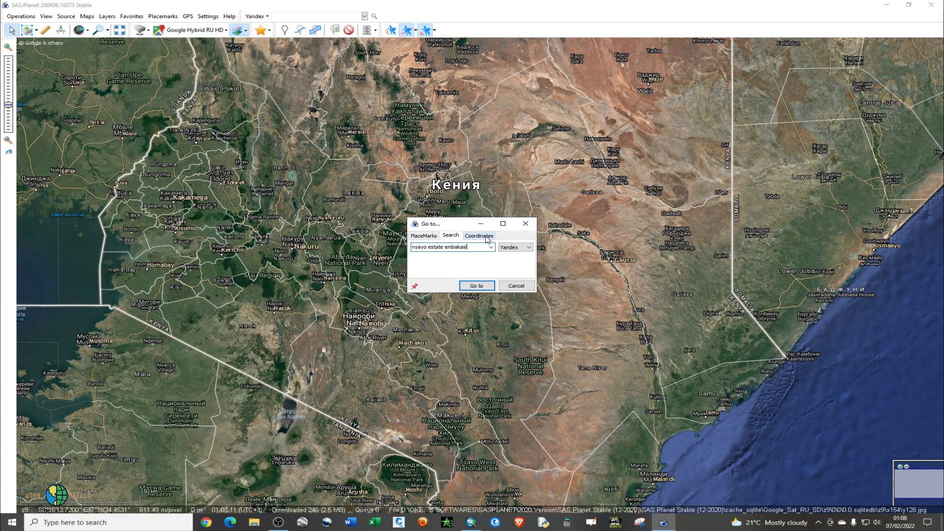
click(478, 235)
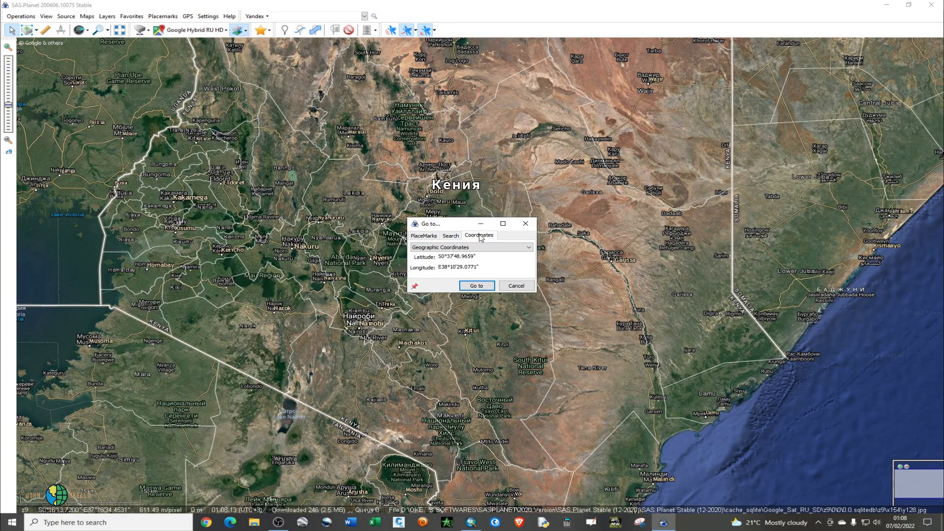
click(450, 235)
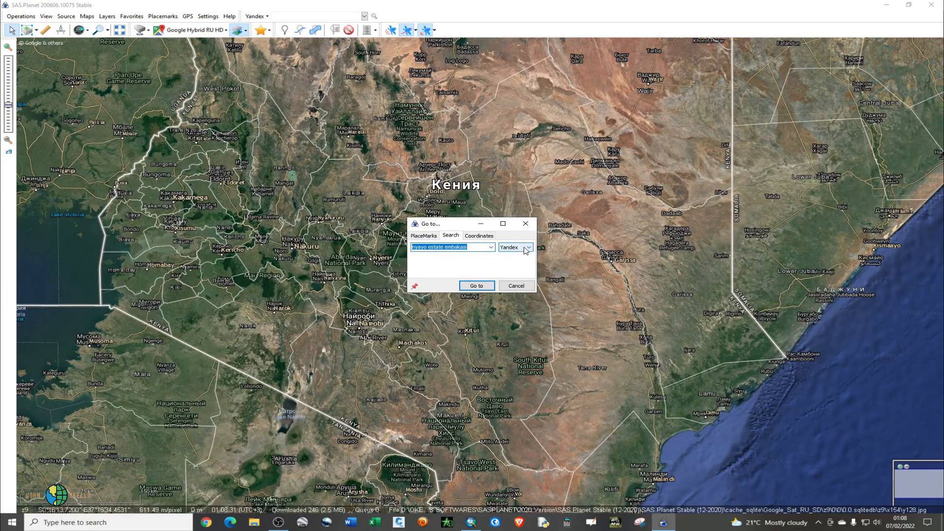
click(526, 247)
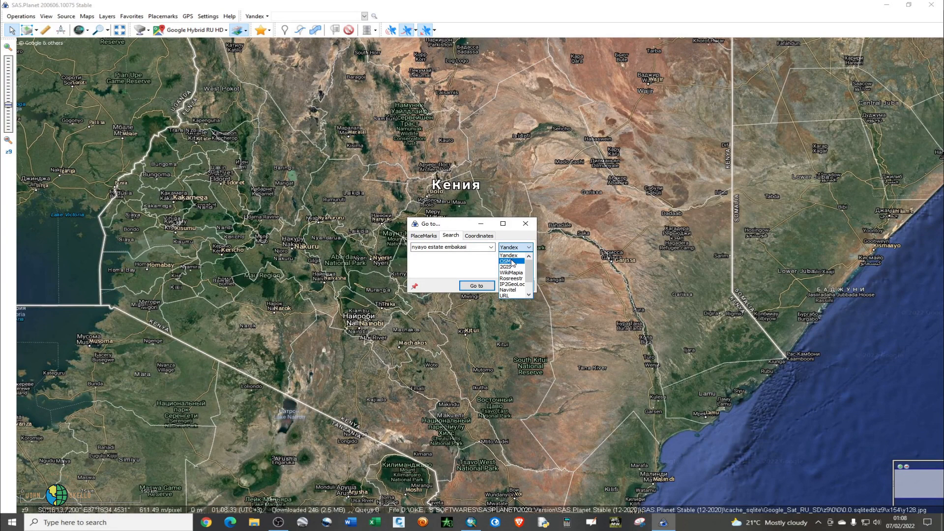
mouse_move(513, 265)
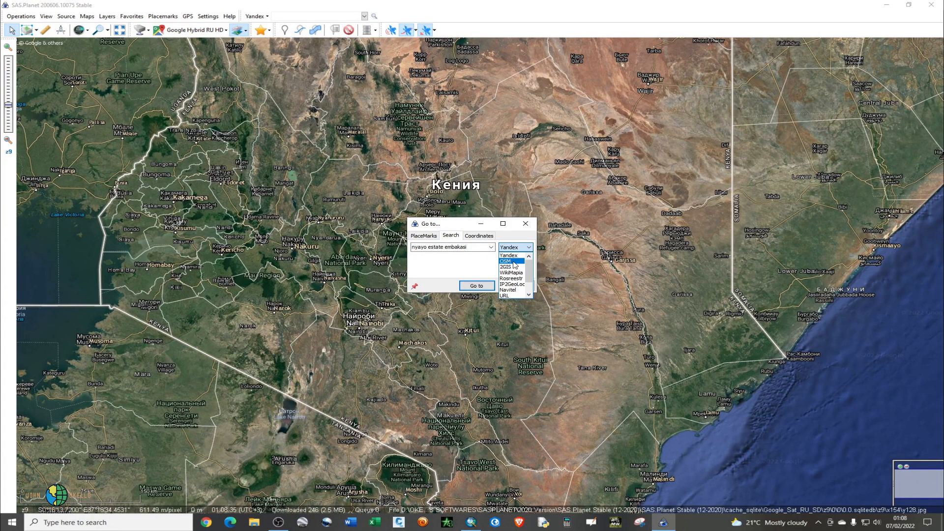
click(507, 266)
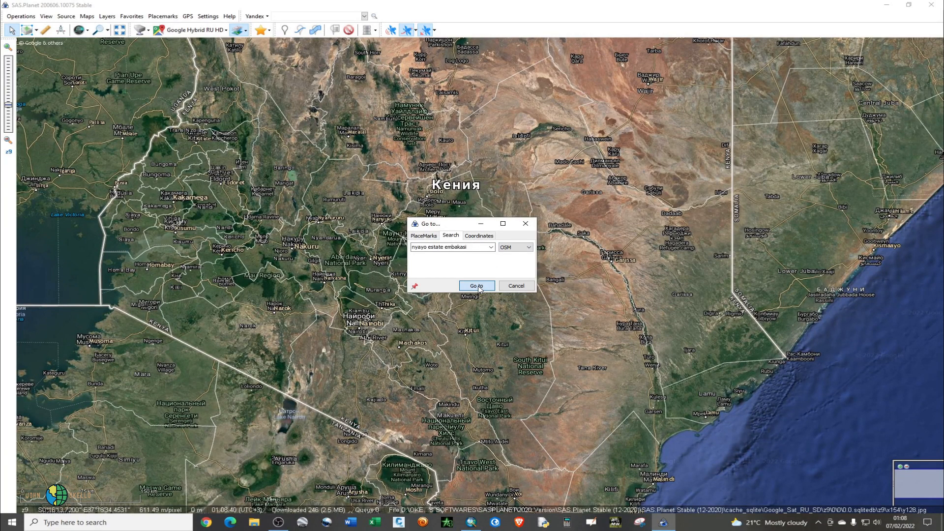
- Run the OSM search and zoom into Nyayo Highrise Estate's satellite imagery
click(475, 285)
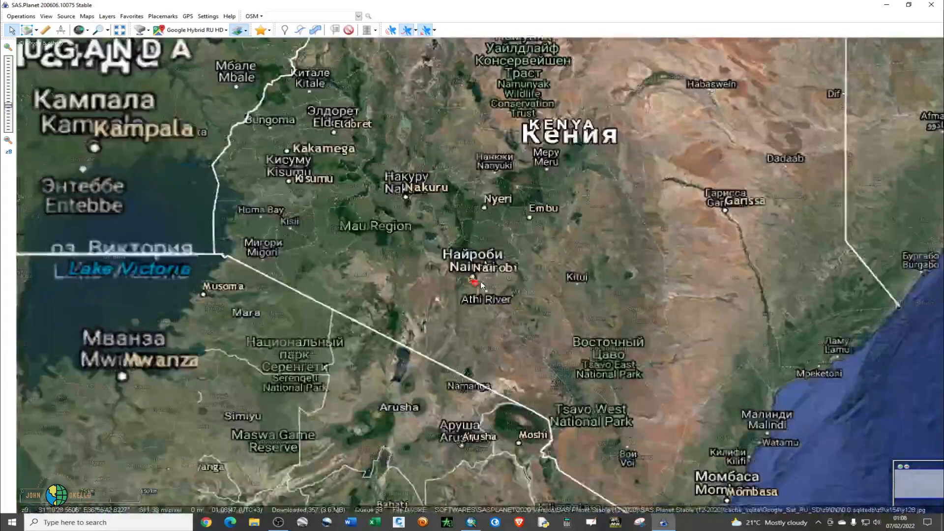
scroll(up, 3)
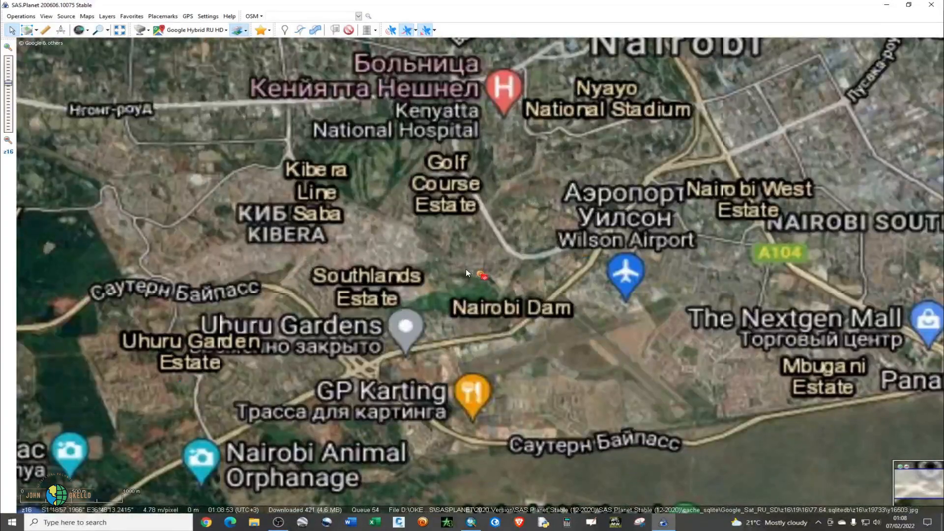
scroll(up, 3)
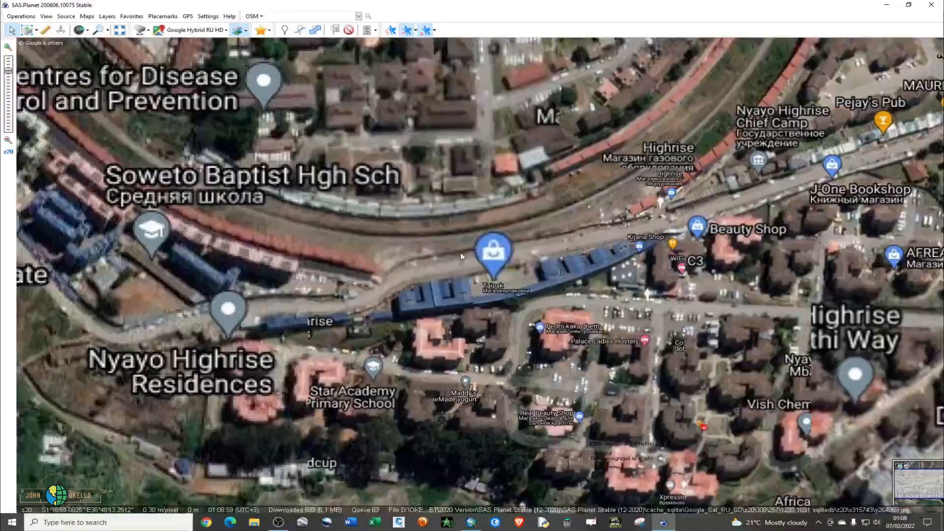
scroll(down, 3)
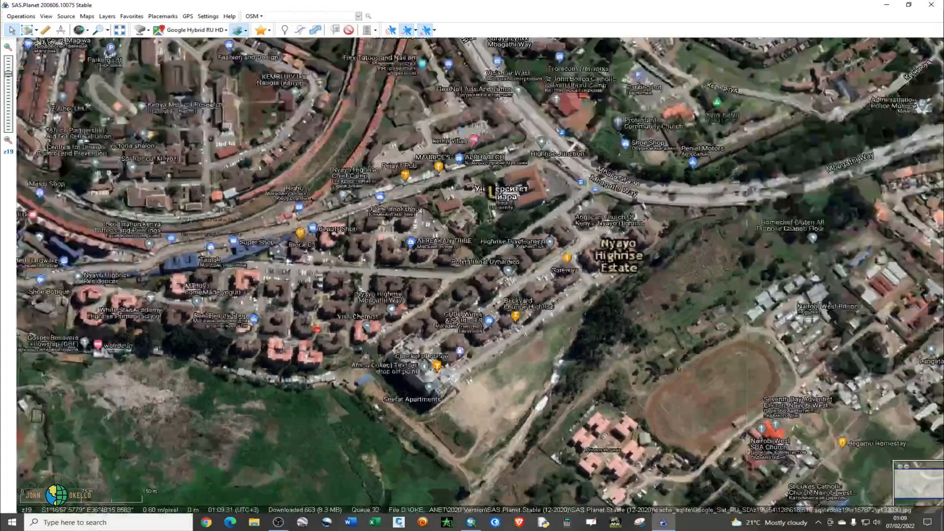
scroll(up, 3)
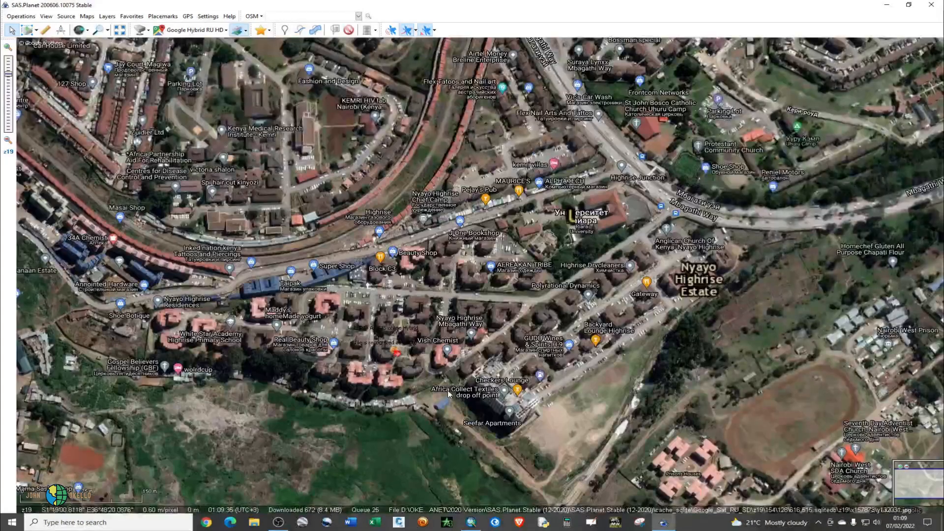
scroll(up, 3)
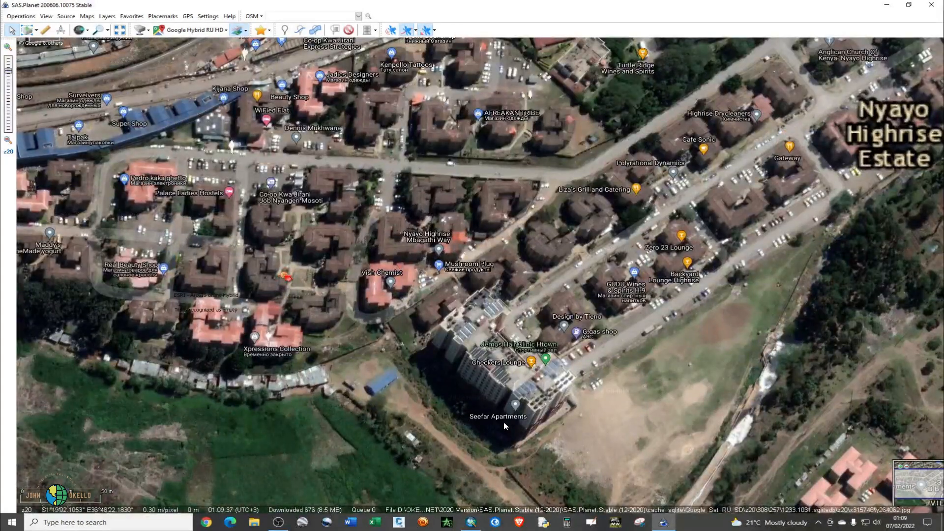
scroll(up, 3)
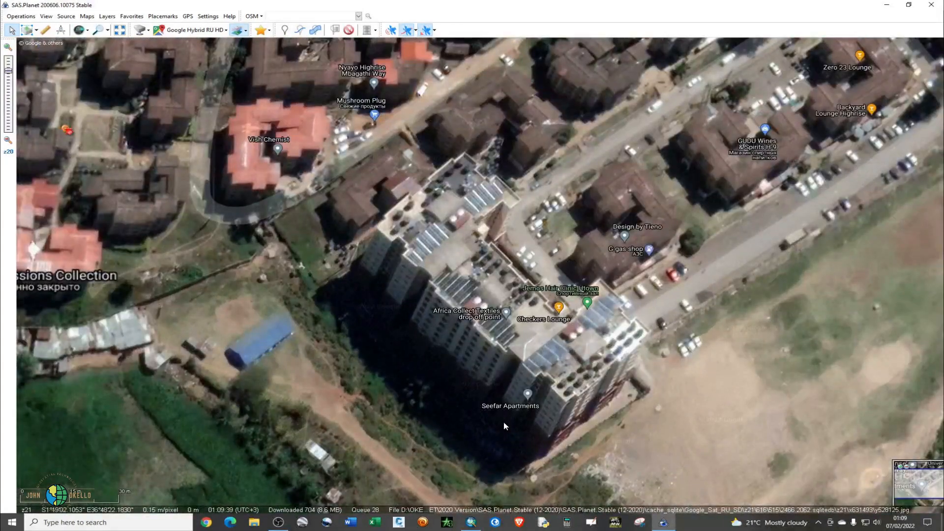
scroll(down, 3)
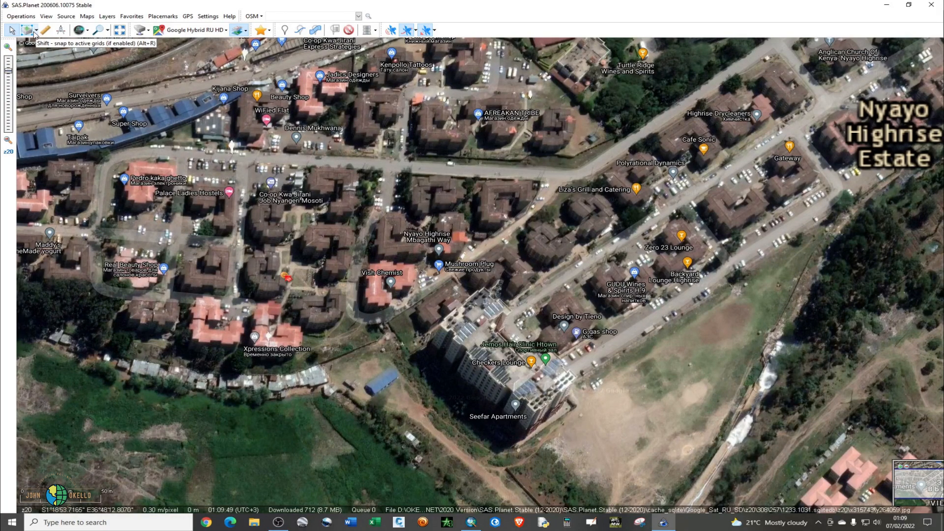
mouse_move(27, 30)
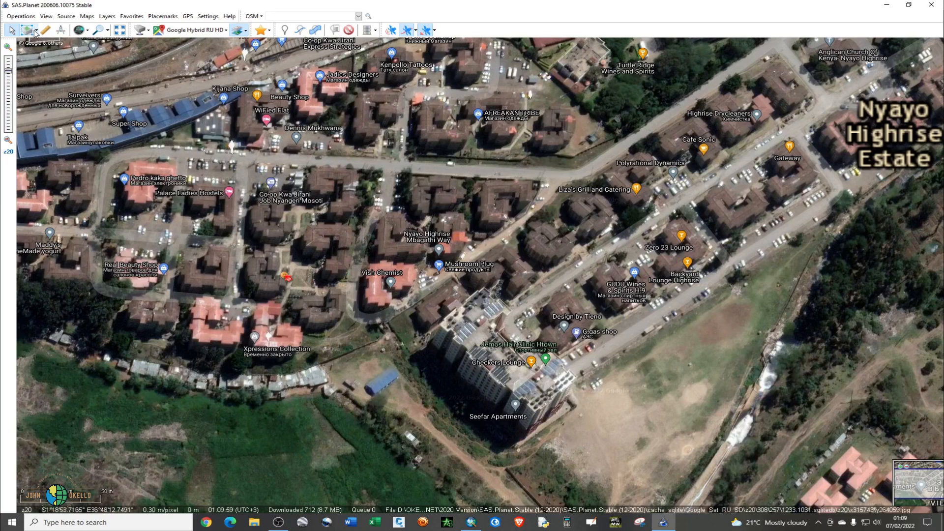
mouse_move(29, 30)
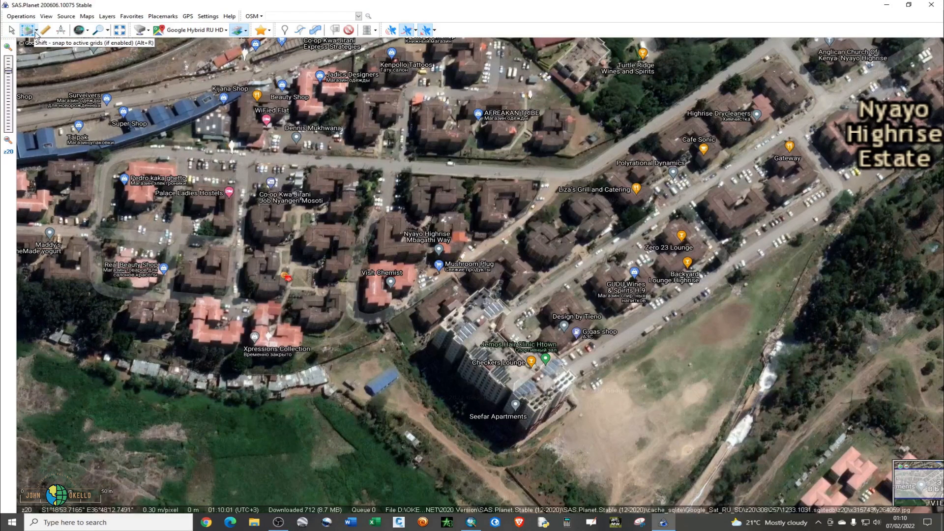
- Choose the rectangular selection shape and drag a box around Nyayo Highrise Estate
click(30, 29)
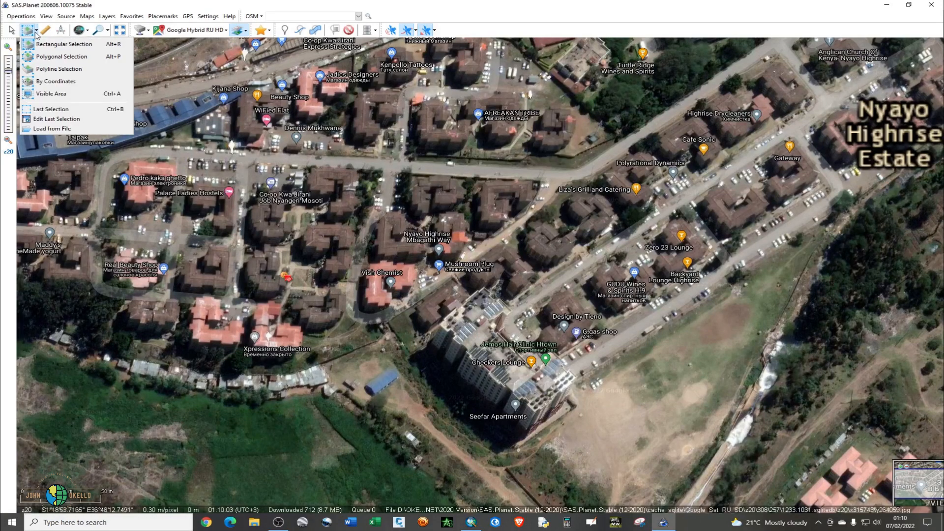
mouse_move(63, 44)
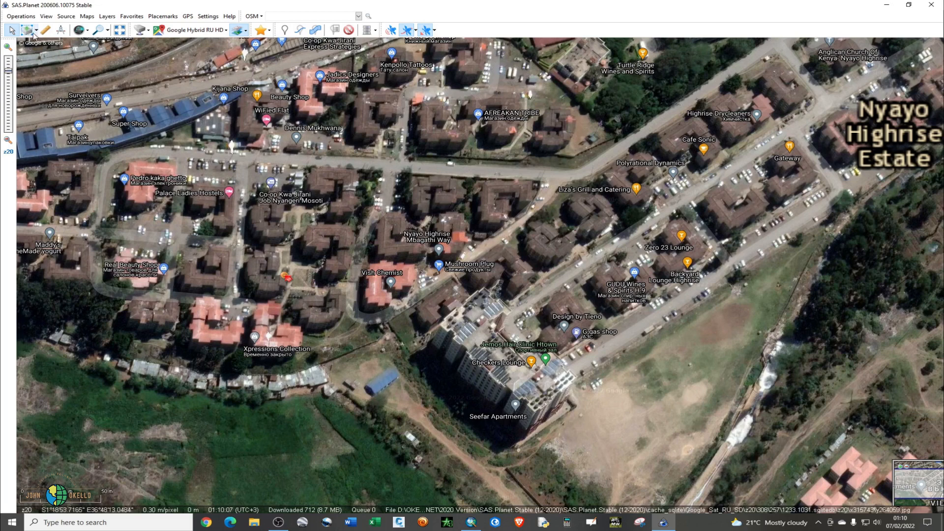
mouse_move(28, 30)
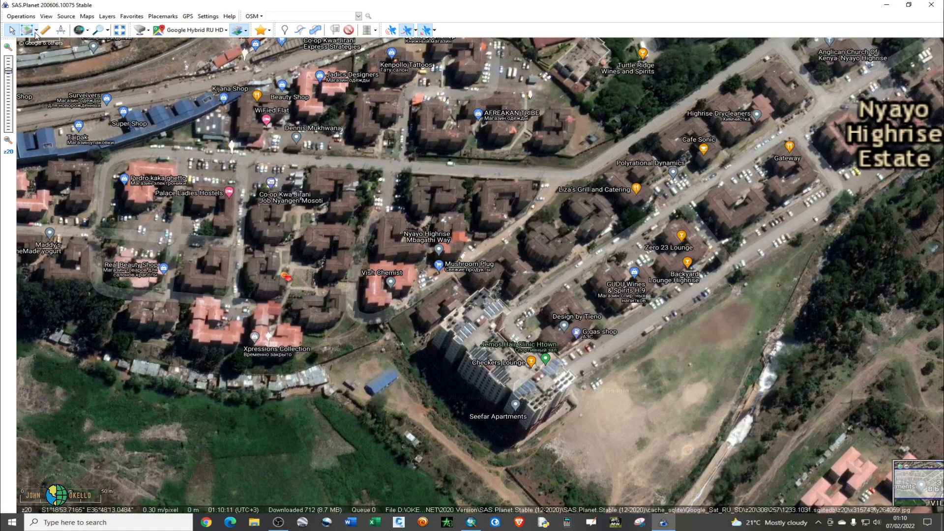
click(28, 30)
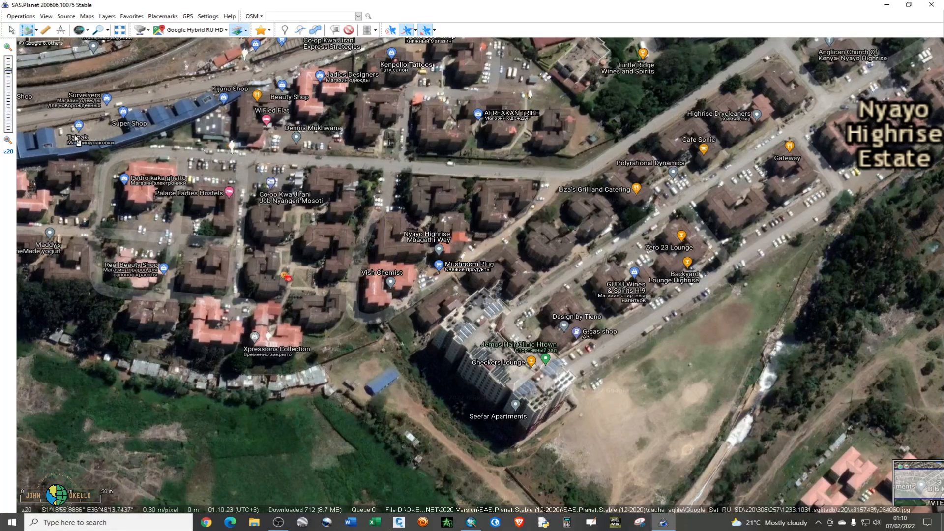
mouse_move(47, 90)
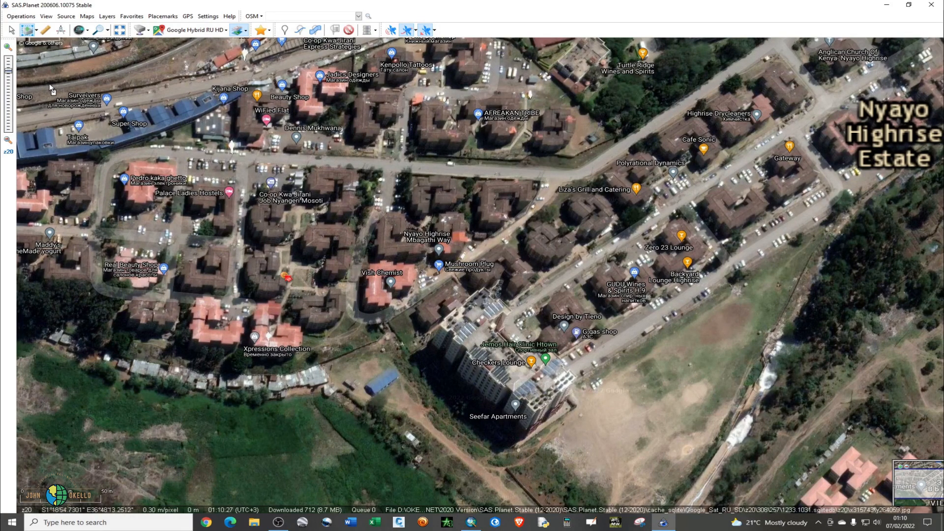
mouse_move(179, 128)
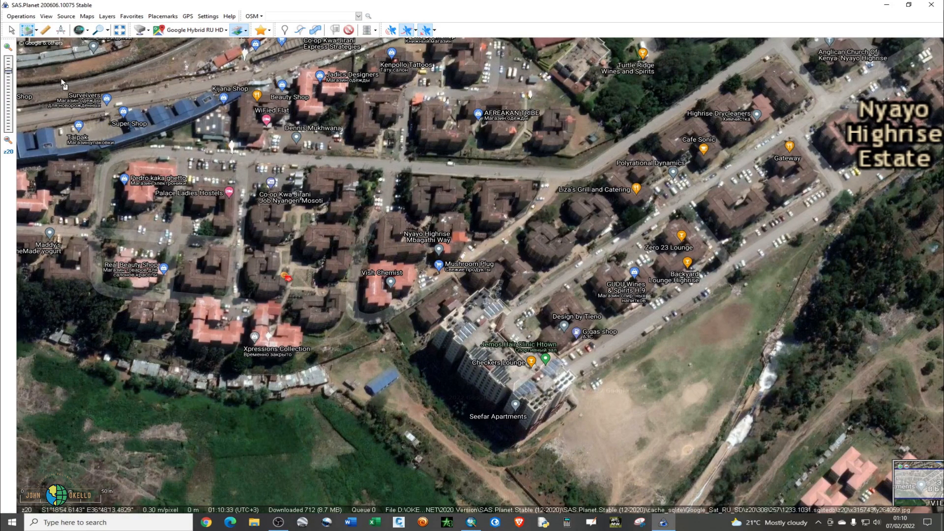
drag(62, 80, 289, 198)
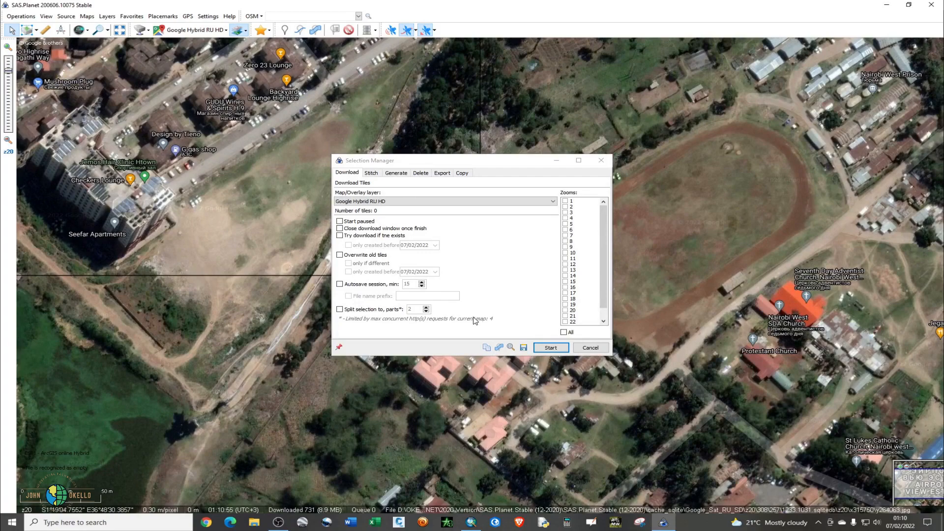
mouse_move(592, 432)
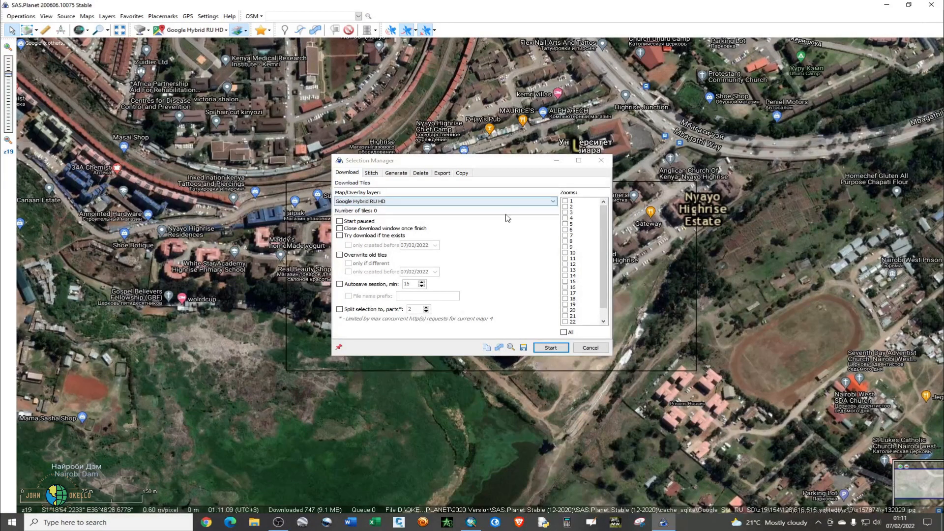
- Tick zoom 24 in the Download tab's Zooms list, giving 5,670 tiles
scroll(down, 3)
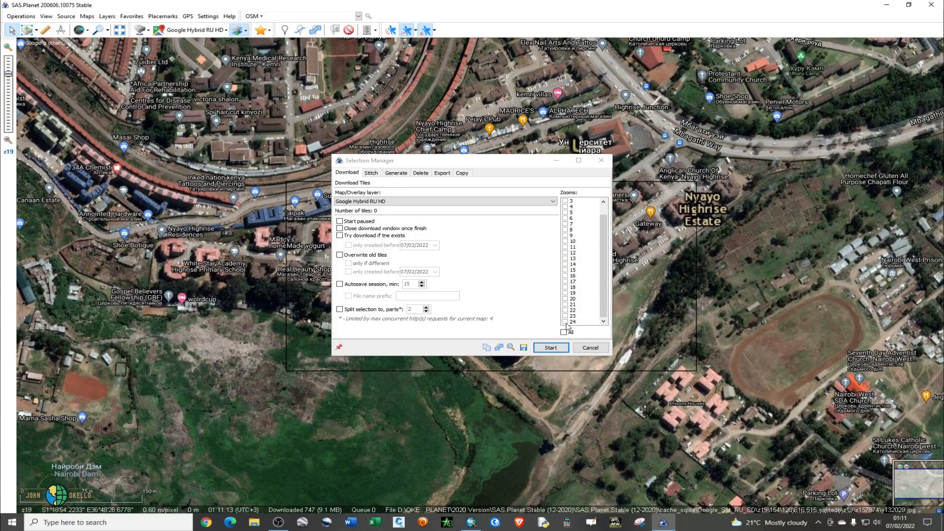
click(564, 321)
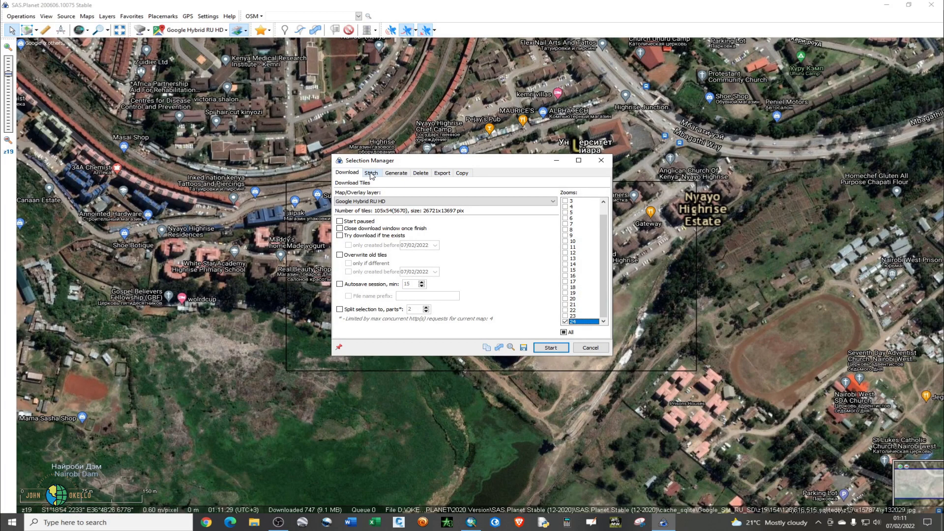
- On the Stitch tab, choose GeoTIFF output, Geographic WGS84/EPSG:4326 projection and TIFF format
click(371, 172)
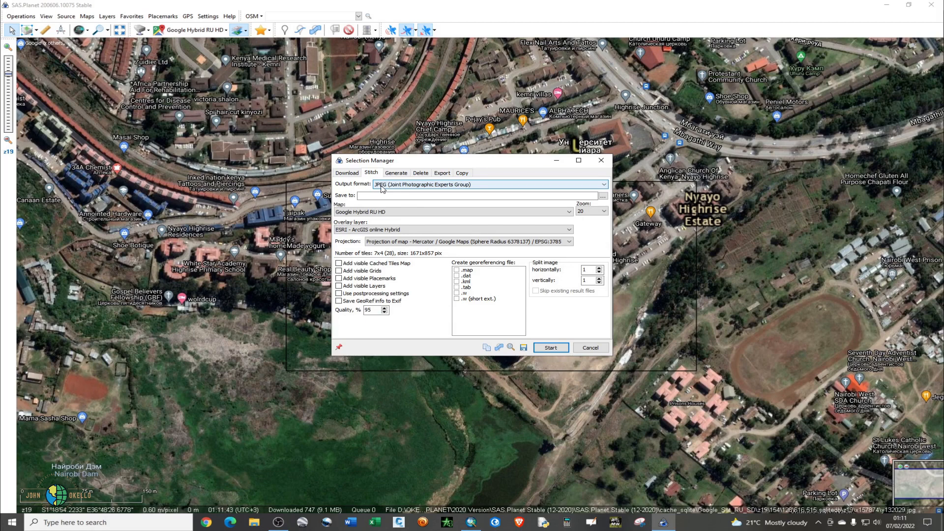
mouse_move(470, 189)
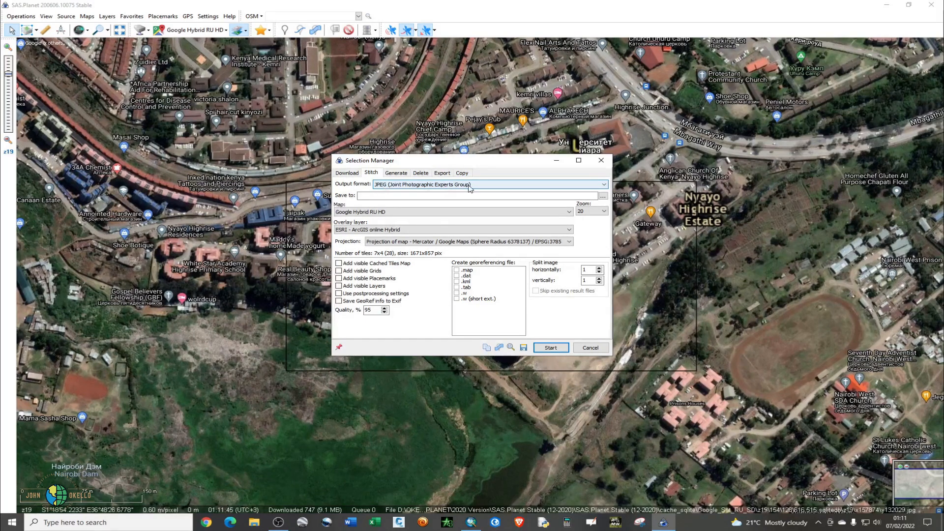
click(601, 185)
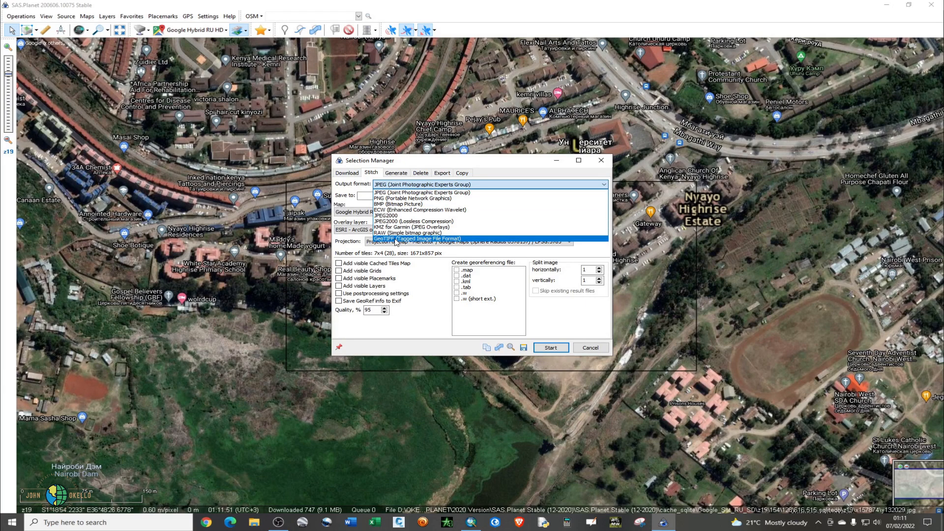
click(416, 238)
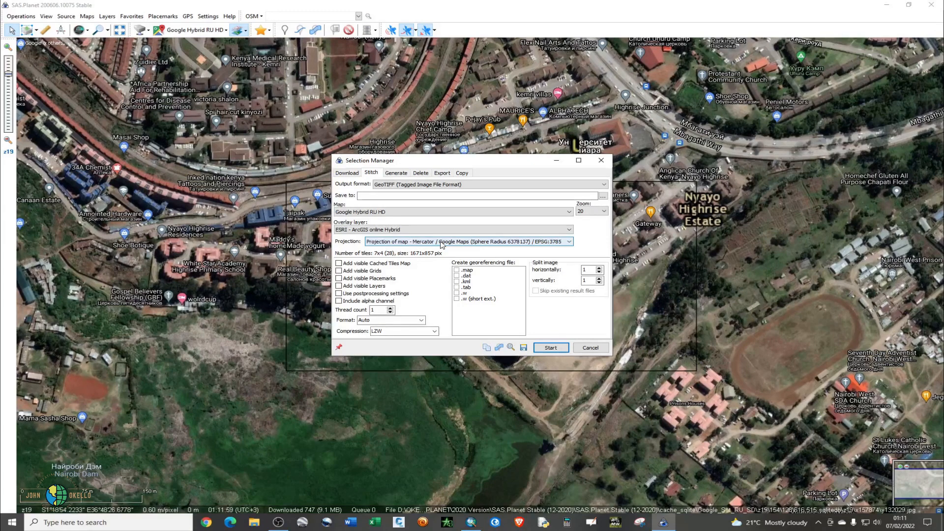
click(566, 242)
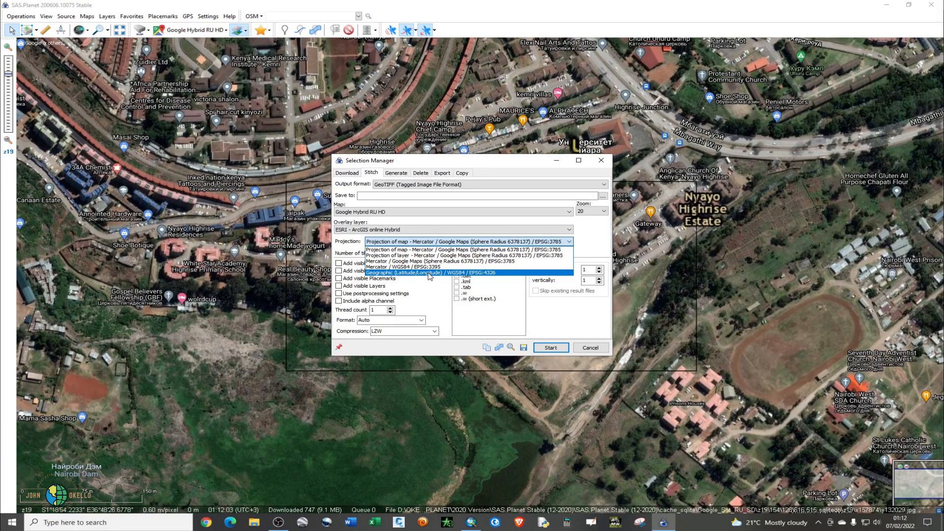
mouse_move(444, 274)
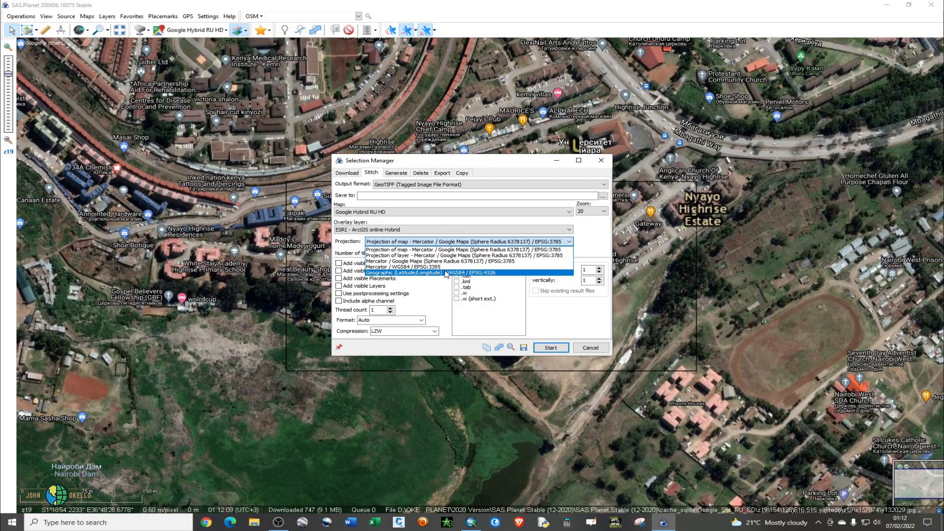
click(444, 272)
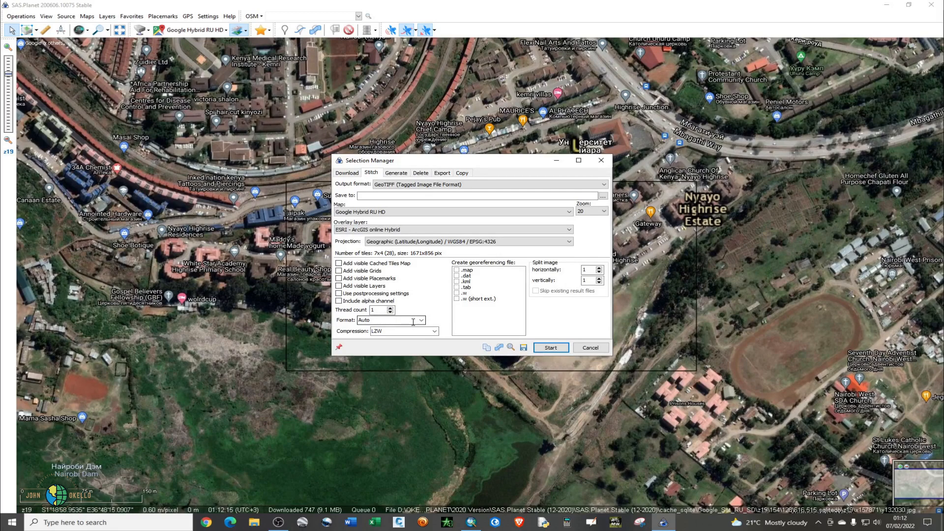
click(421, 320)
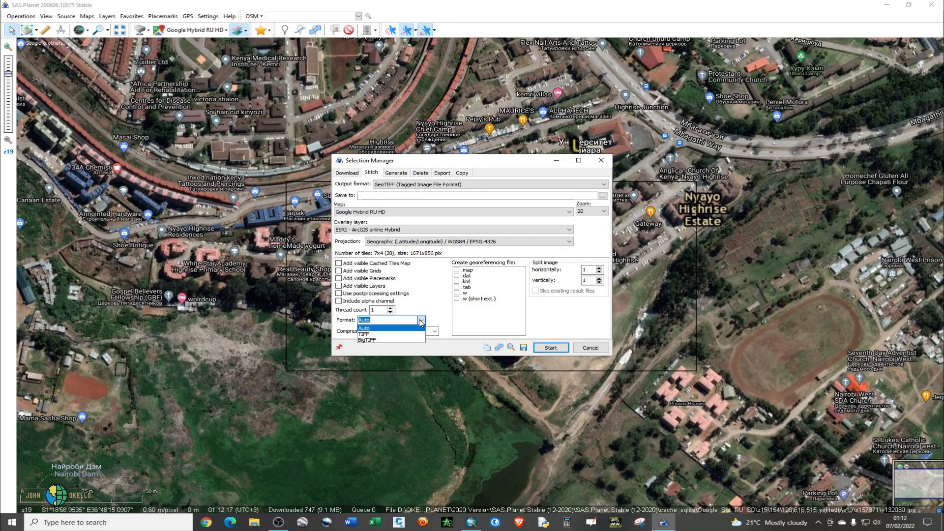
click(364, 334)
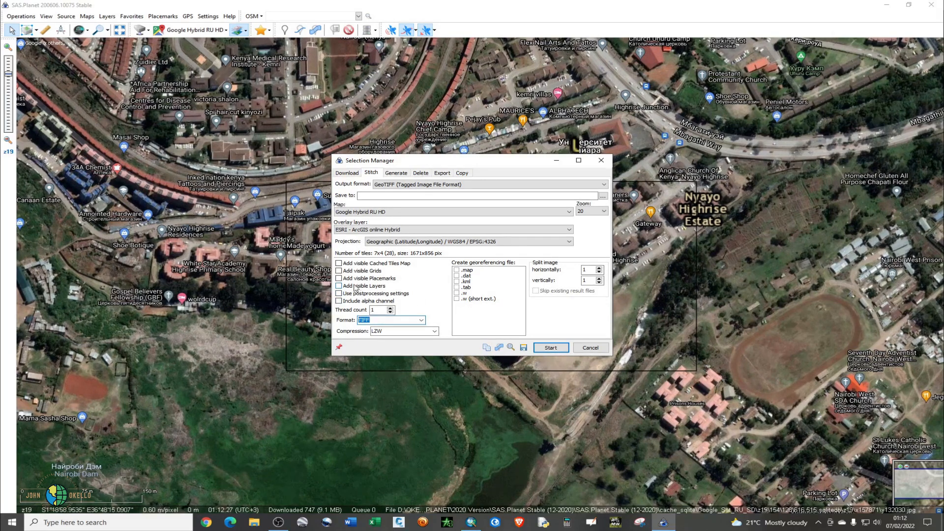
mouse_move(189, 262)
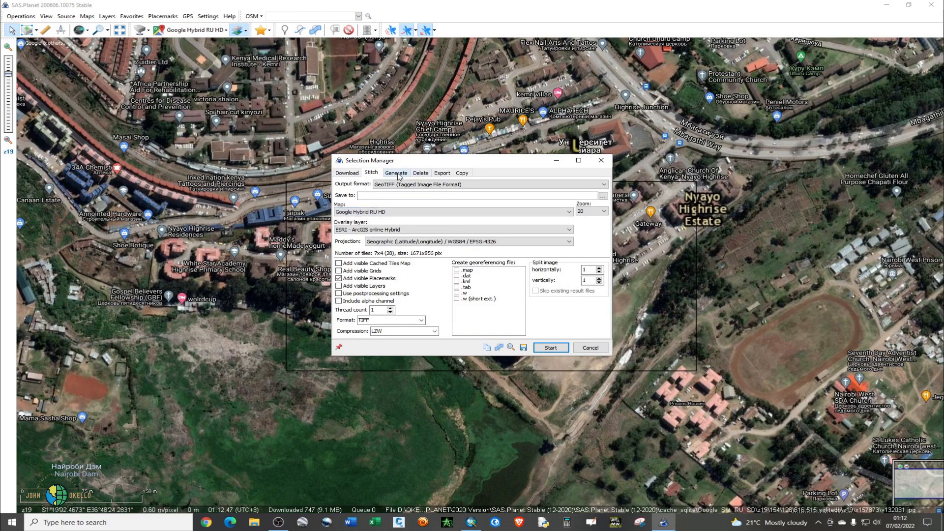
click(396, 173)
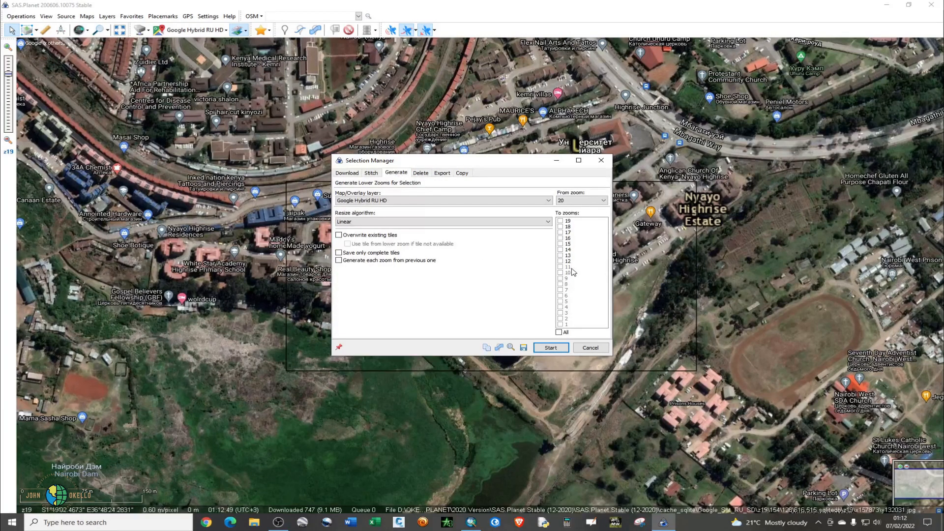
click(566, 220)
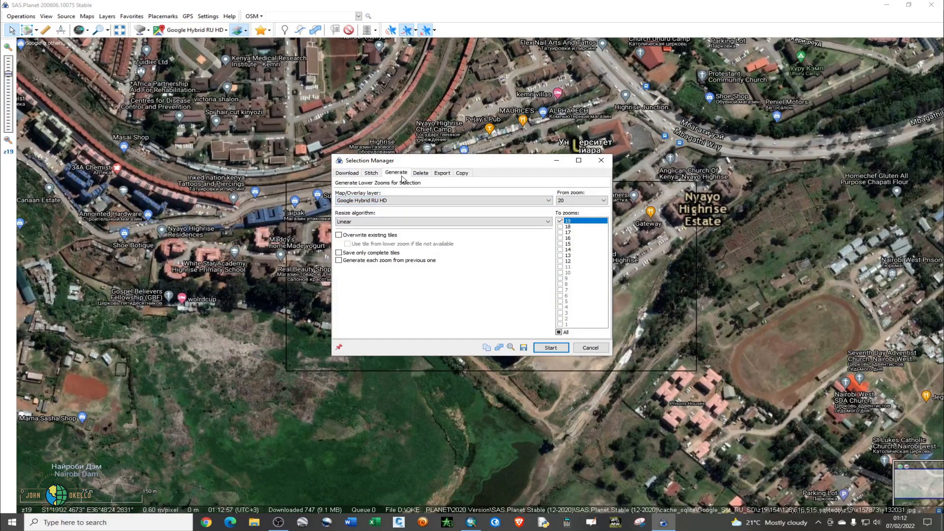
click(441, 174)
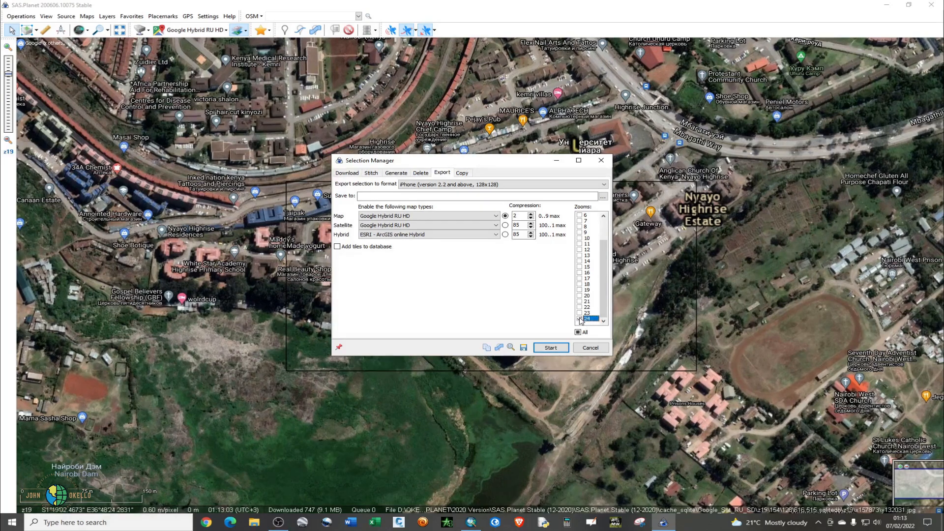
click(371, 173)
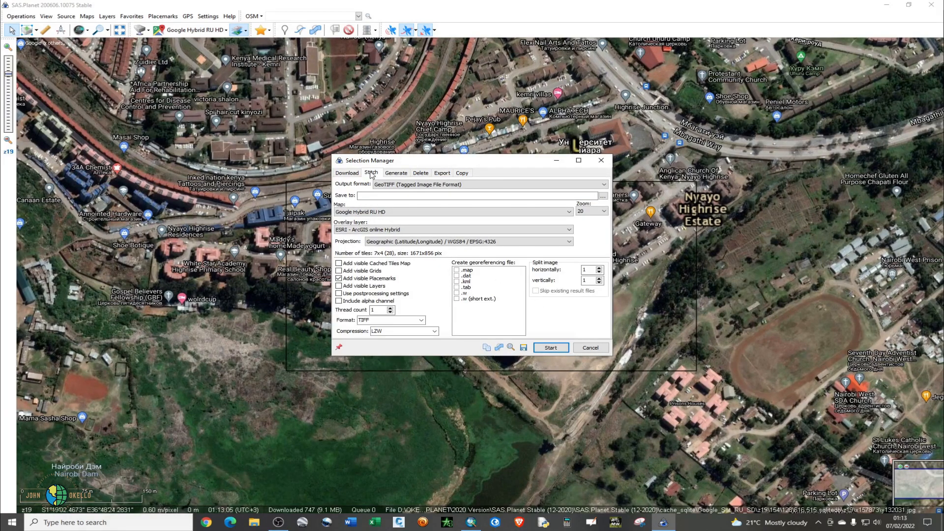
mouse_move(342, 199)
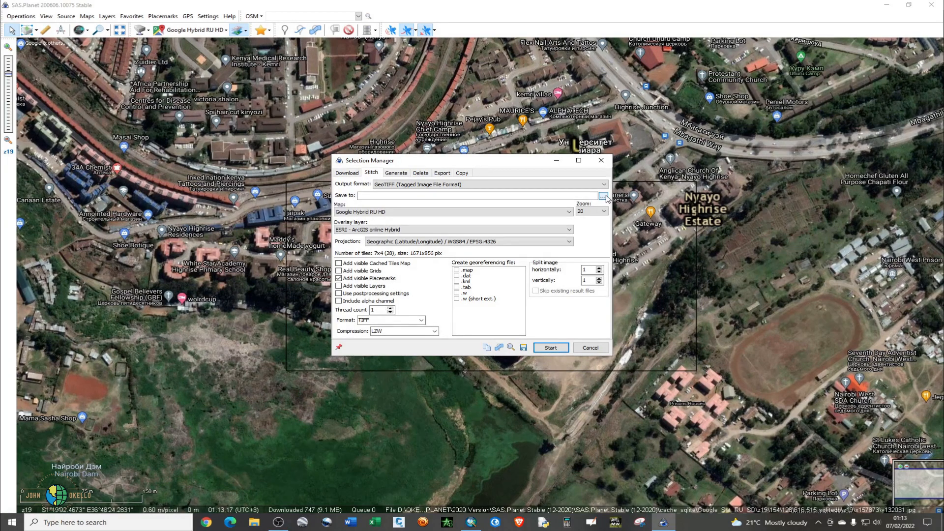
- Set the stitch output to Image.tif inside a new 'Satellite Image' folder on the Desktop
click(603, 196)
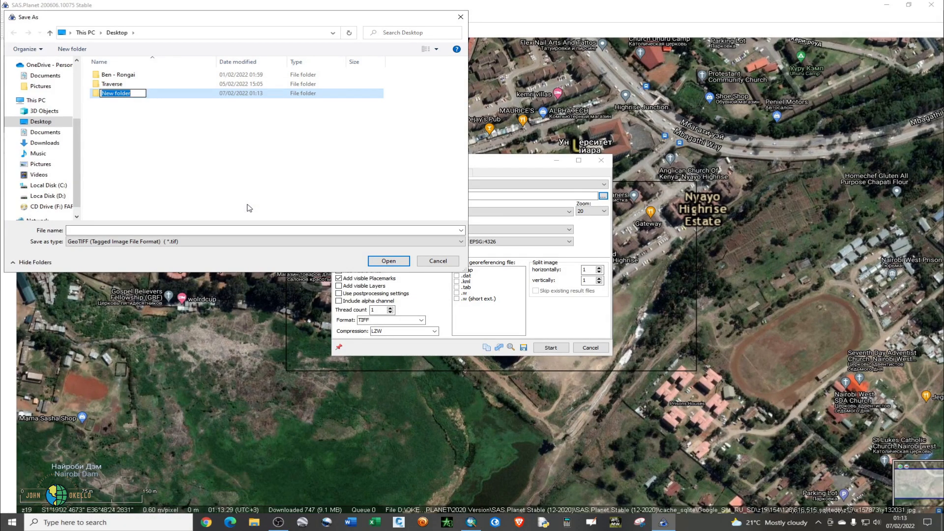
text(Sate)
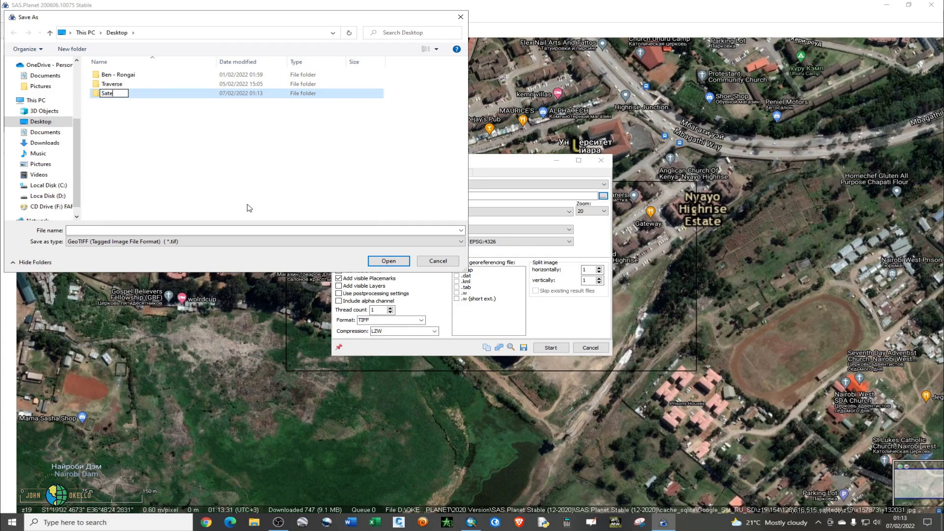
text(llite)
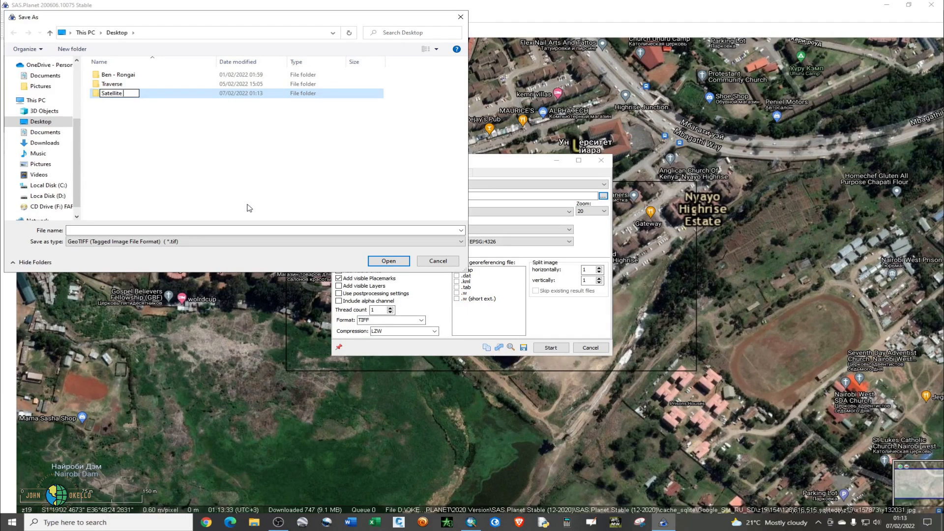
text(Image)
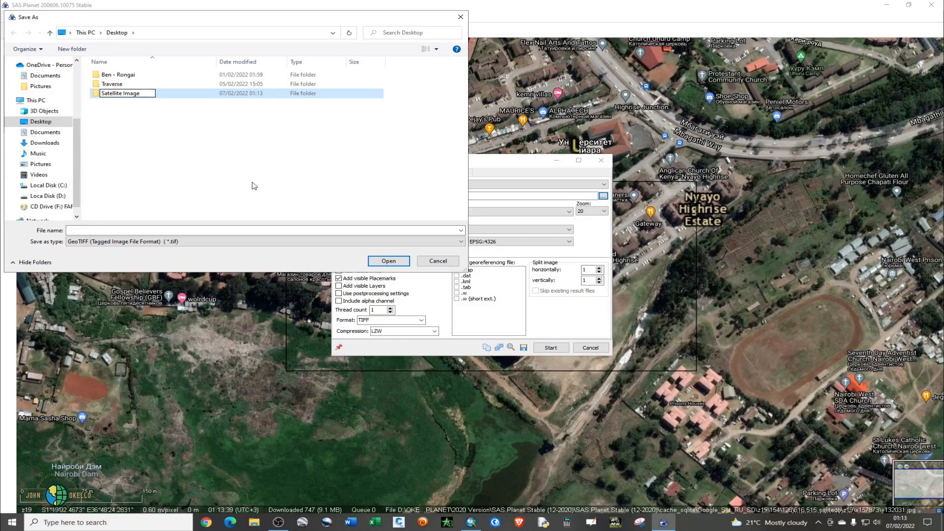
click(120, 94)
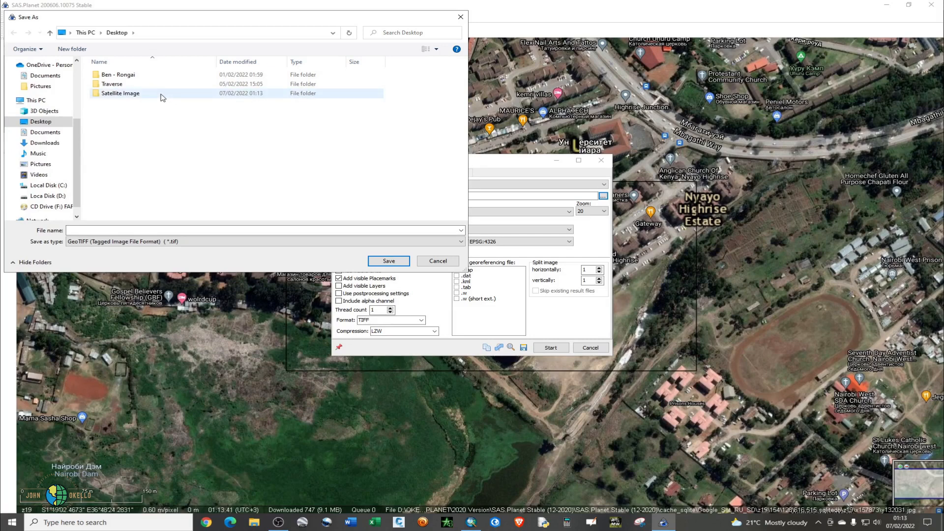
double_click(121, 93)
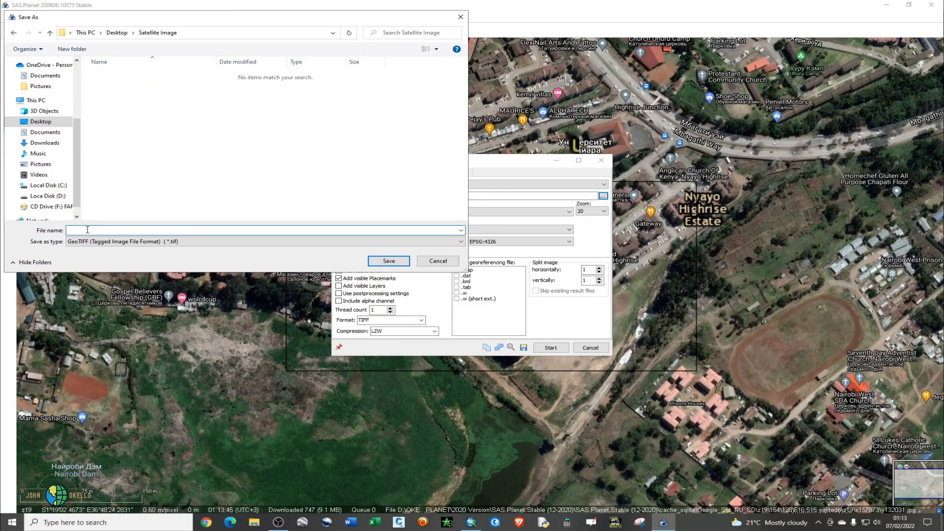
text(Ima)
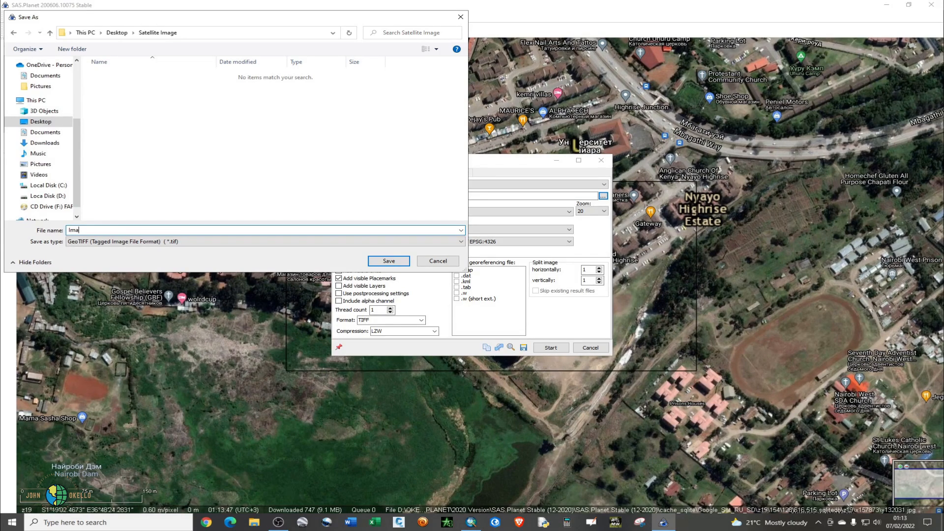
text(ge)
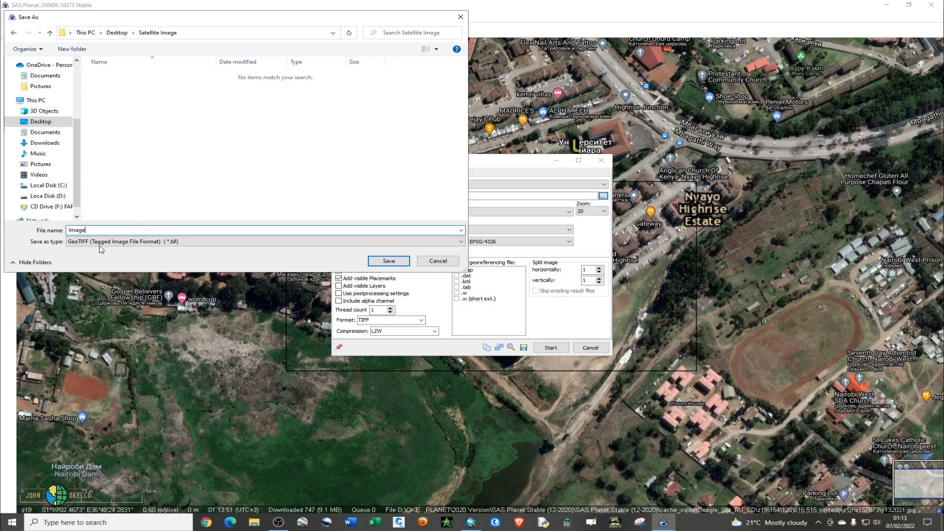
click(388, 260)
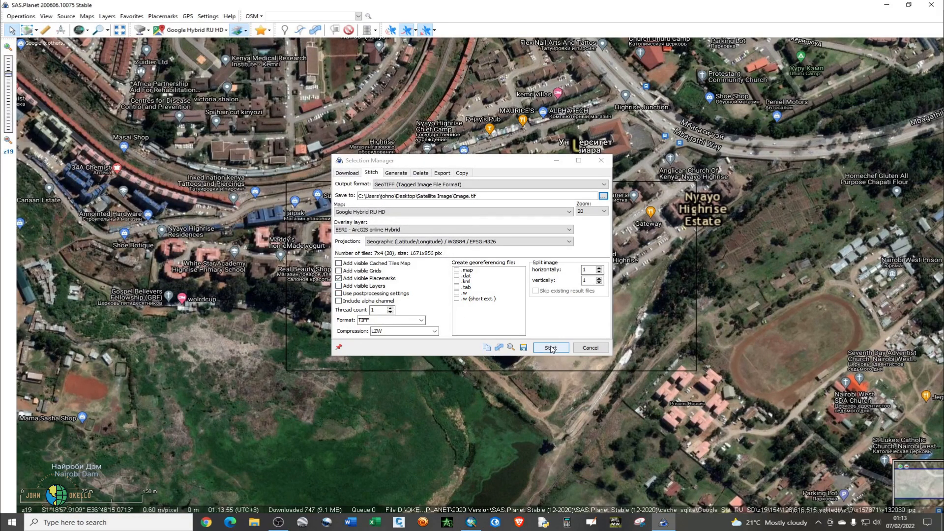
- Run the stitch of the selected Nyayo Highrise area from the Selection Manager
click(549, 347)
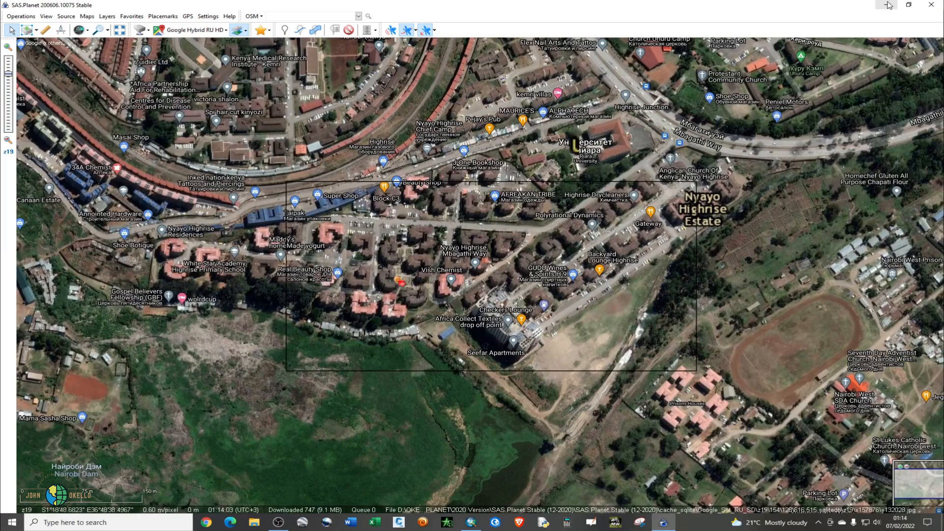
mouse_move(886, 5)
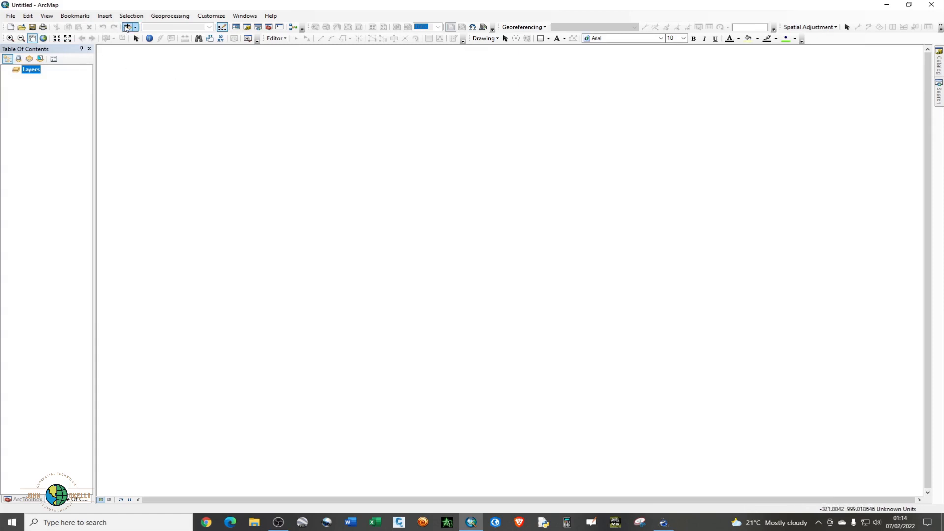
- Add Image.tif from Desktop > Satellite Image to the map and build its pyramids
click(127, 26)
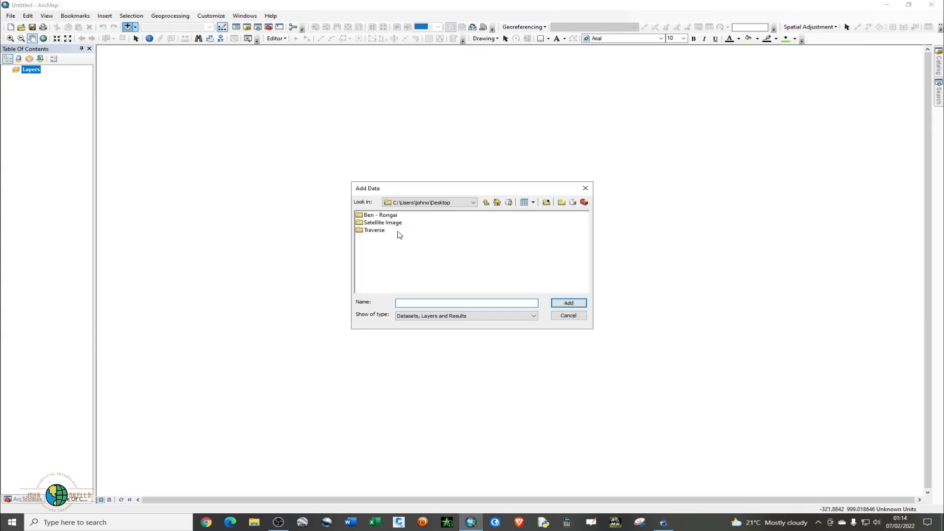
click(383, 222)
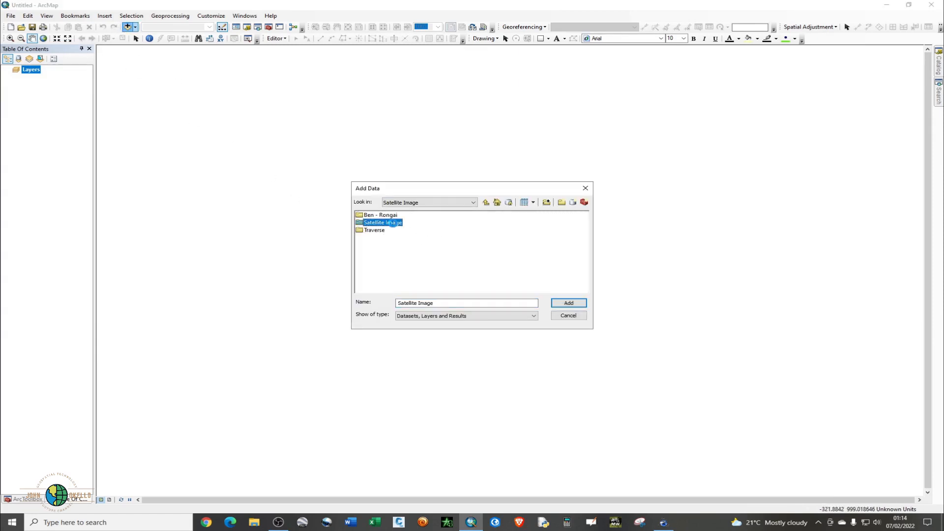
double_click(382, 223)
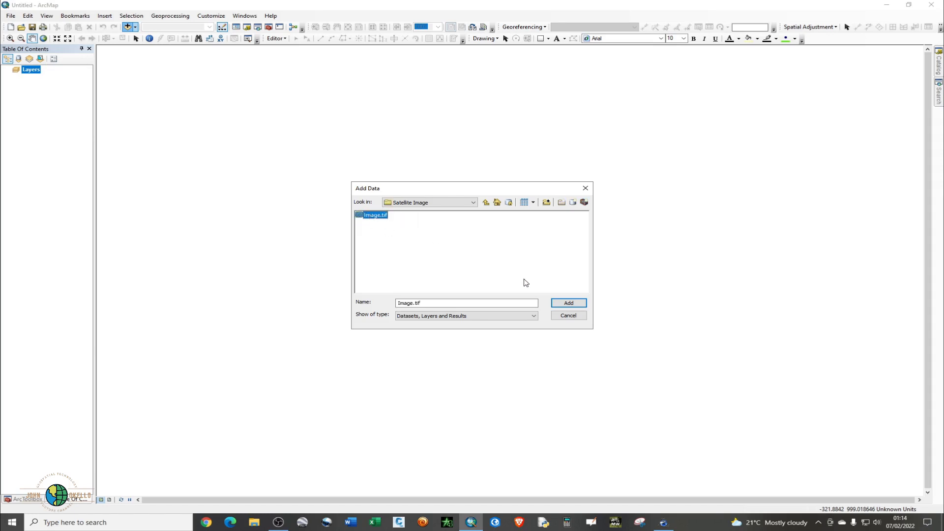
click(567, 303)
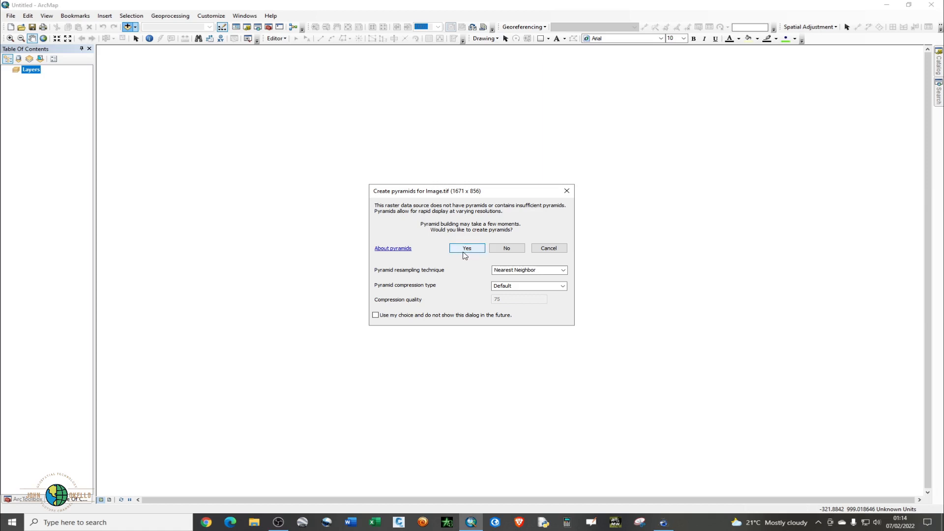
click(467, 248)
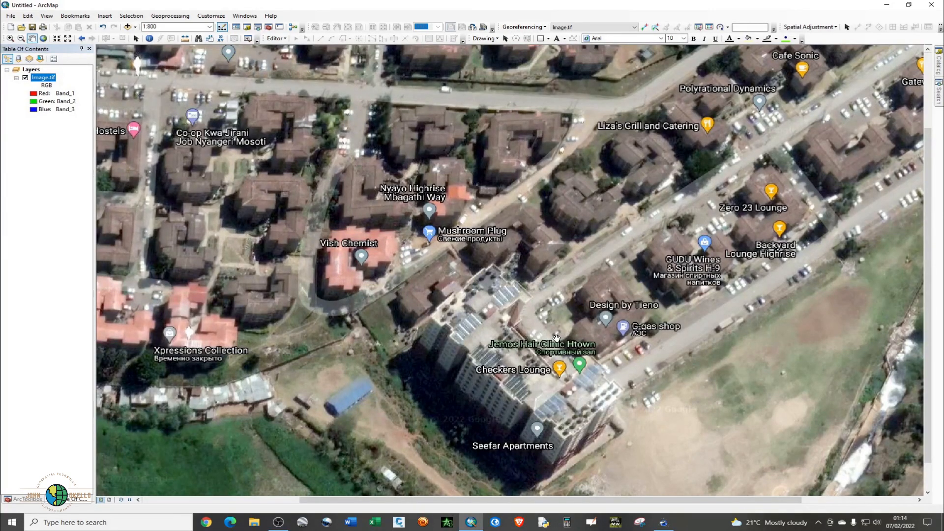
mouse_move(421, 257)
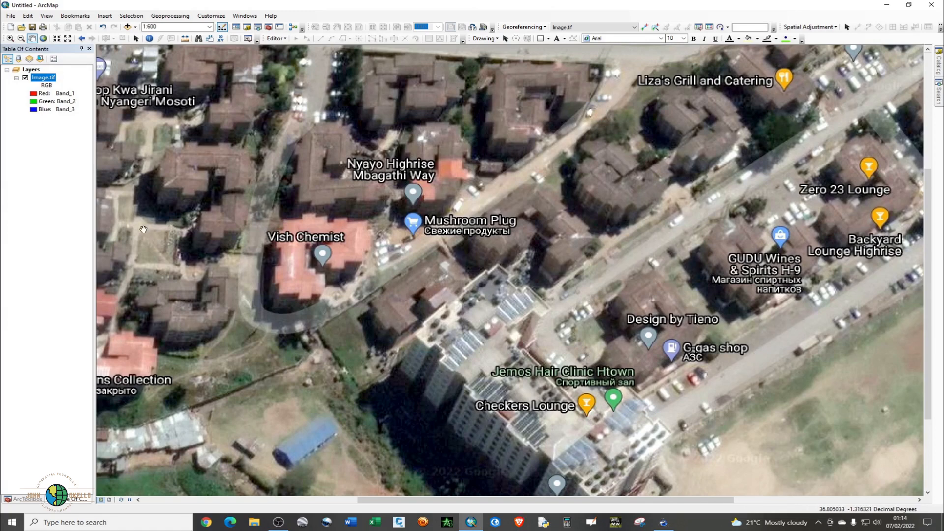
mouse_move(765, 437)
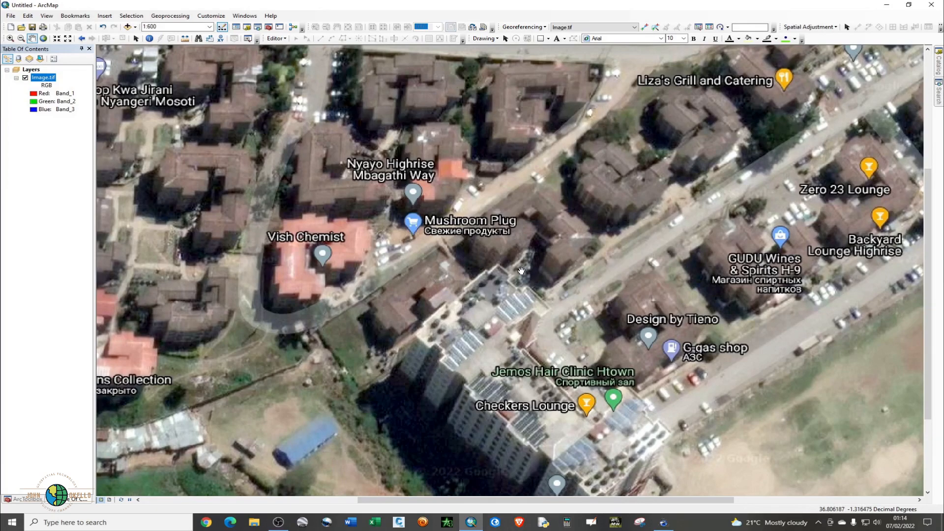
mouse_move(272, 185)
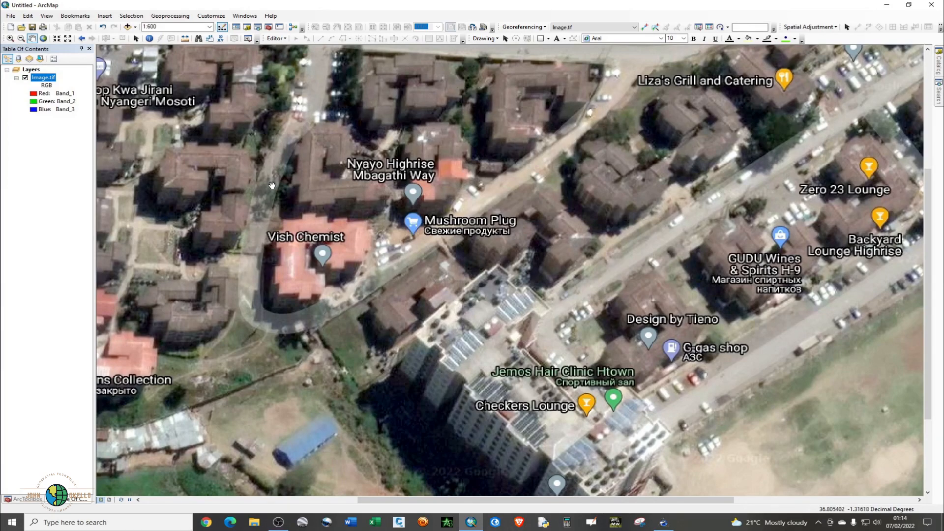
mouse_move(43, 116)
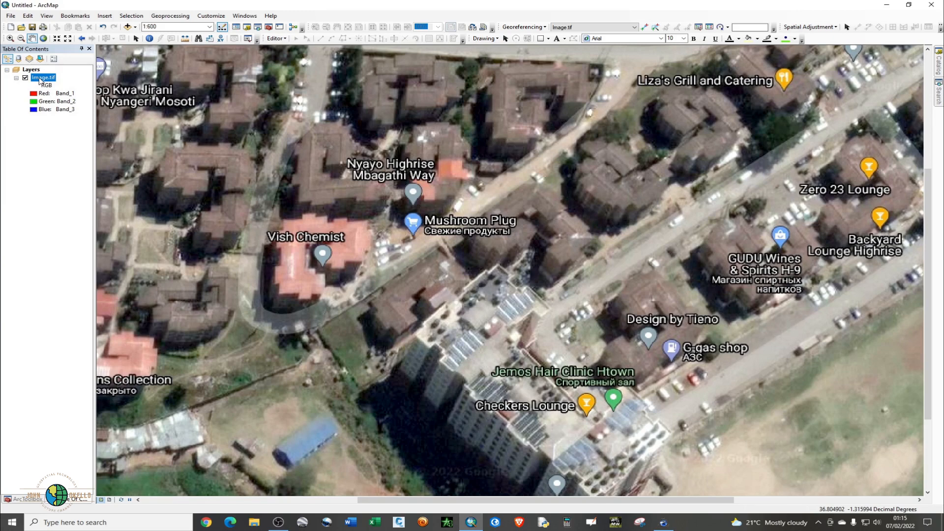
- Check the Image.tif layer's source spatial reference, confirming GCS_WGS_1984 in degrees
right_click(42, 77)
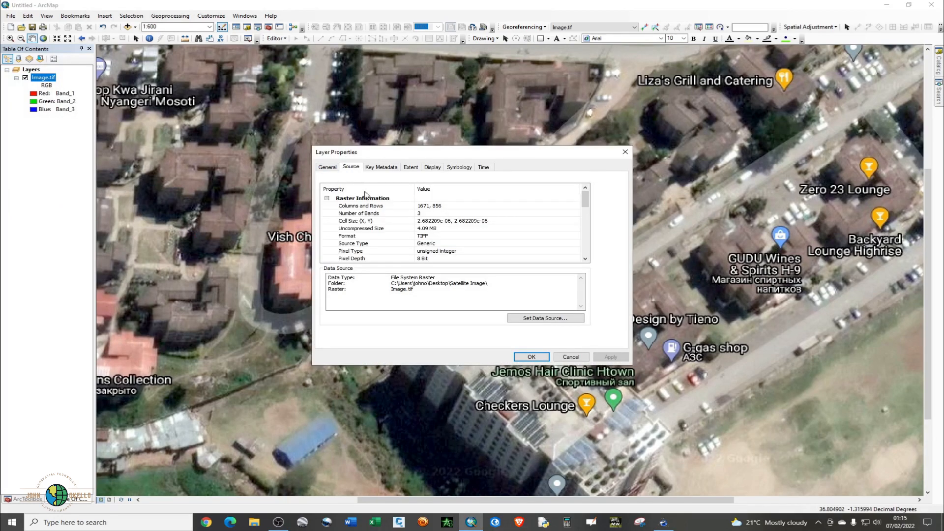
mouse_move(386, 206)
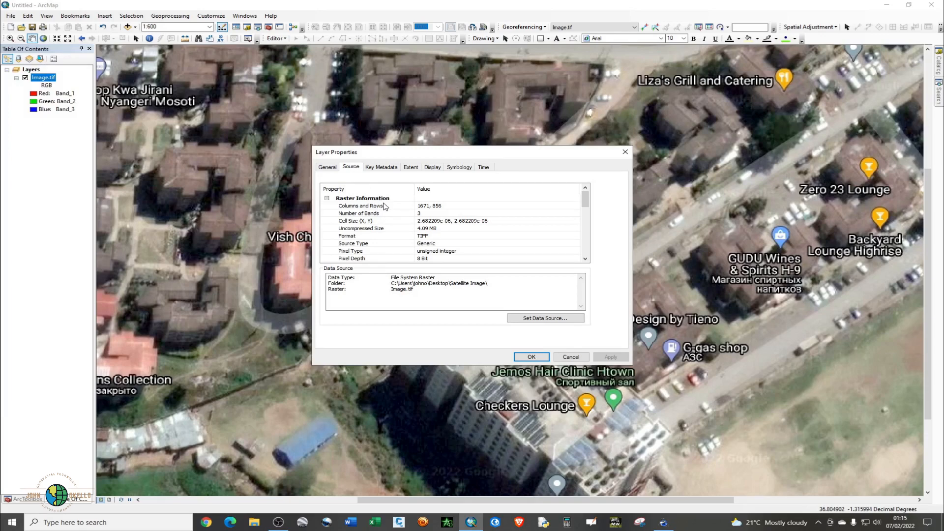
scroll(down, 3)
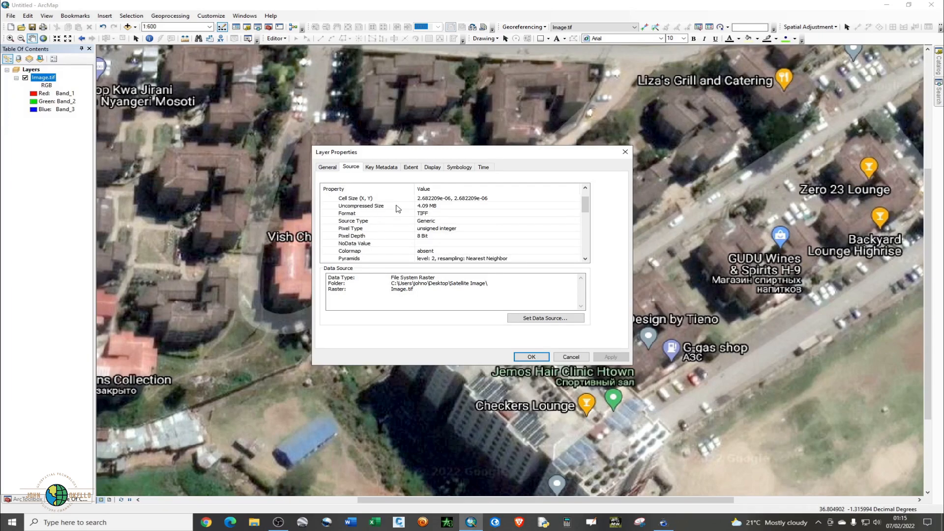
scroll(down, 3)
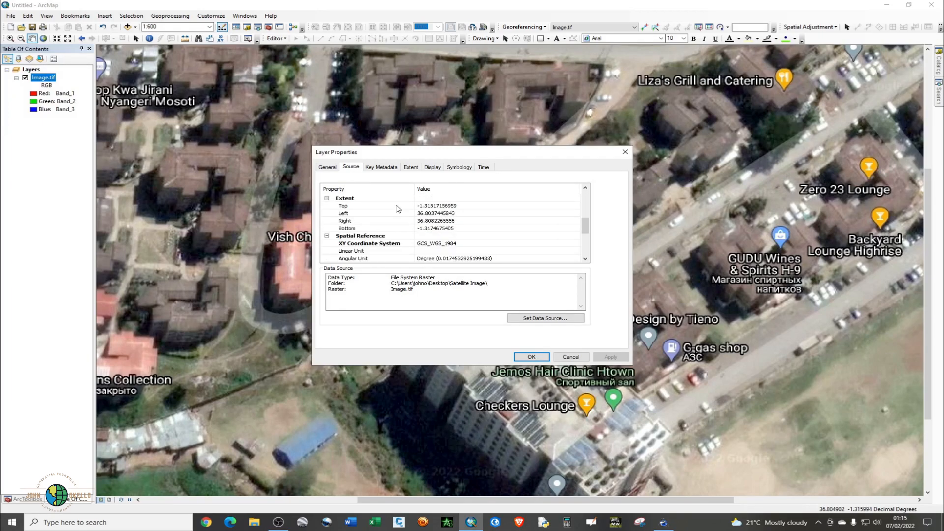
scroll(up, 3)
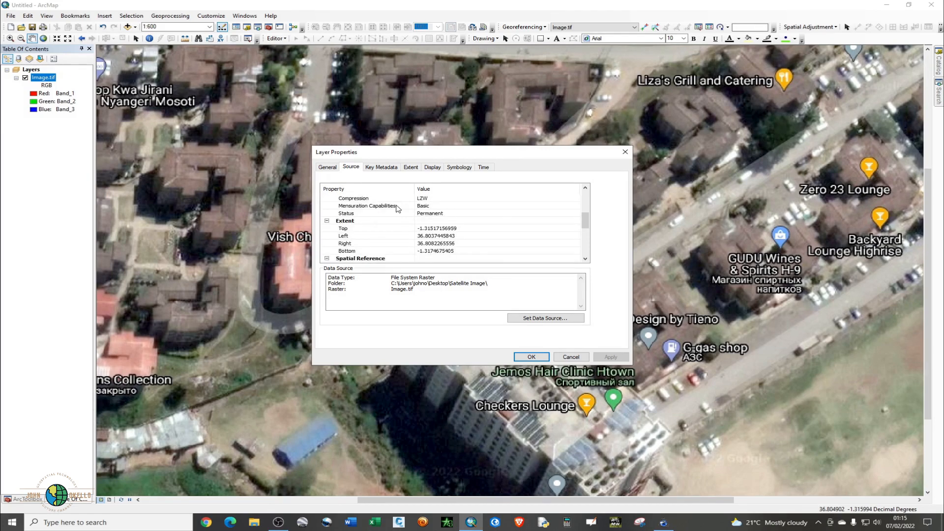
scroll(down, 3)
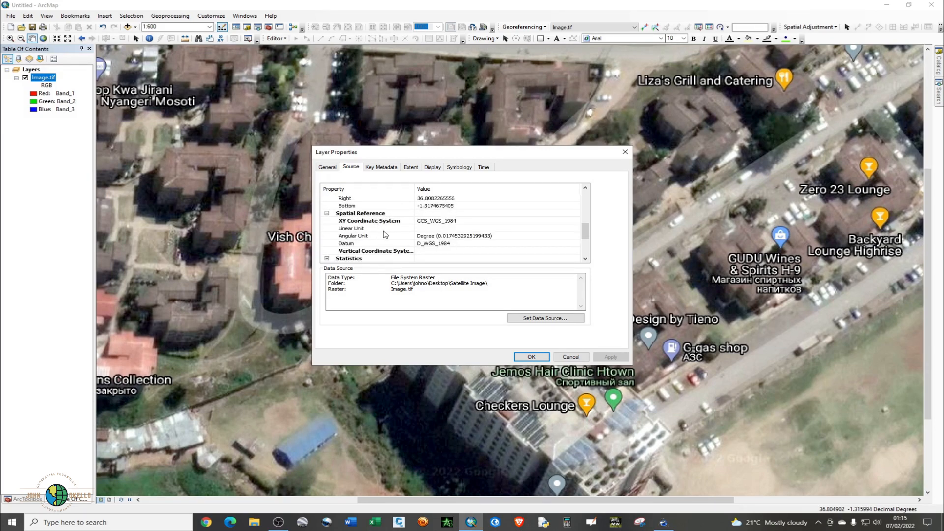
mouse_move(426, 231)
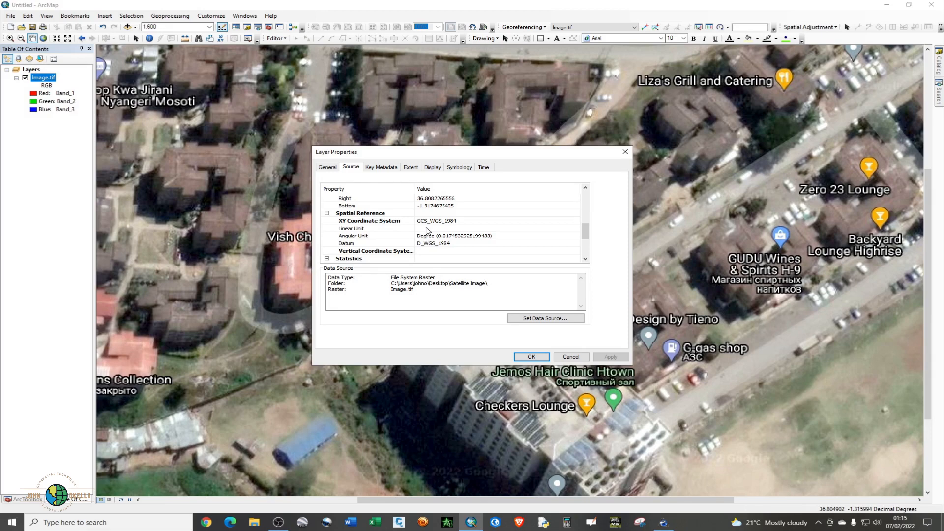
mouse_move(383, 231)
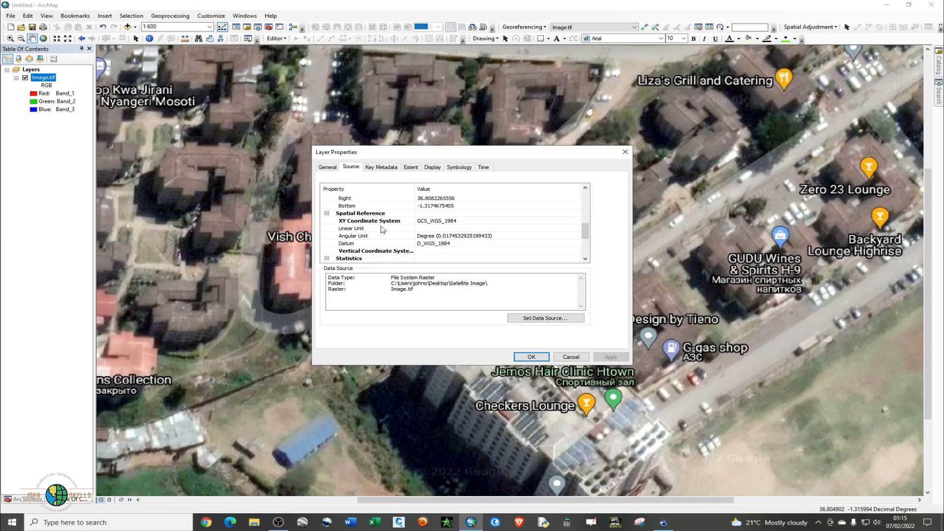
mouse_move(356, 234)
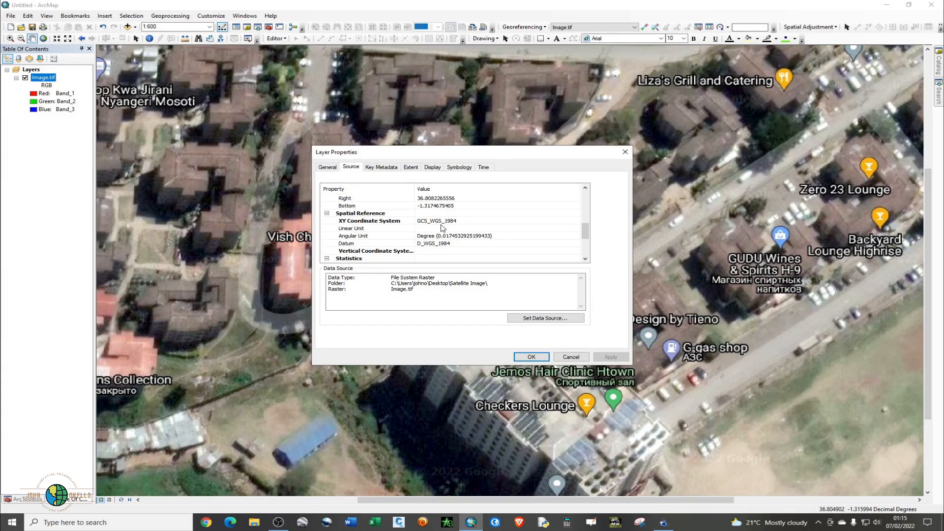
scroll(down, 3)
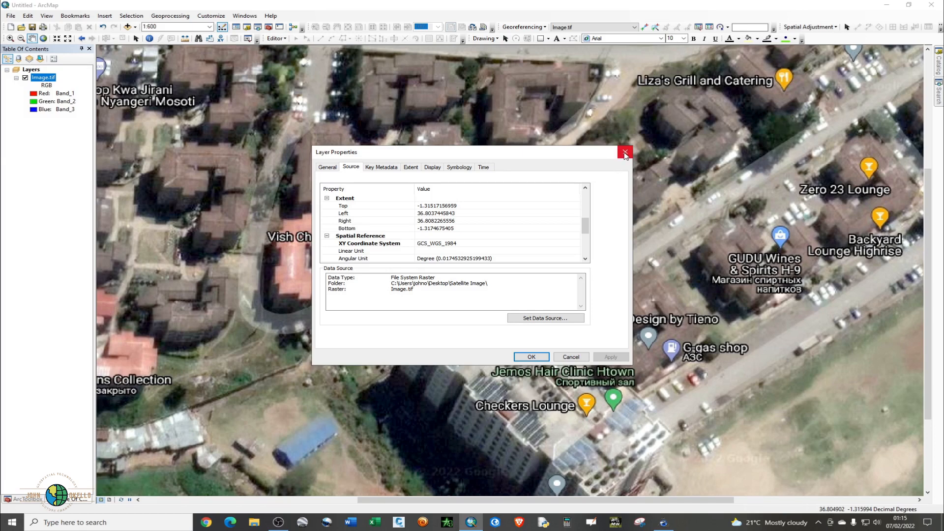
- Dismiss the Image.tif Layer Properties dialog to view the satellite imagery
click(624, 152)
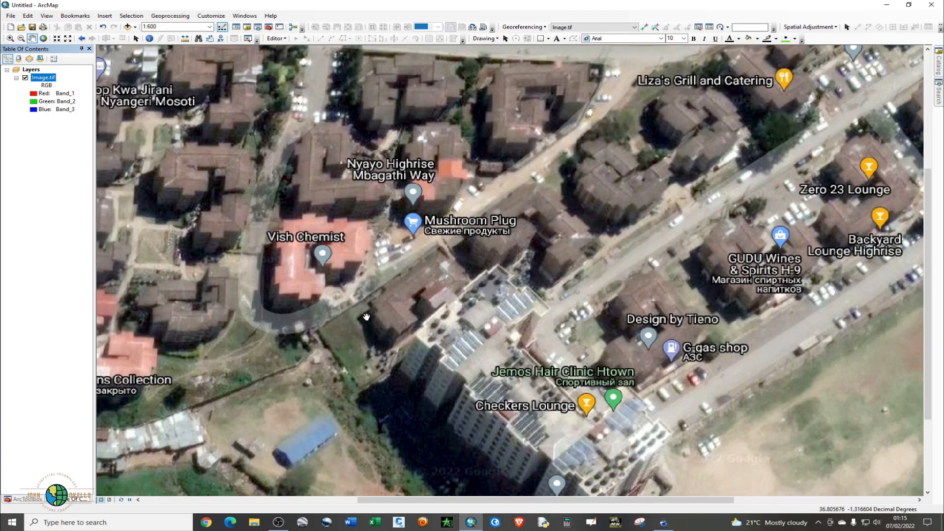
scroll(up, 3)
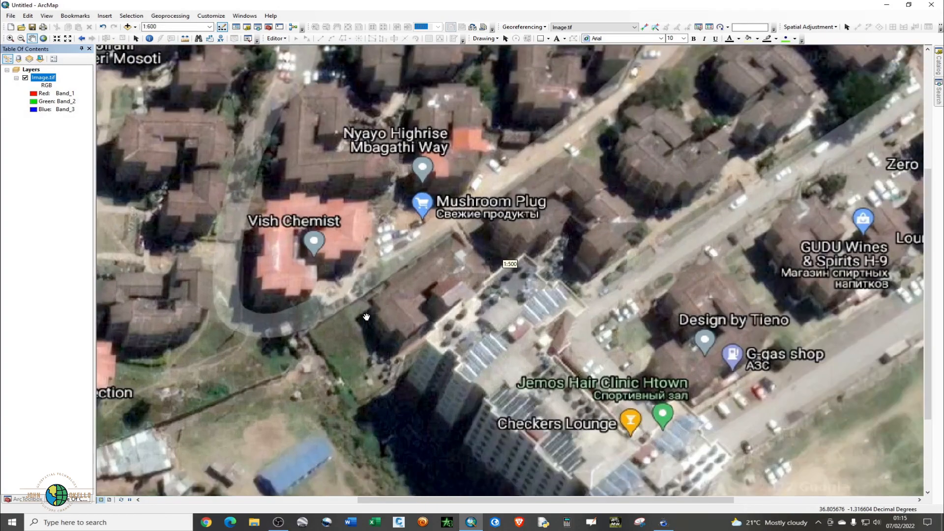